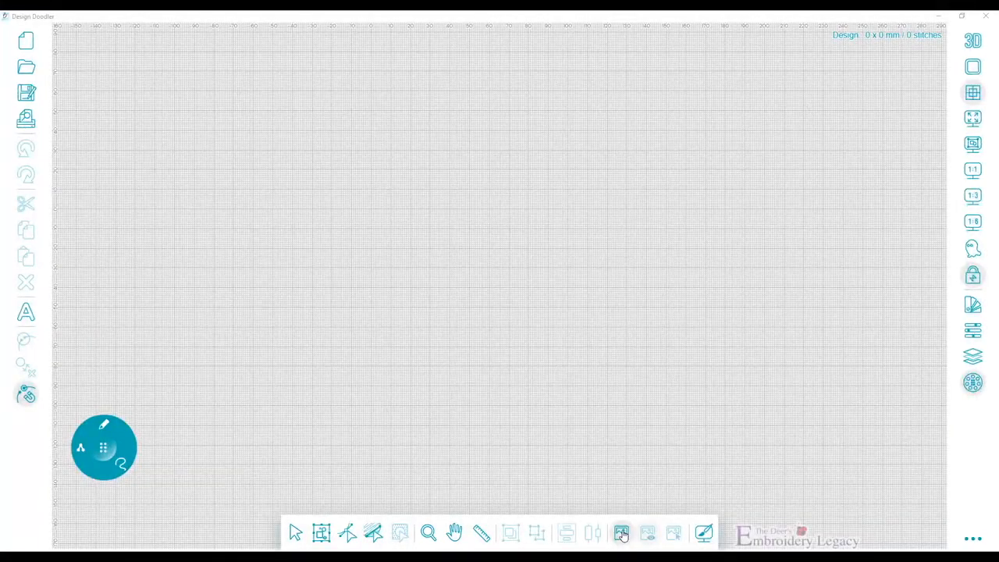
- Import the Orange Lesson 2.jpg slice photo onto the canvas
{"action": "left_click", "coordinate": [621, 534]}
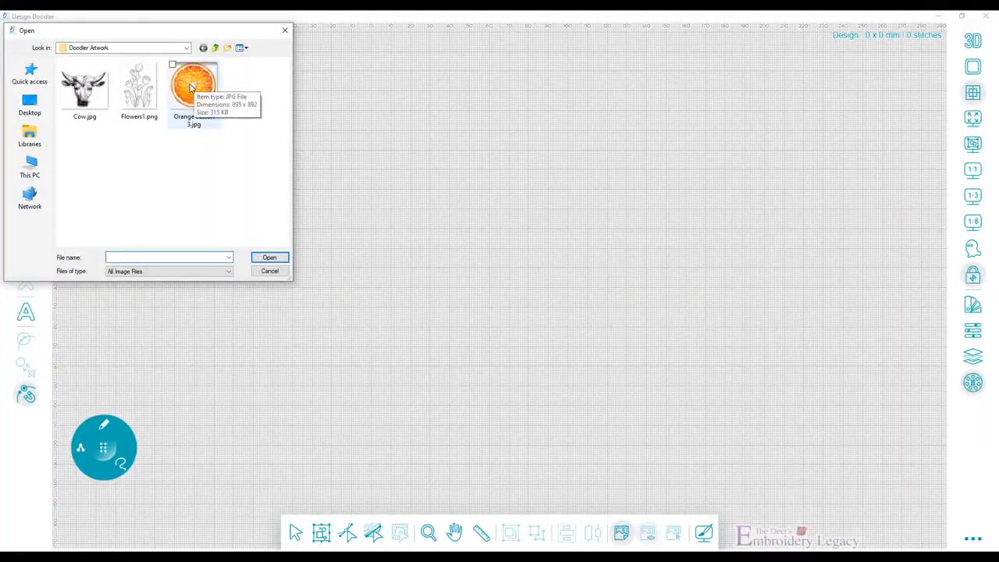
{"action": "left_click", "coordinate": [193, 86]}
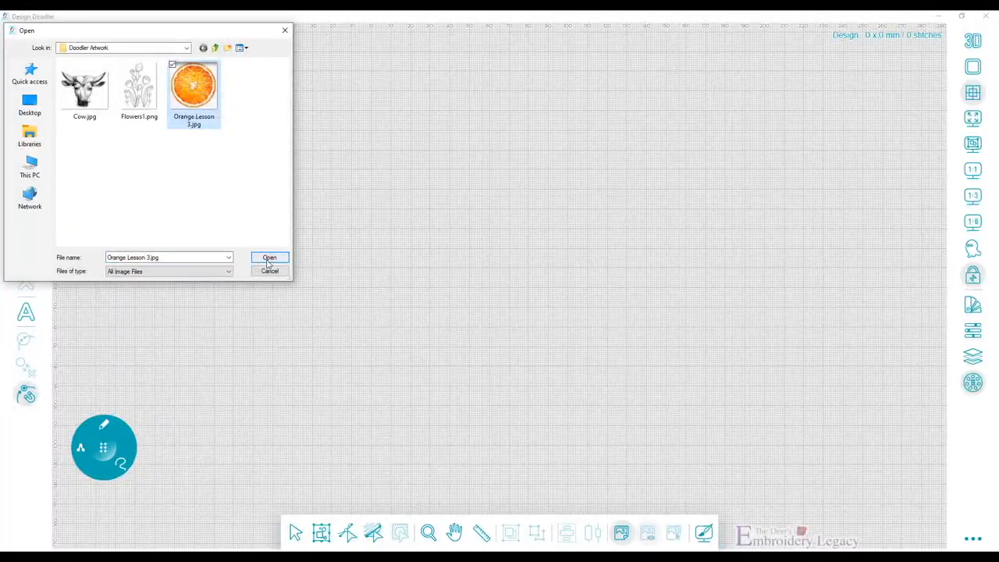
{"action": "left_click", "coordinate": [268, 257]}
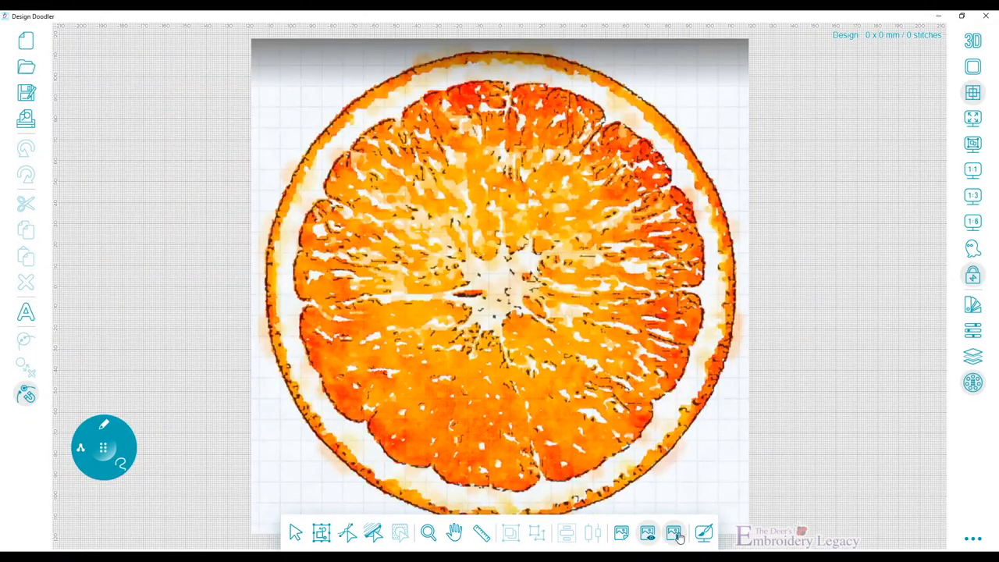
- Lock the picture's aspect ratio, fade its opacity and set its height to 95 mm
{"action": "left_click", "coordinate": [672, 533]}
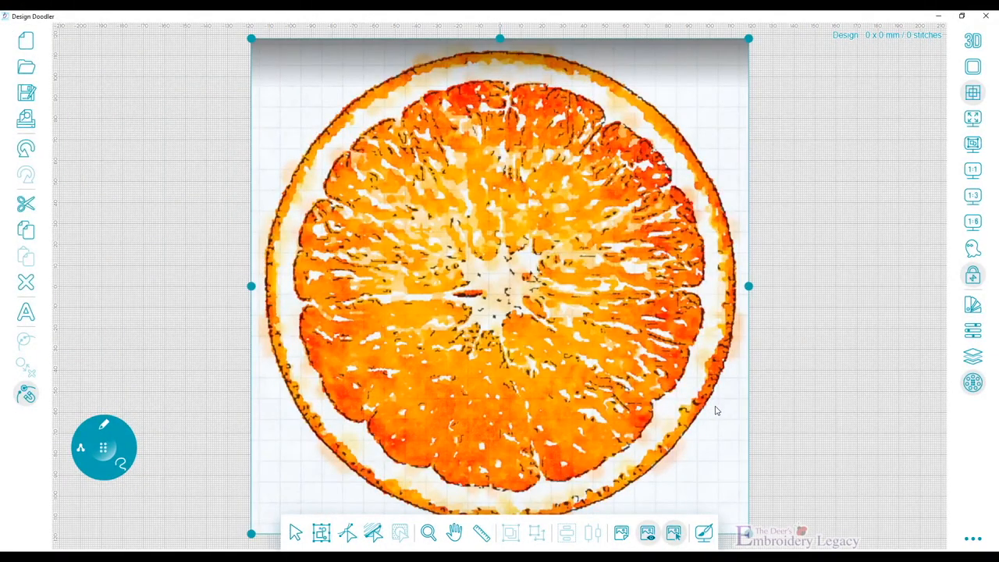
{"action": "left_click", "coordinate": [972, 331]}
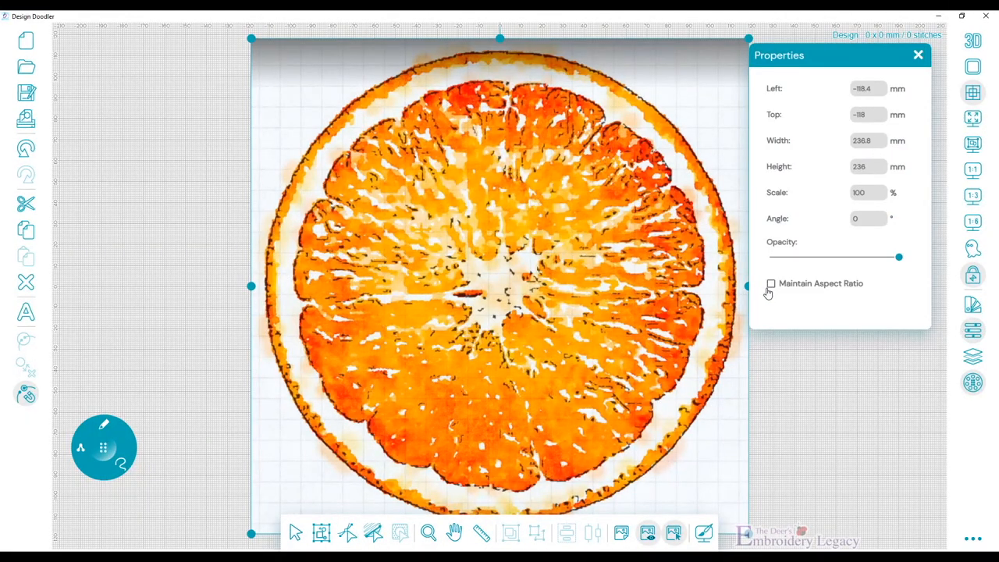
{"action": "left_click", "coordinate": [771, 284]}
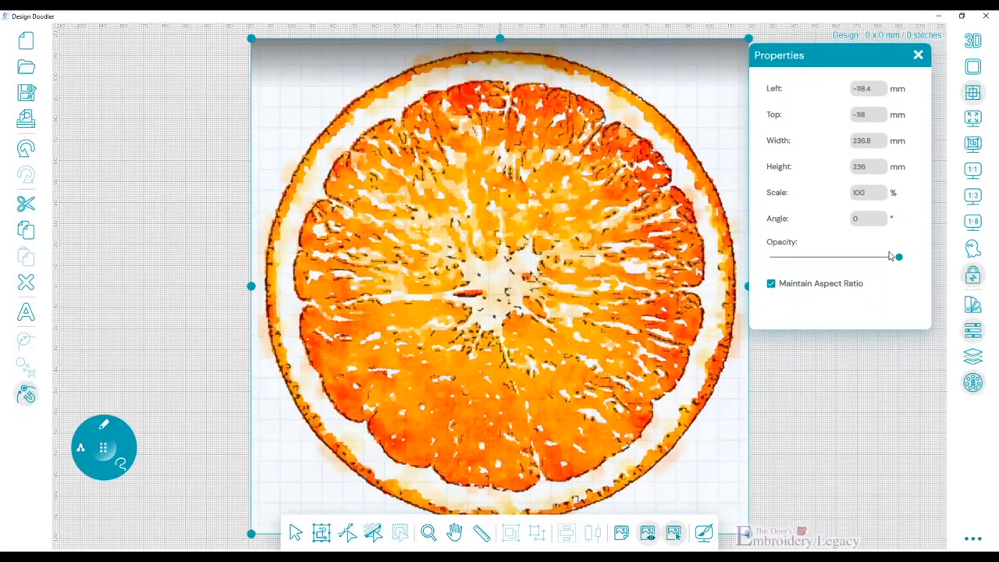
{"action": "left_click_drag", "start_coordinate": [896, 256], "coordinate": [843, 258]}
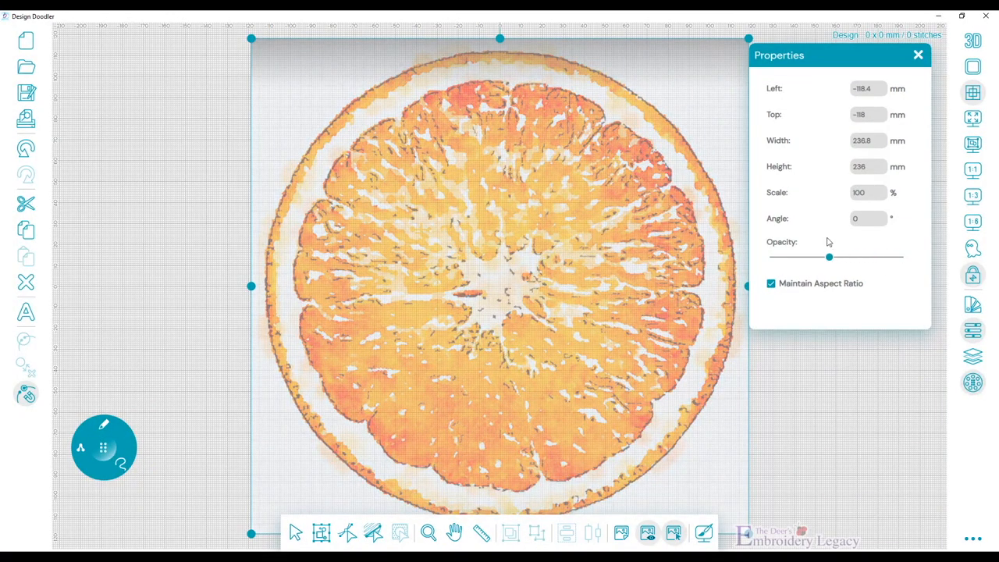
{"action": "left_click", "coordinate": [866, 166]}
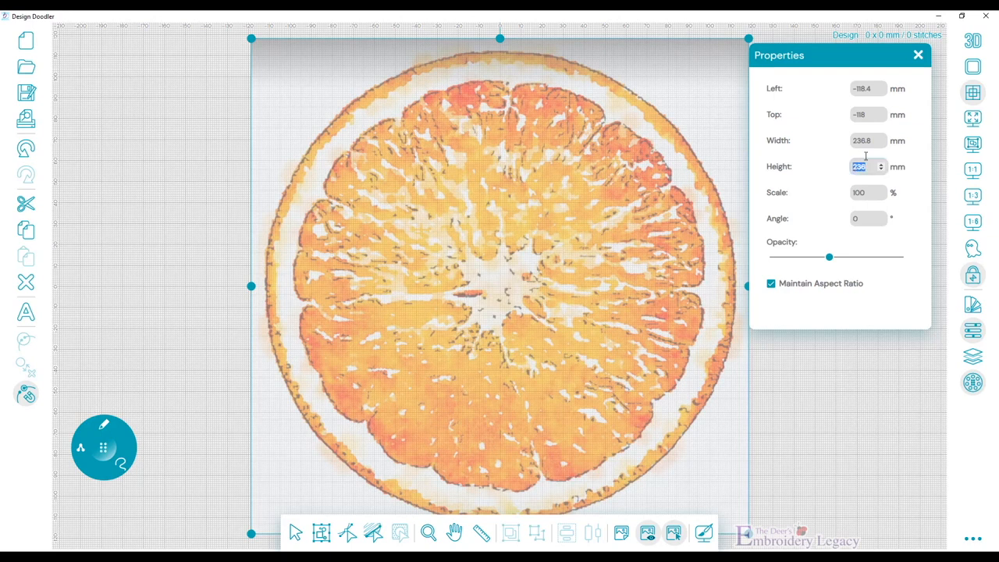
{"action": "type", "text": "95"}
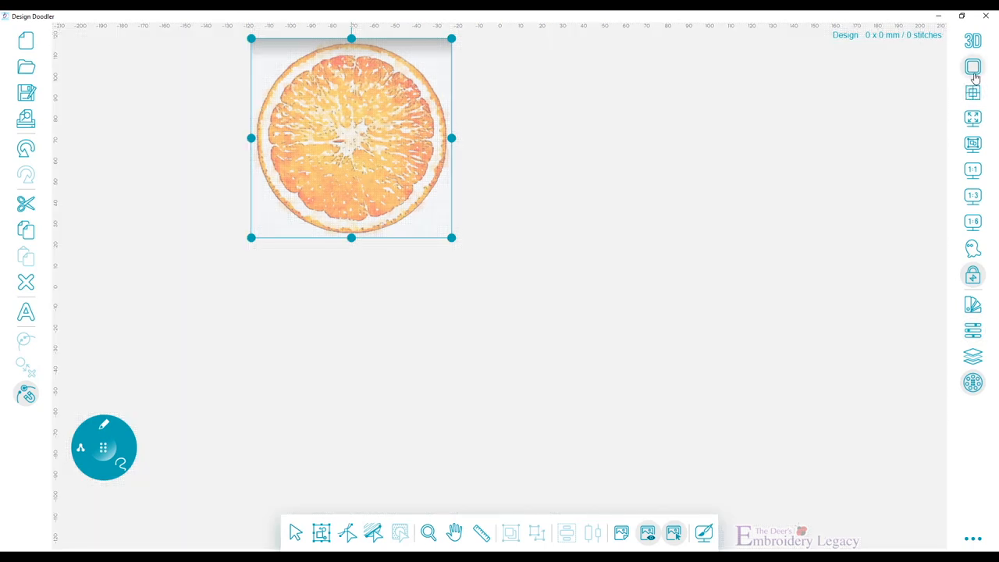
- Display the hoop, centre the orange photo inside it and zoom to 1:2
{"action": "left_click", "coordinate": [972, 66]}
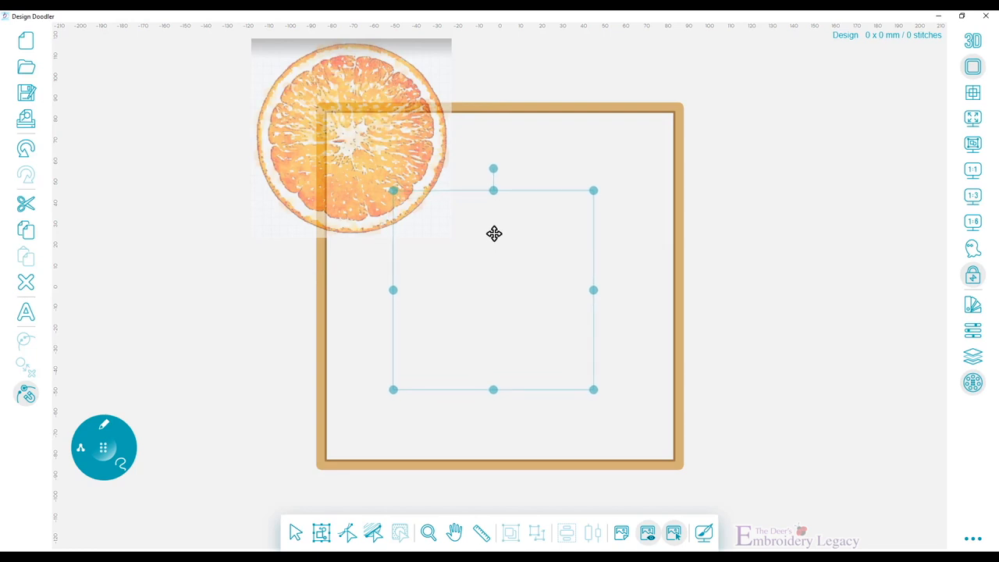
{"action": "left_click_drag", "start_coordinate": [352, 138], "coordinate": [493, 292]}
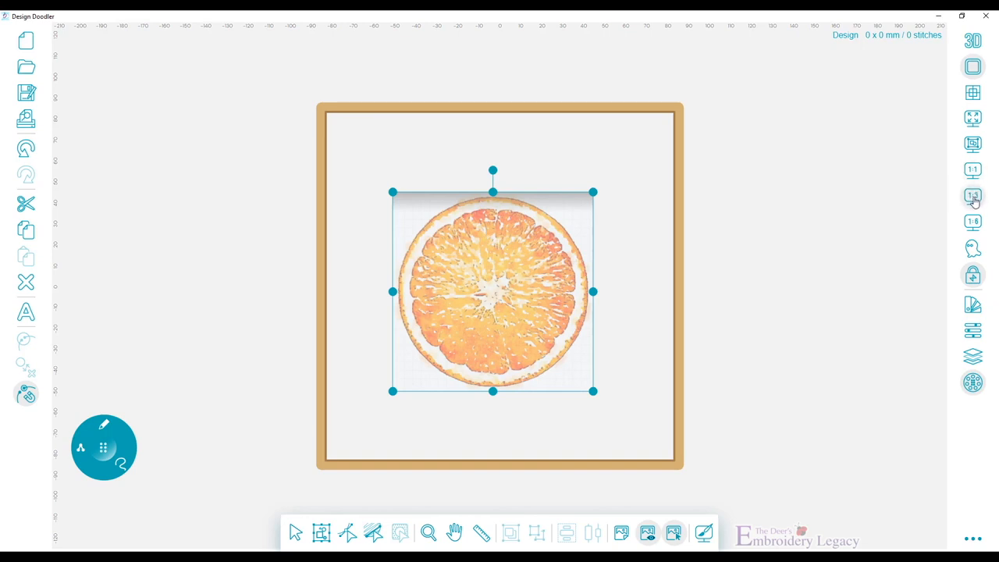
{"action": "mouse_move", "coordinate": [974, 196]}
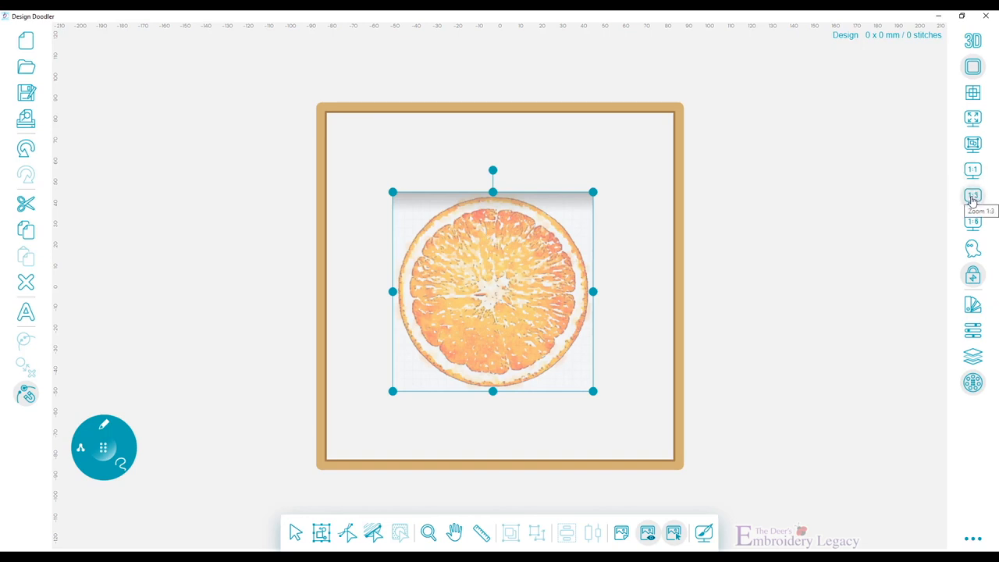
{"action": "left_click", "coordinate": [974, 196]}
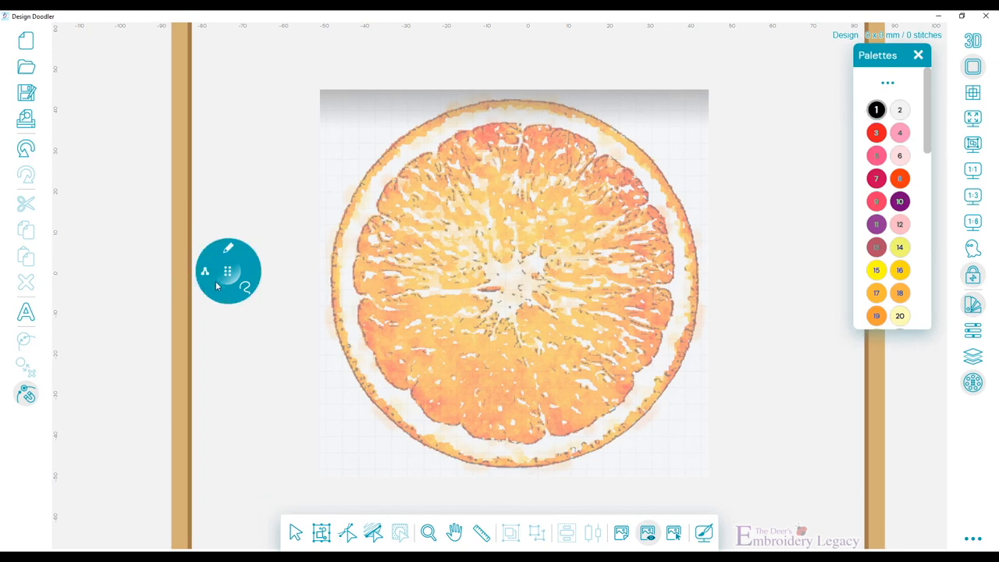
{"action": "mouse_move", "coordinate": [217, 335]}
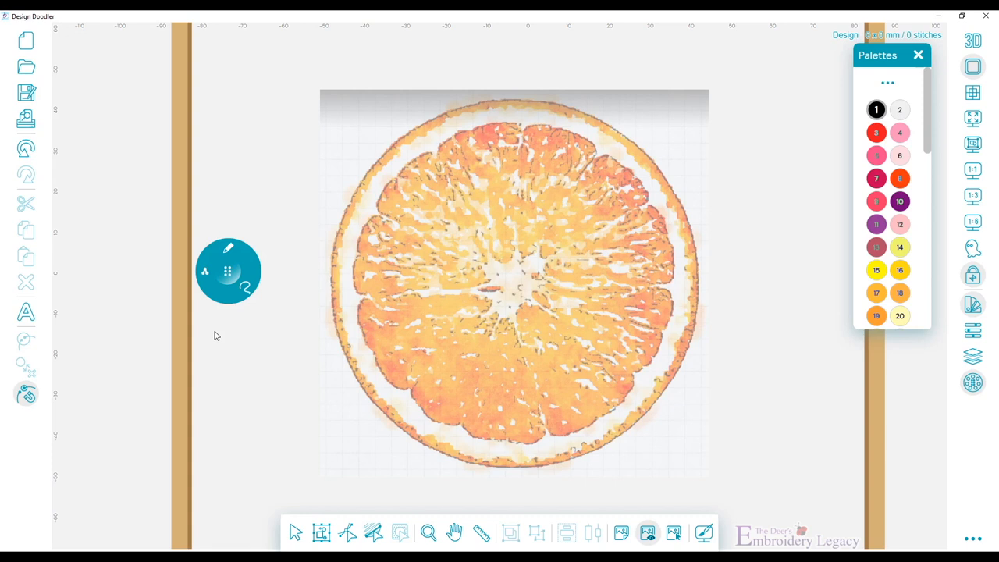
{"action": "mouse_move", "coordinate": [415, 134]}
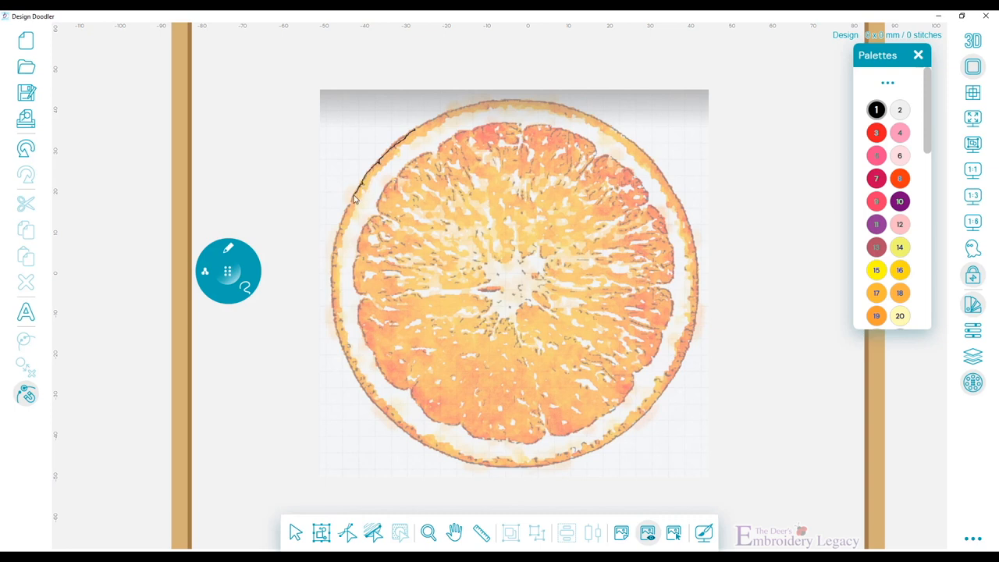
{"action": "mouse_move", "coordinate": [339, 242]}
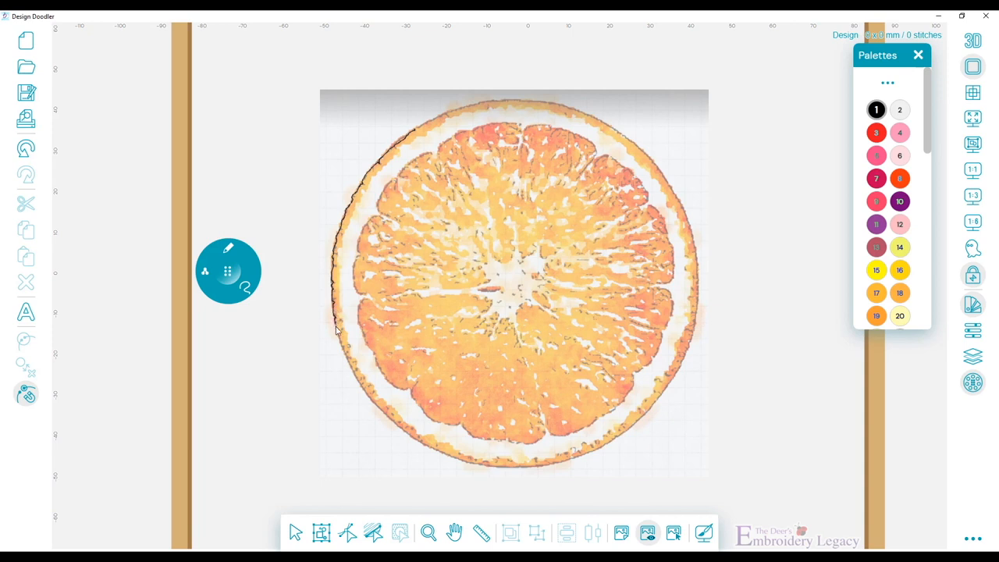
{"action": "mouse_move", "coordinate": [346, 362]}
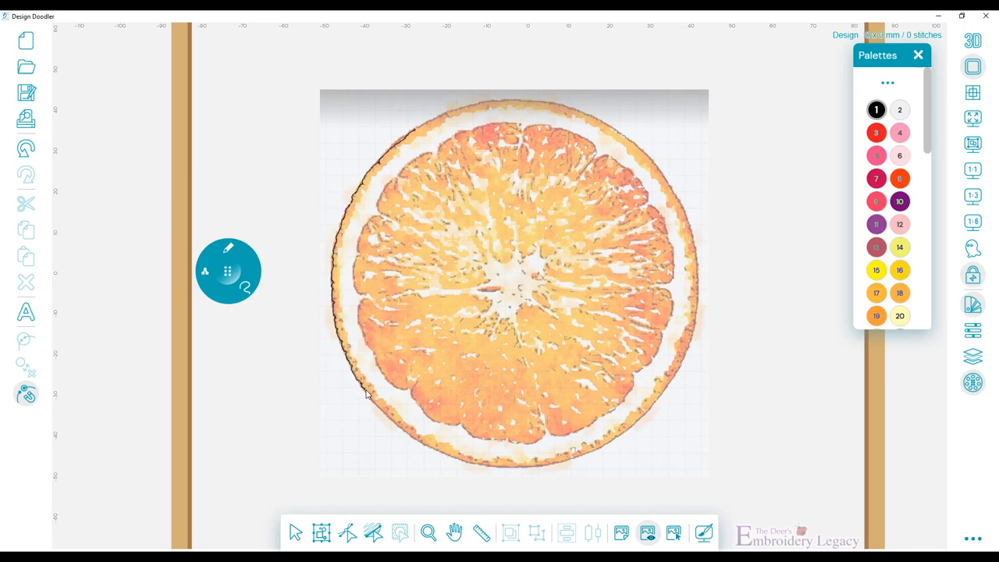
{"action": "mouse_move", "coordinate": [387, 415]}
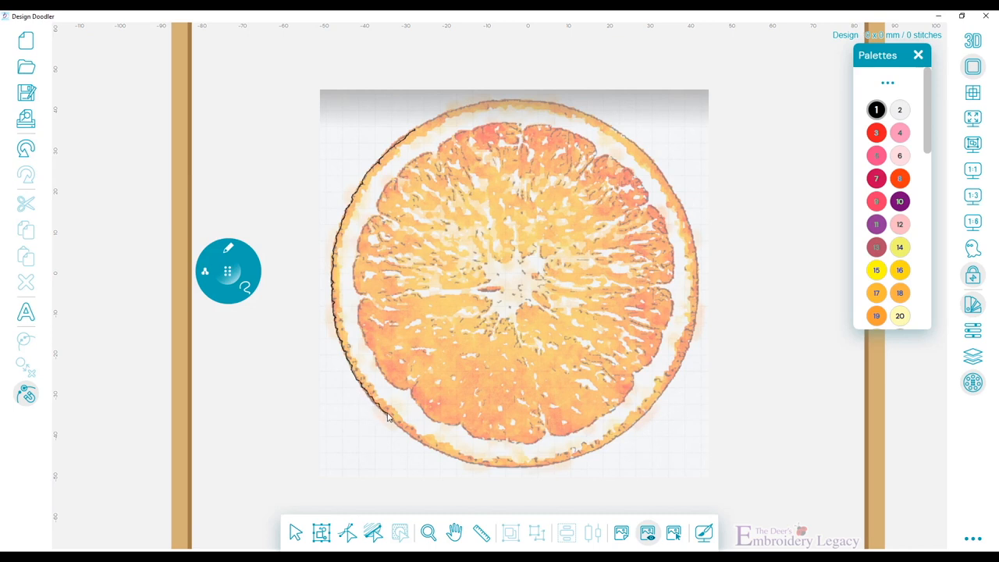
{"action": "mouse_move", "coordinate": [406, 436]}
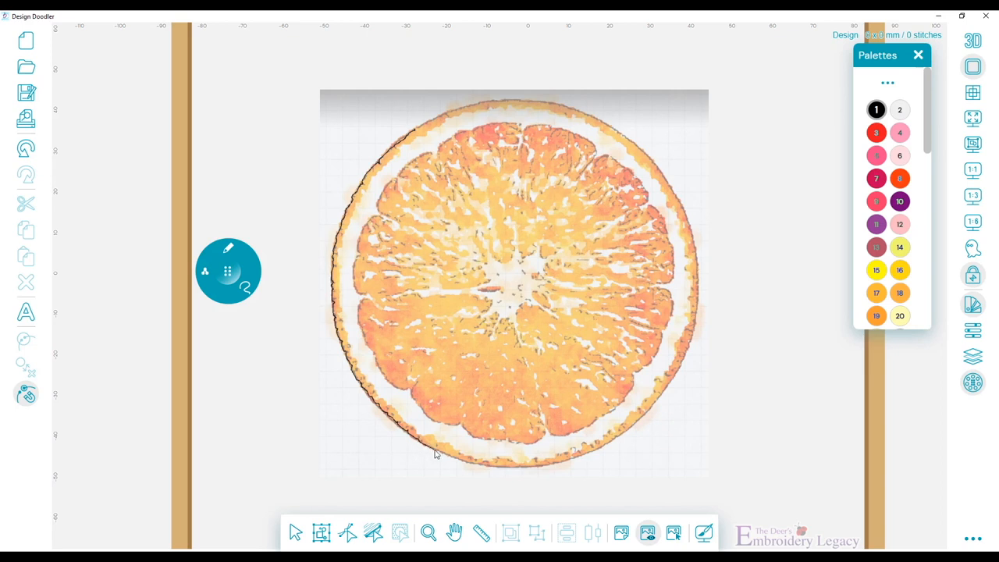
{"action": "mouse_move", "coordinate": [466, 465]}
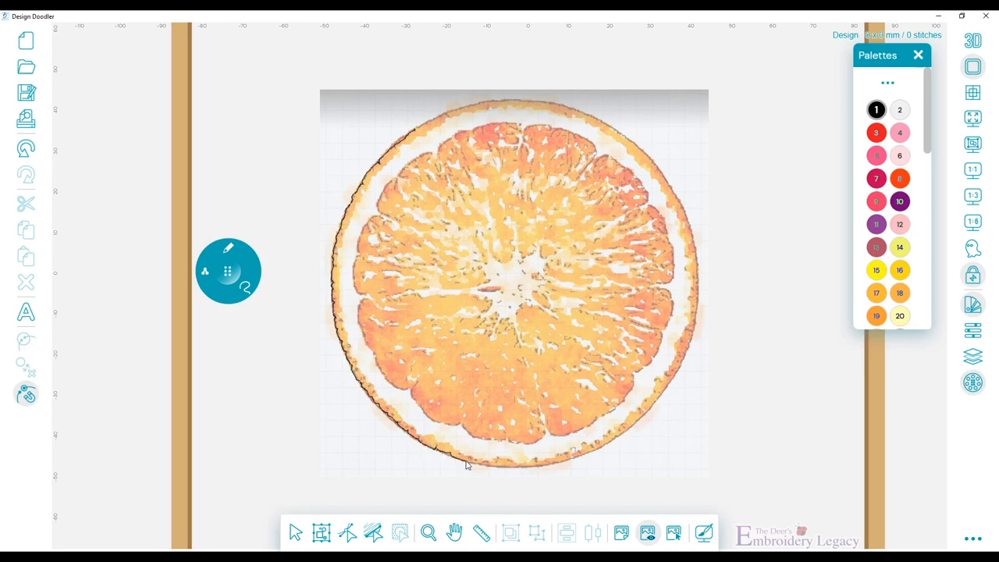
{"action": "mouse_move", "coordinate": [498, 470]}
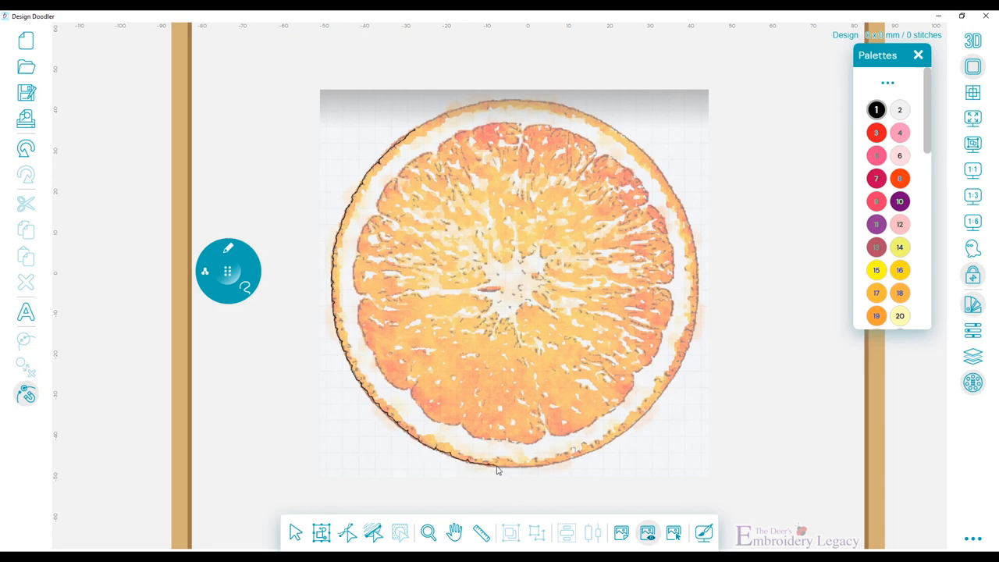
{"action": "mouse_move", "coordinate": [535, 467]}
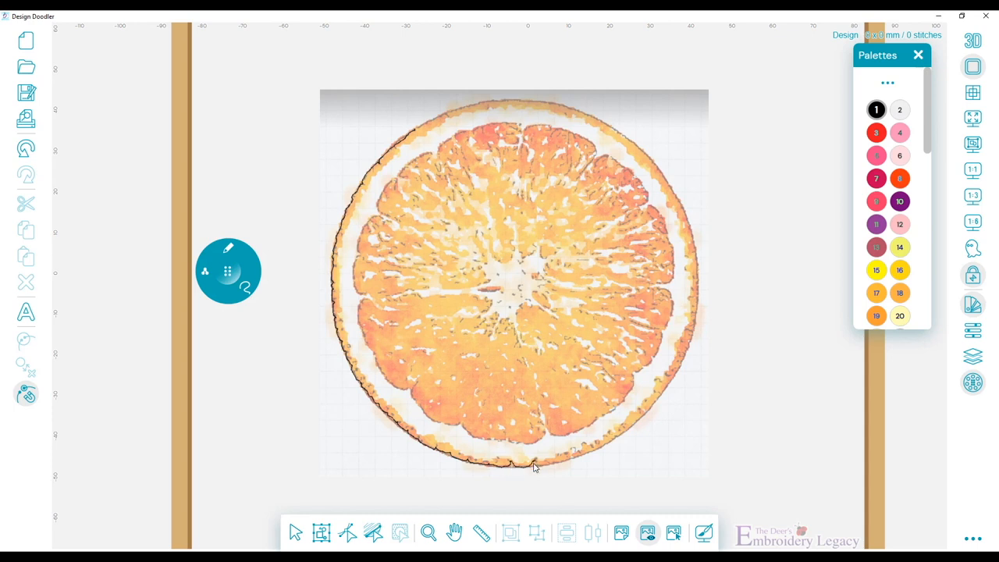
{"action": "mouse_move", "coordinate": [565, 465]}
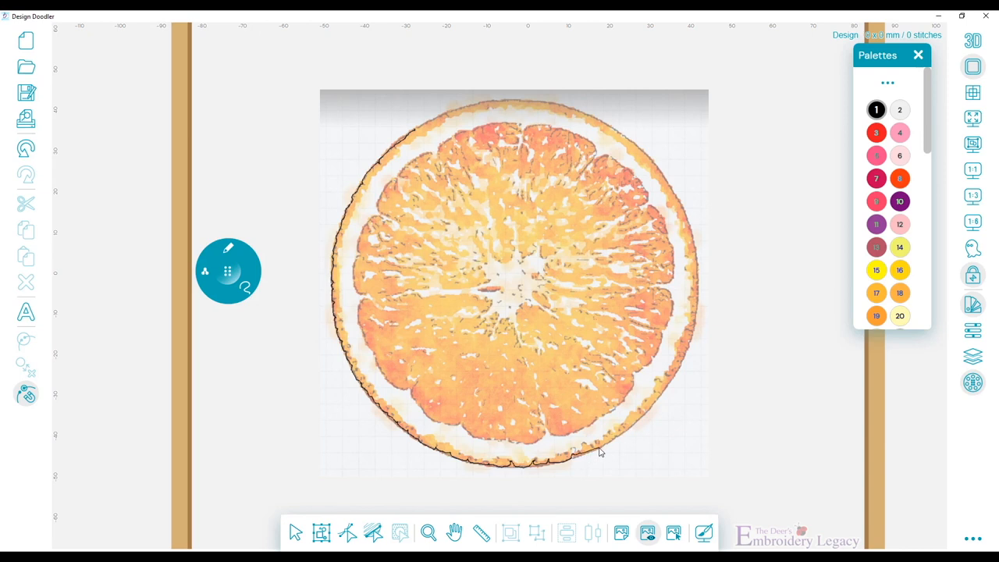
{"action": "mouse_move", "coordinate": [621, 439]}
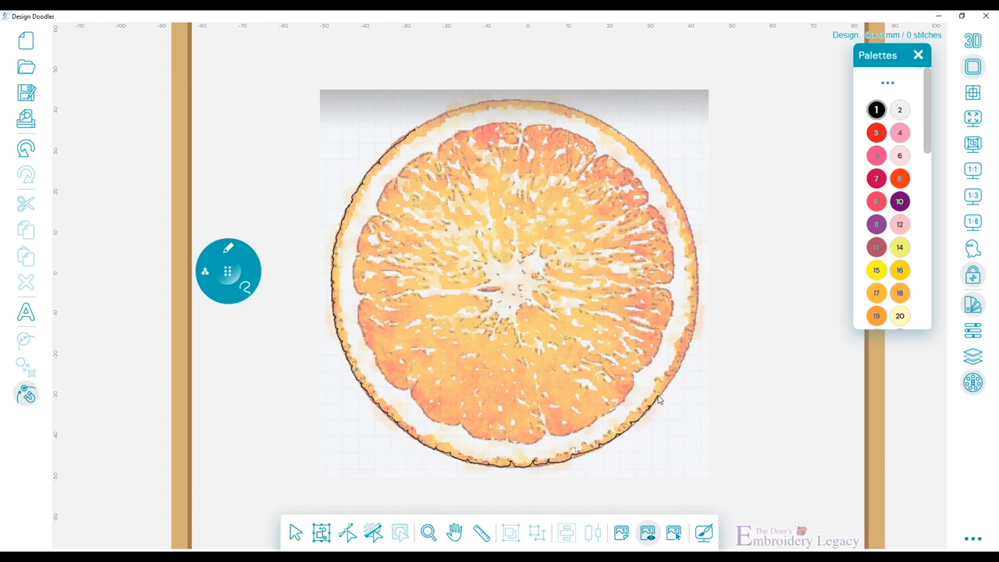
{"action": "mouse_move", "coordinate": [670, 387]}
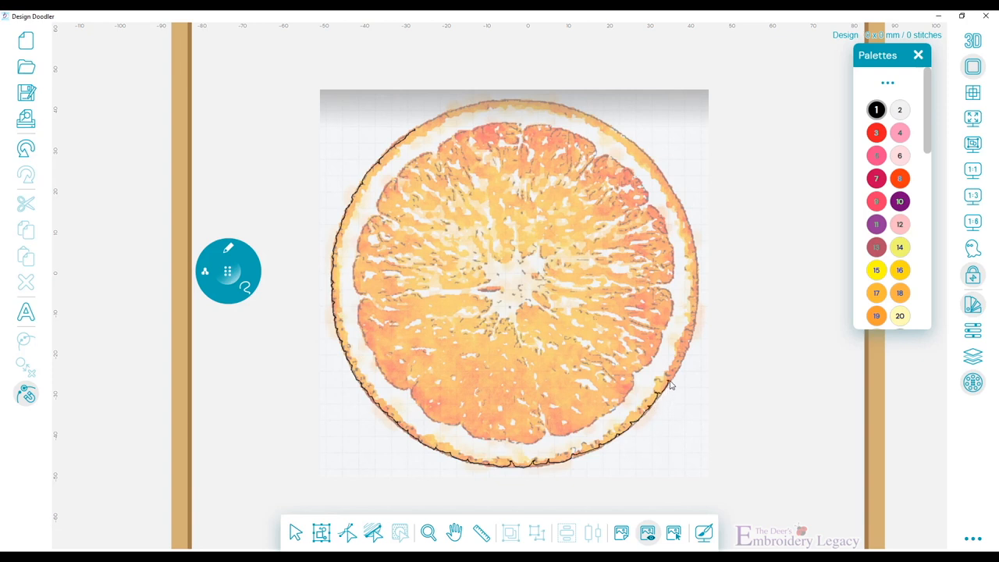
{"action": "mouse_move", "coordinate": [683, 356]}
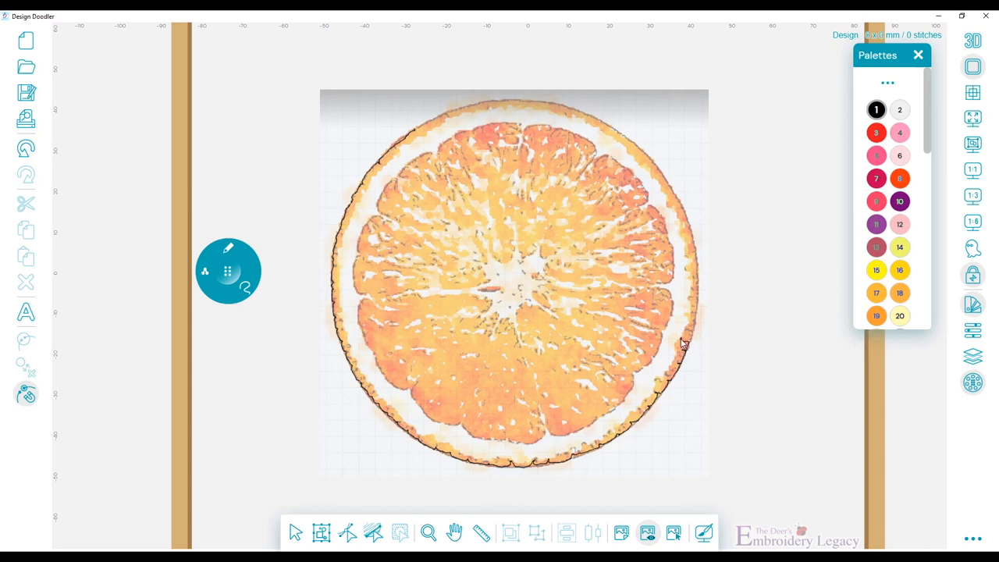
{"action": "mouse_move", "coordinate": [694, 314]}
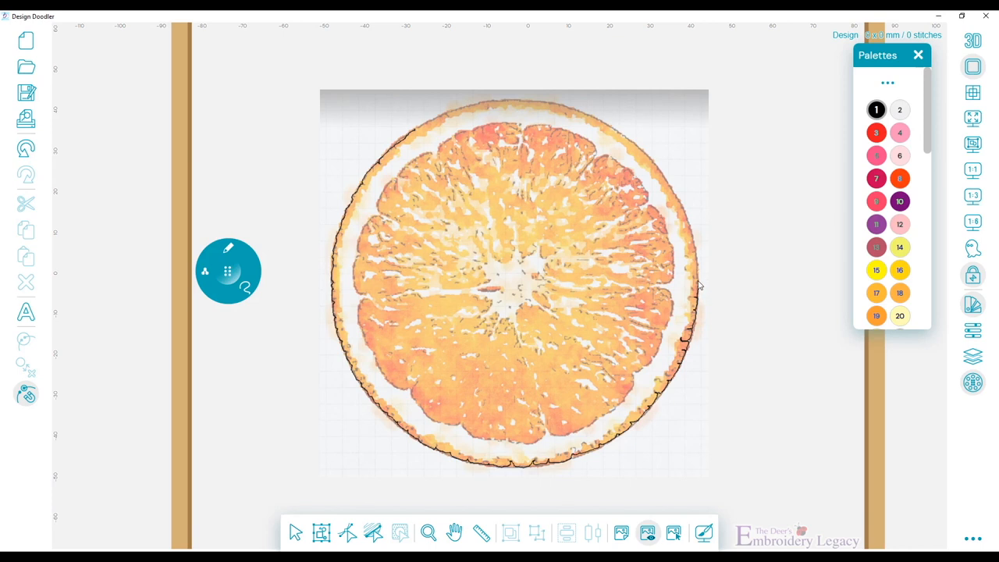
{"action": "mouse_move", "coordinate": [696, 262]}
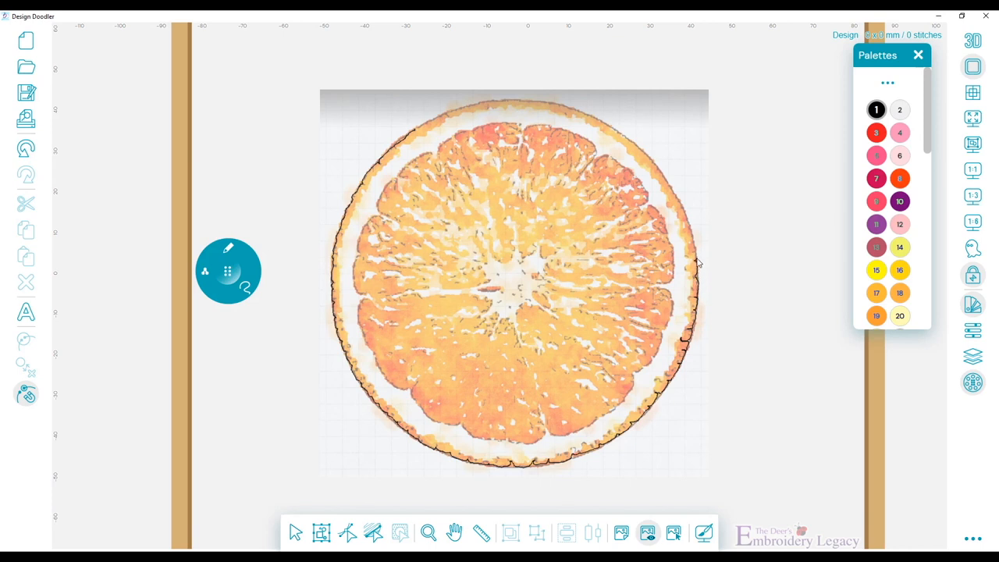
{"action": "mouse_move", "coordinate": [690, 236]}
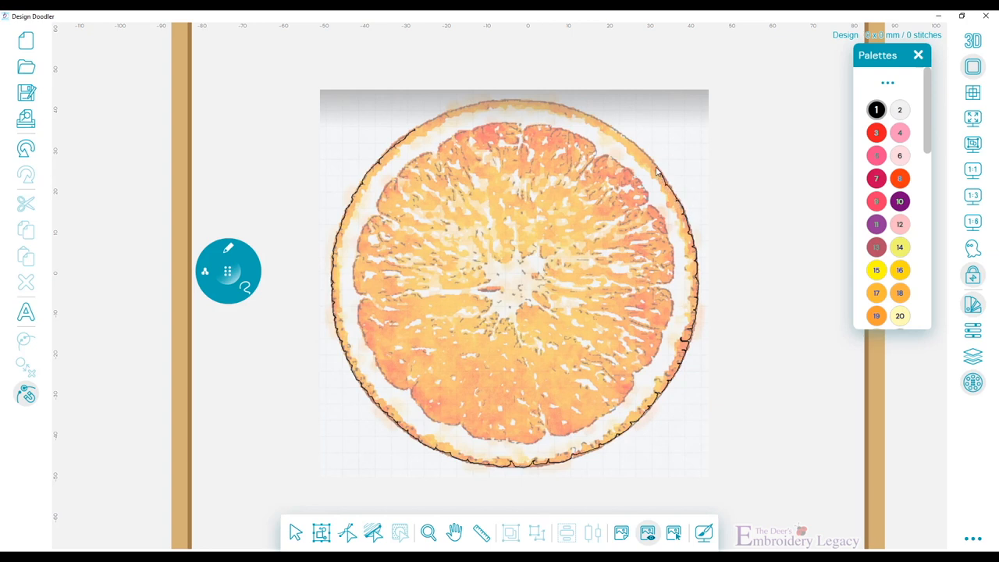
{"action": "mouse_move", "coordinate": [625, 140]}
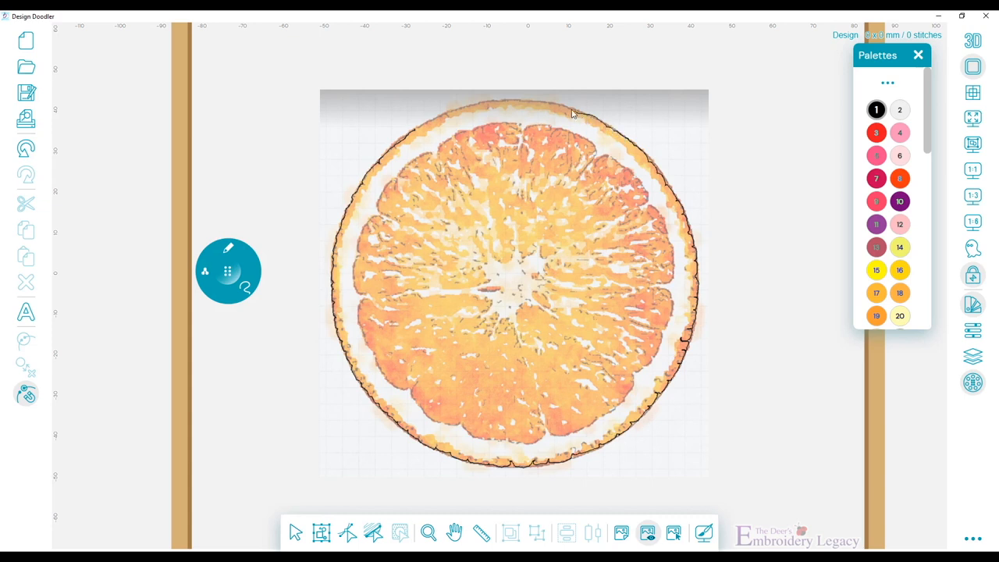
{"action": "mouse_move", "coordinate": [506, 106]}
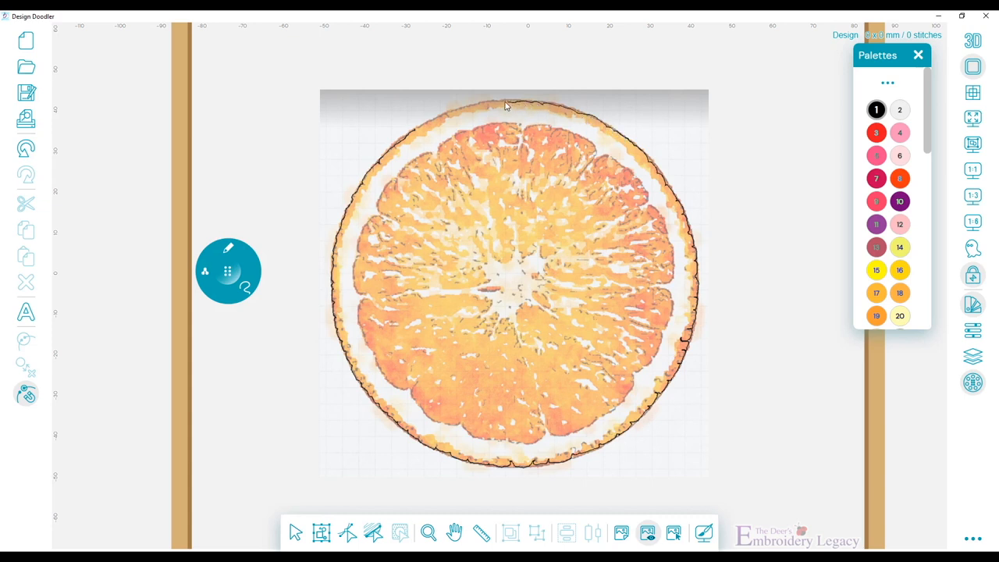
{"action": "left_click_drag", "start_coordinate": [415, 131], "coordinate": [507, 281]}
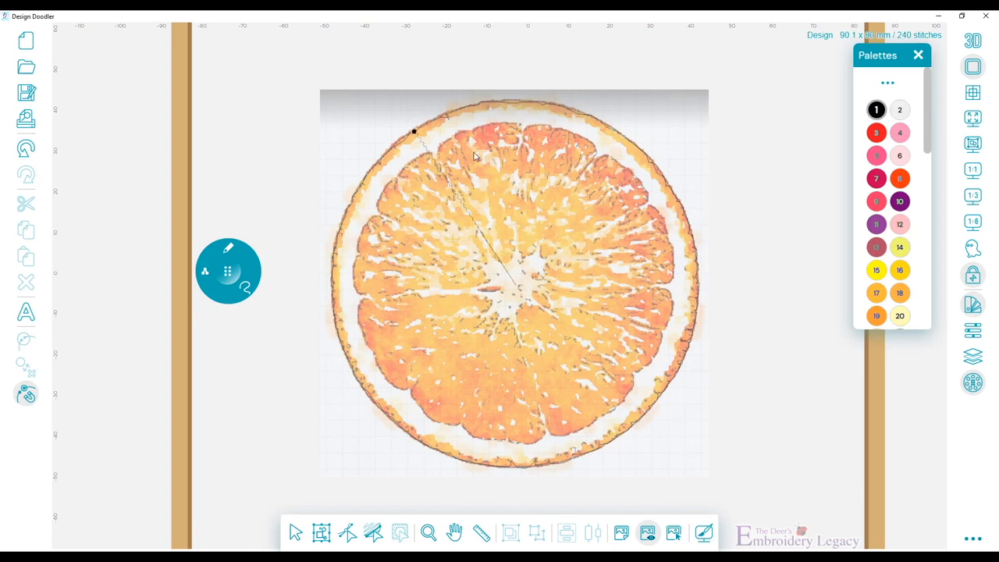
{"action": "mouse_move", "coordinate": [465, 213]}
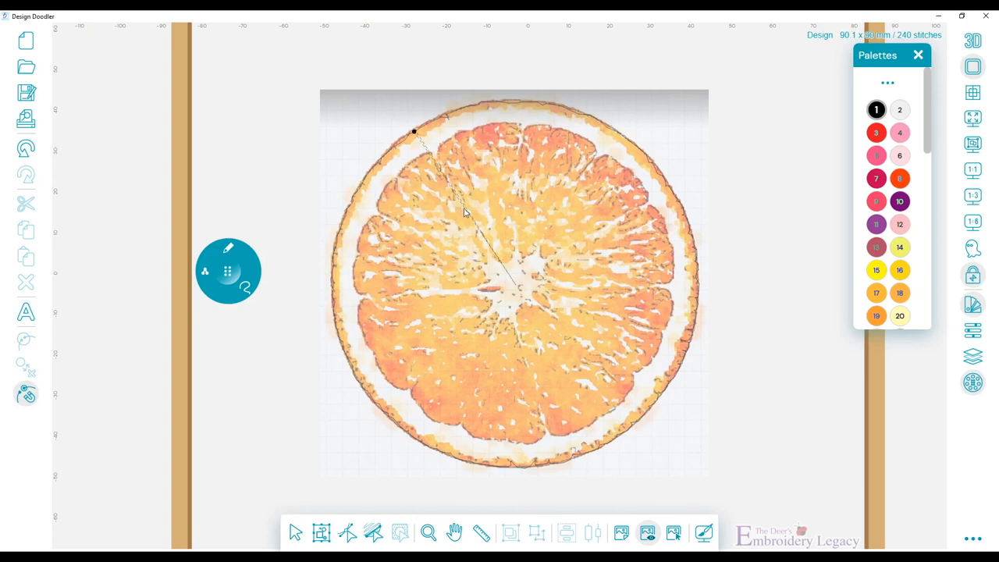
{"action": "left_click", "coordinate": [974, 539]}
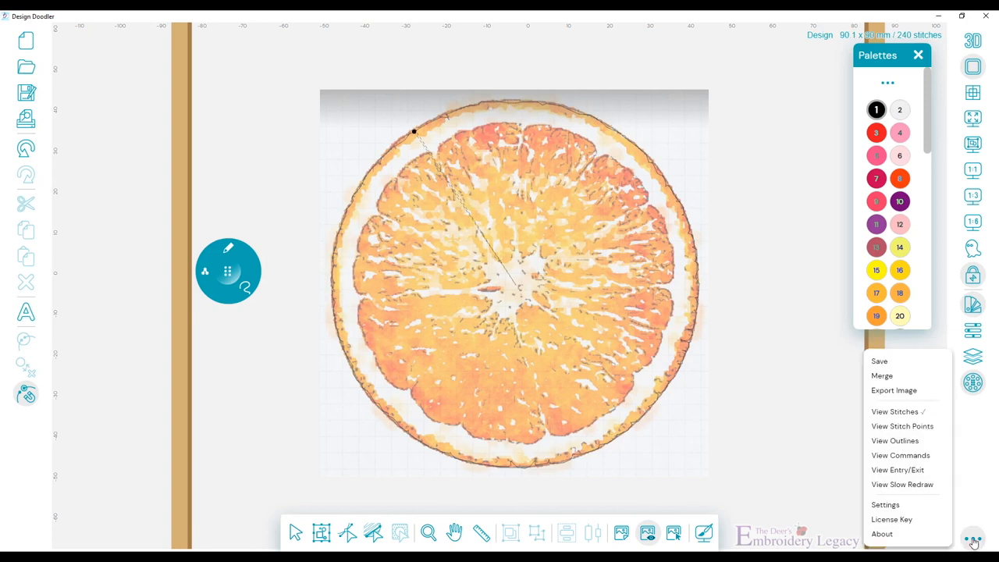
{"action": "left_click", "coordinate": [885, 504]}
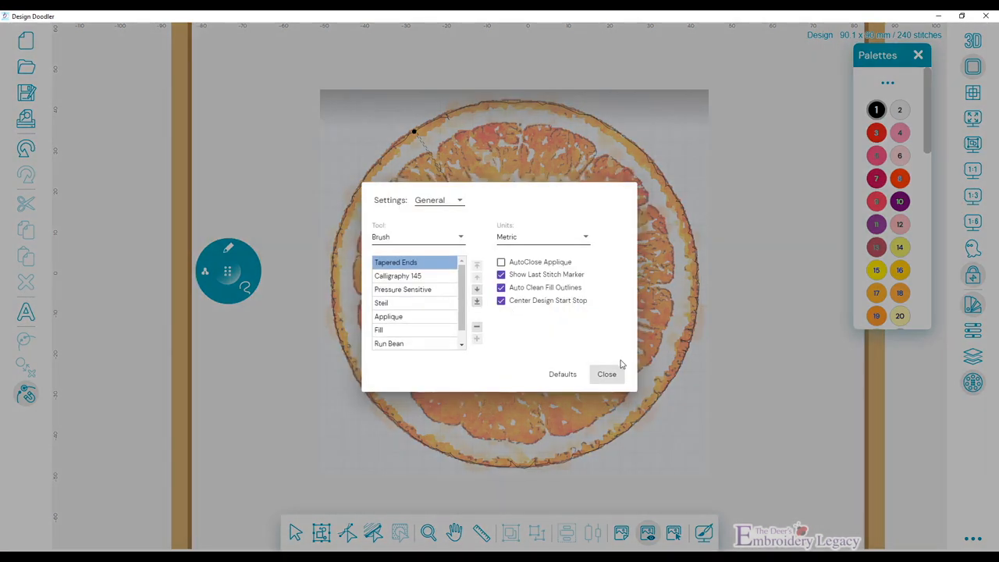
{"action": "left_click", "coordinate": [606, 374]}
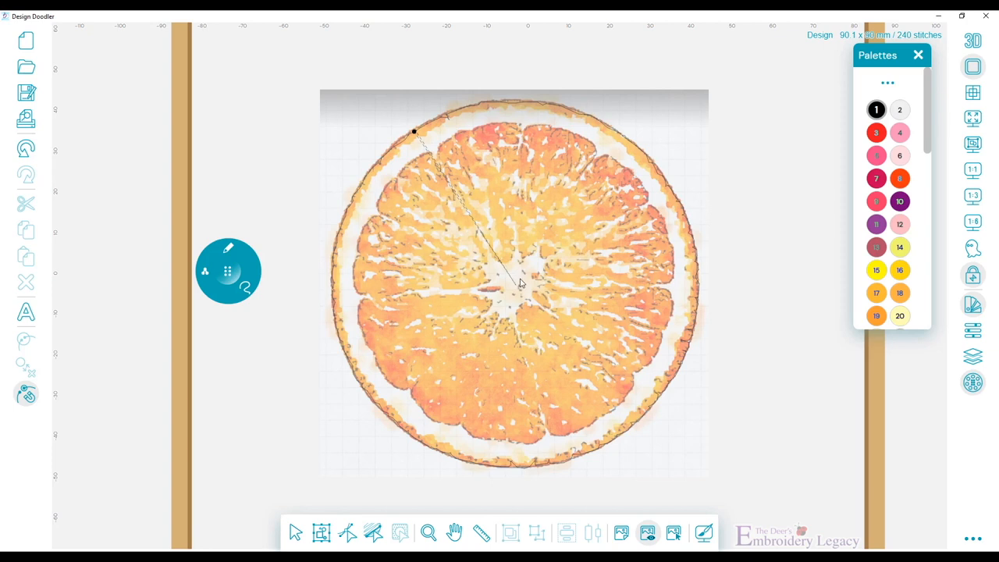
{"action": "mouse_move", "coordinate": [519, 289]}
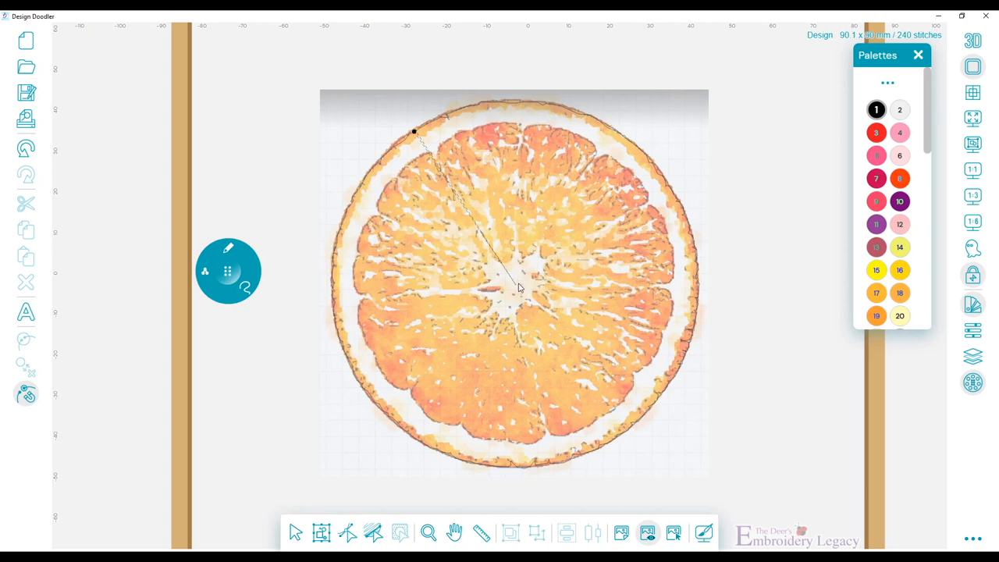
{"action": "mouse_move", "coordinate": [519, 283]}
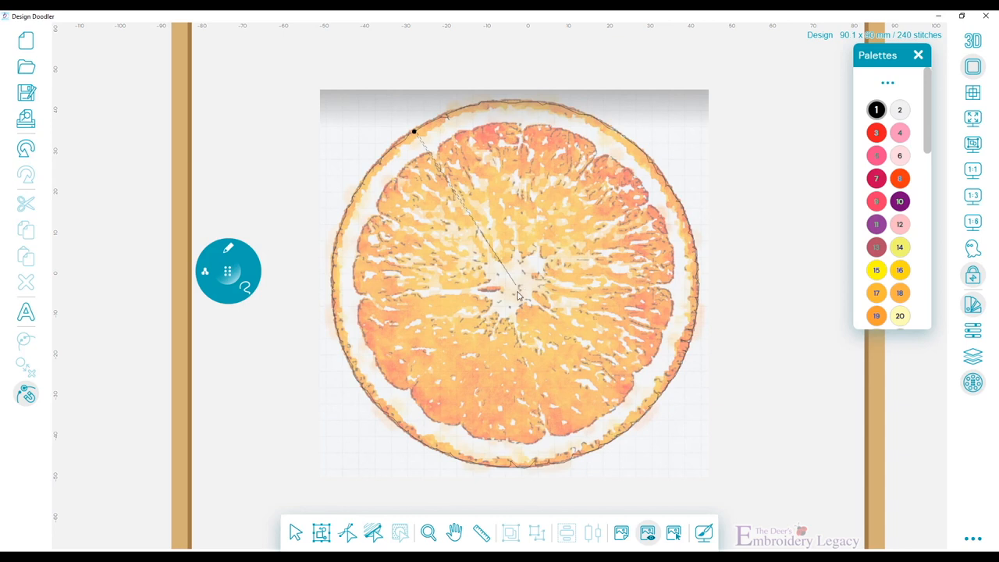
{"action": "mouse_move", "coordinate": [518, 231]}
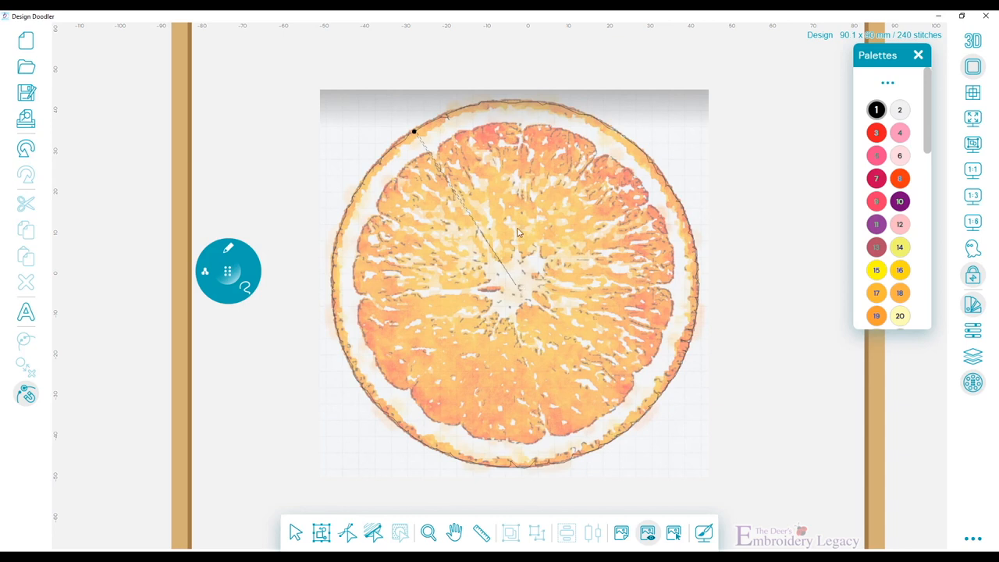
{"action": "mouse_move", "coordinate": [518, 288]}
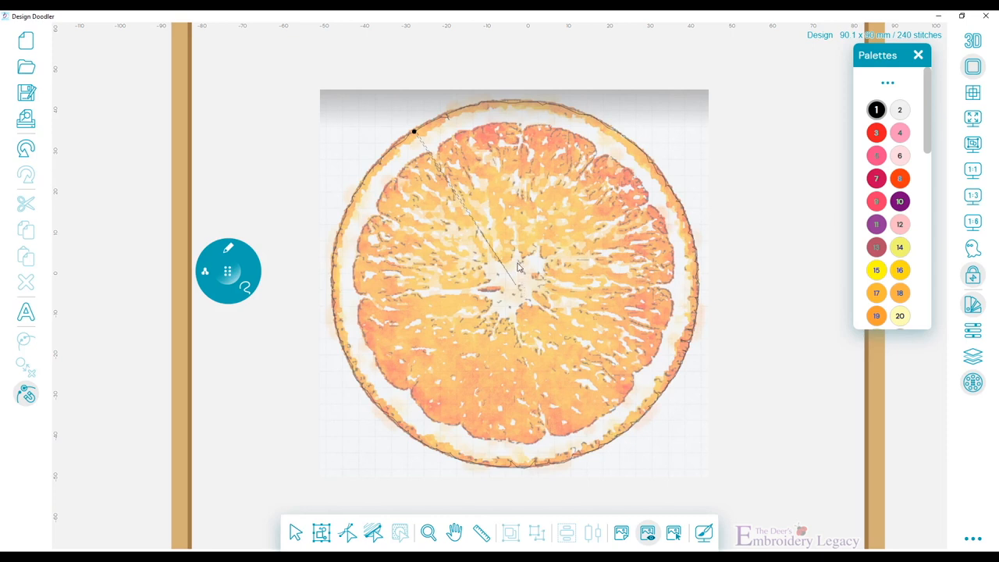
{"action": "mouse_move", "coordinate": [517, 269]}
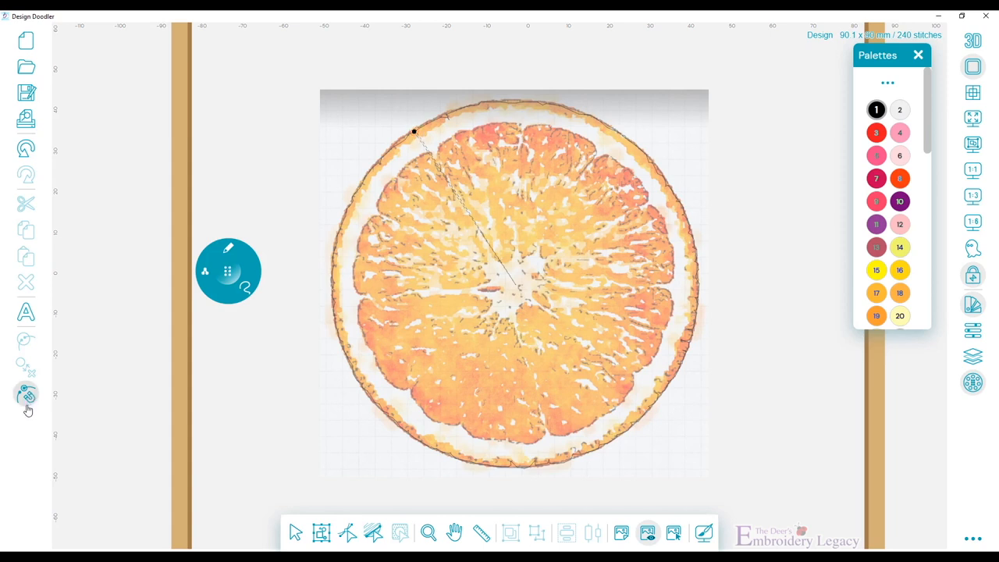
{"action": "mouse_move", "coordinate": [27, 397]}
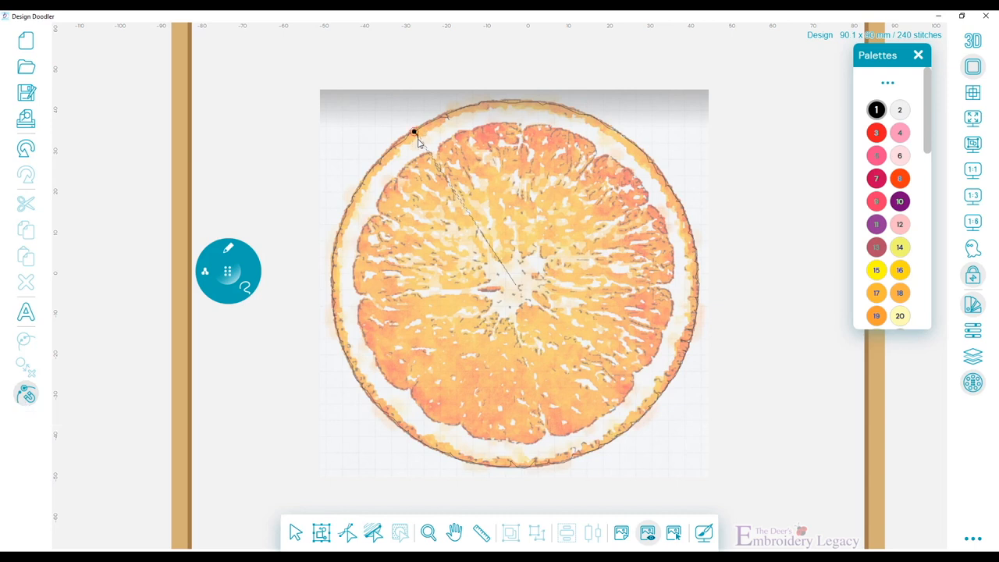
- Brush a stitched outline around the outer edge of the rind
{"action": "left_click_drag", "start_coordinate": [415, 133], "coordinate": [372, 186]}
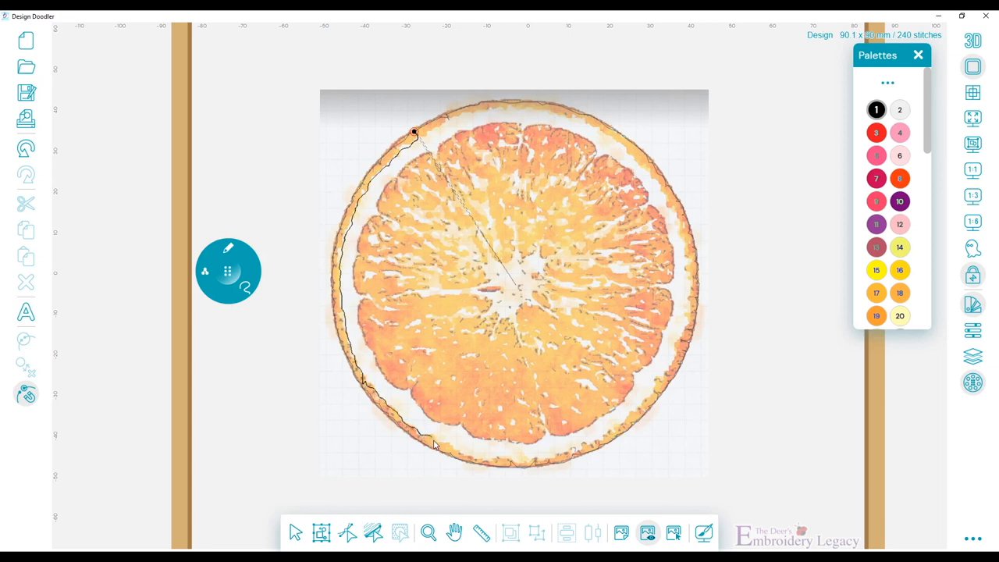
{"action": "left_click_drag", "start_coordinate": [434, 445], "coordinate": [522, 461]}
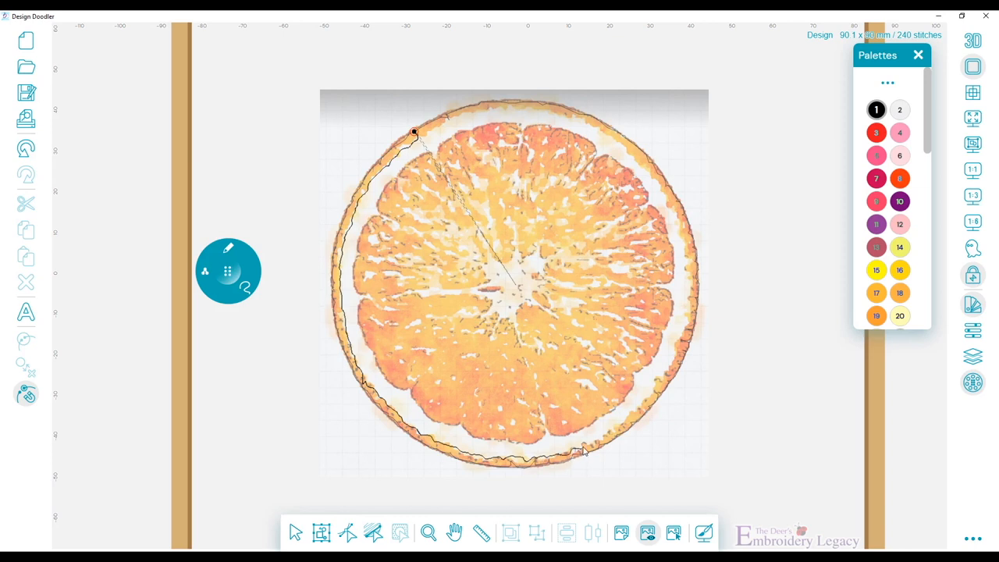
{"action": "mouse_move", "coordinate": [643, 412]}
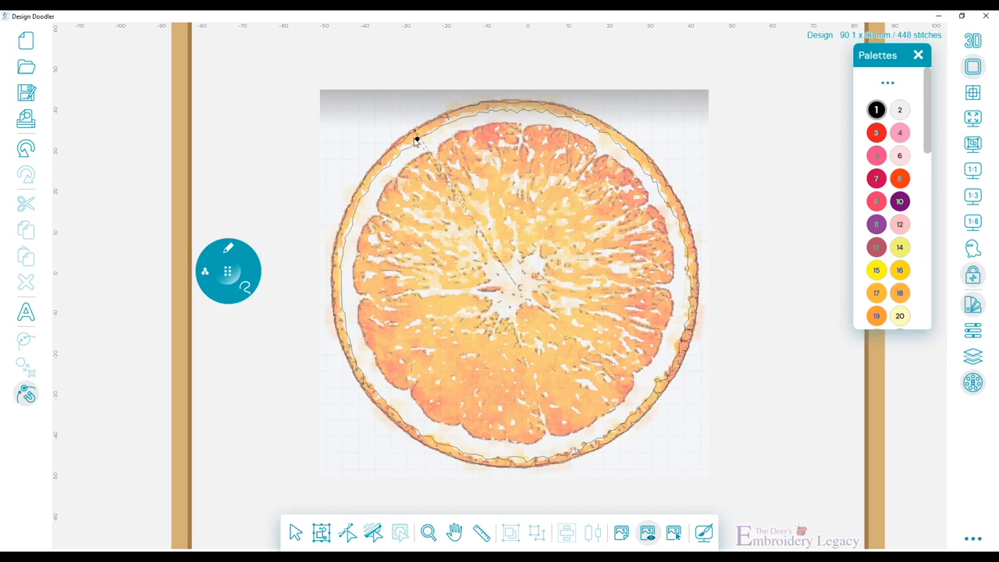
{"action": "mouse_move", "coordinate": [515, 268]}
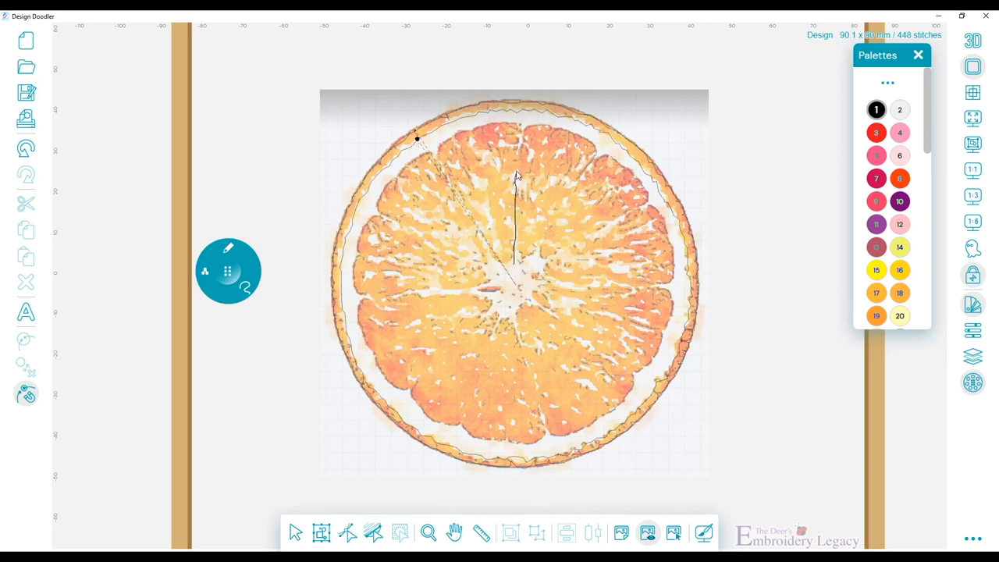
- Brush stitch lines along each segment divider radiating from the slice centre
{"action": "left_click_drag", "start_coordinate": [469, 137], "coordinate": [518, 172]}
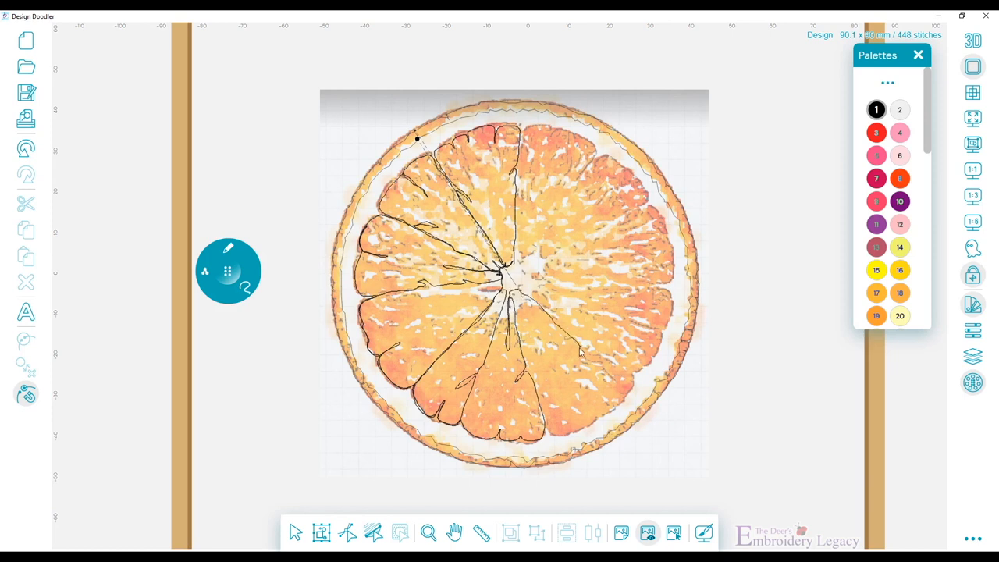
{"action": "mouse_move", "coordinate": [624, 384]}
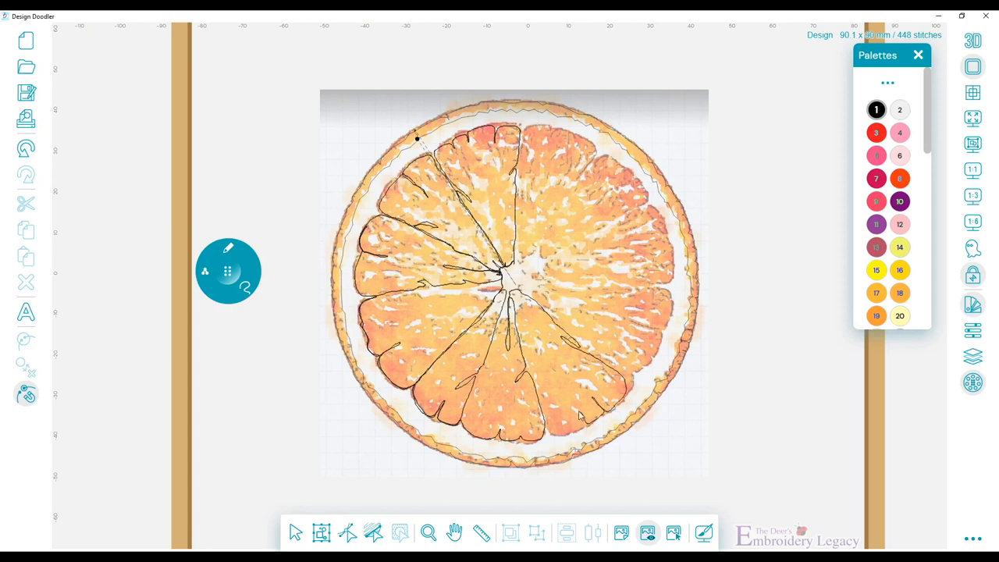
{"action": "mouse_move", "coordinate": [574, 437]}
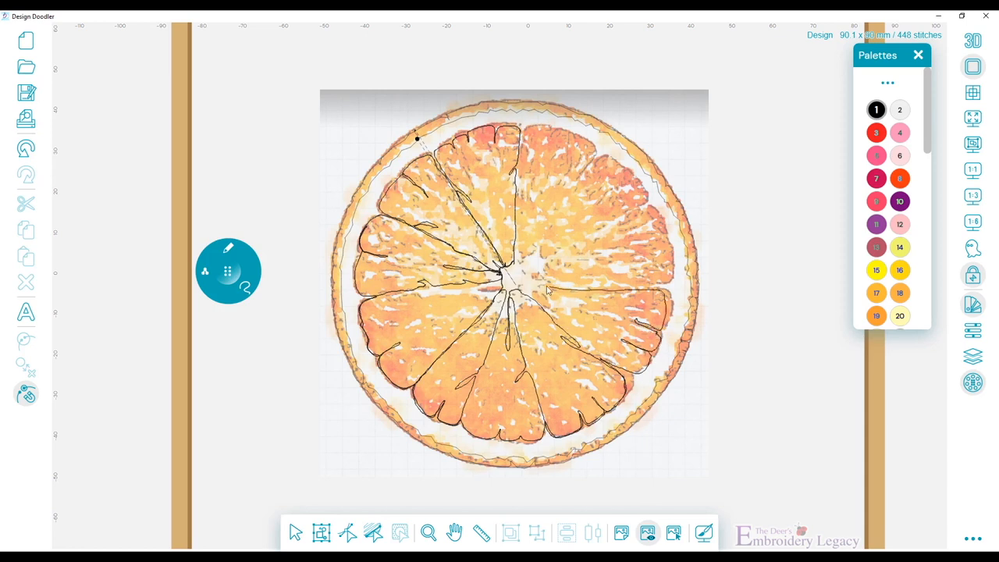
{"action": "mouse_move", "coordinate": [570, 337]}
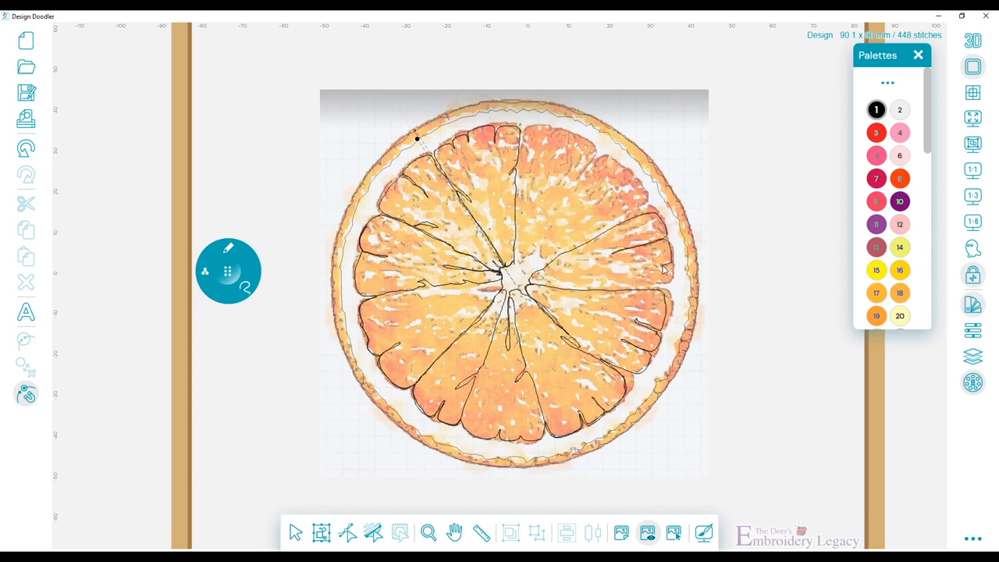
{"action": "mouse_move", "coordinate": [534, 293]}
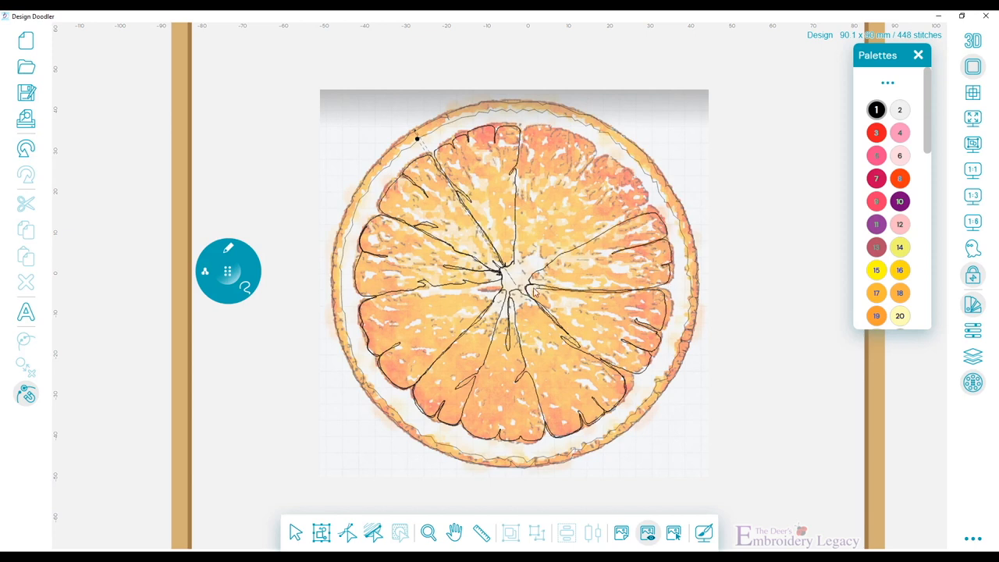
{"action": "left_click_drag", "start_coordinate": [531, 294], "coordinate": [596, 159]}
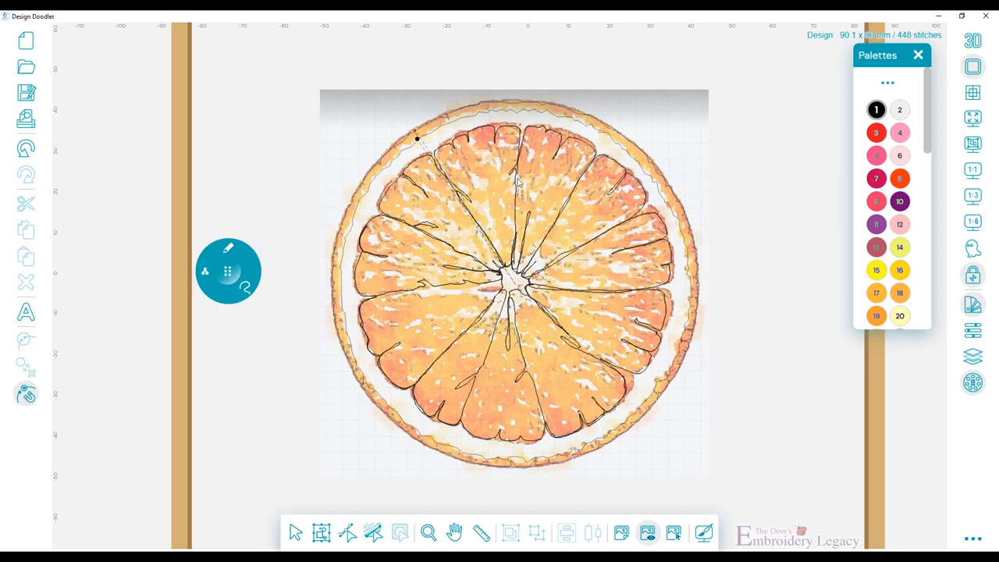
{"action": "left_click", "coordinate": [648, 534]}
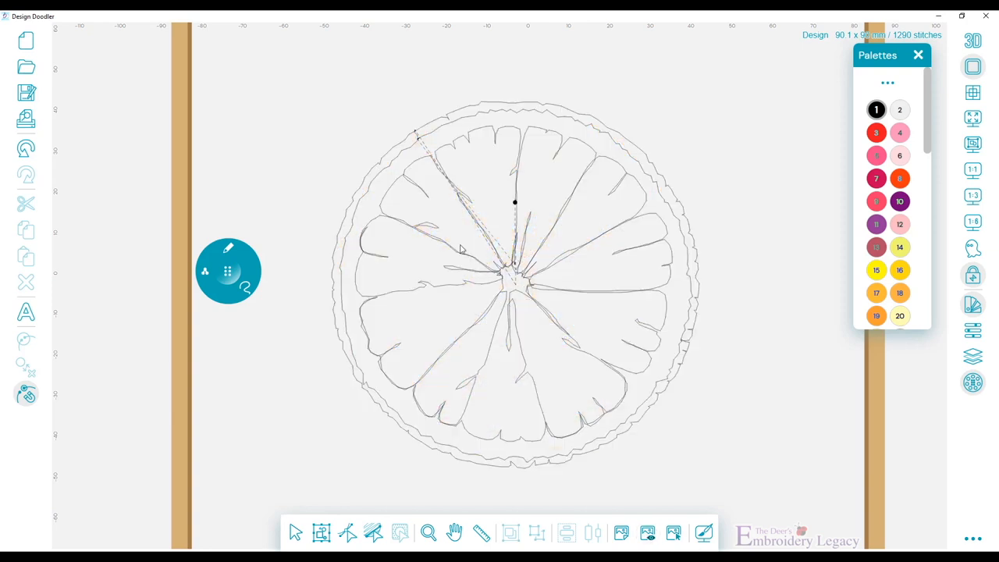
{"action": "left_click", "coordinate": [648, 533]}
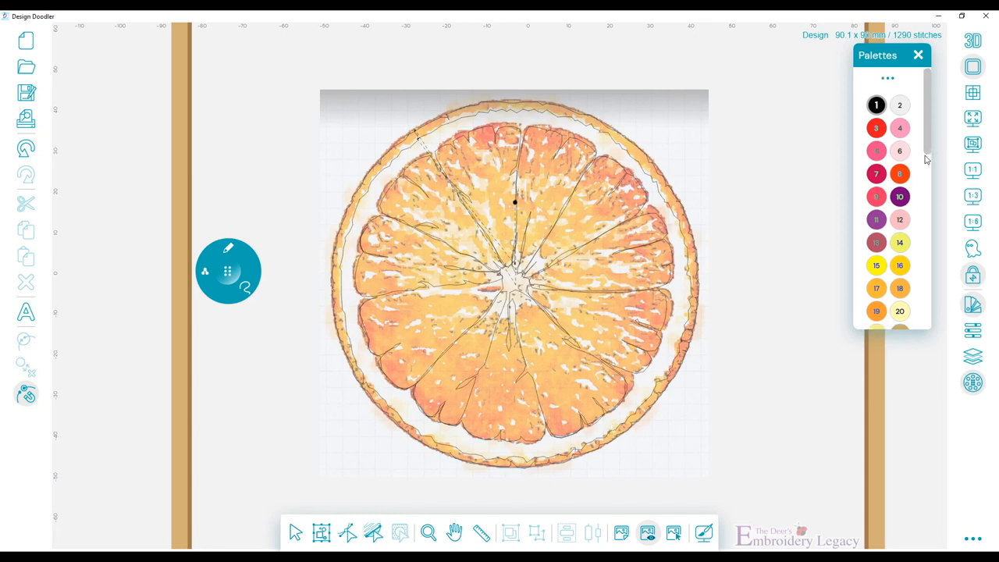
- Choose the Madeira Polyneon 40 palette and select an orange thread swatch
{"action": "scroll", "scroll_direction": "down", "scroll_amount": 3}
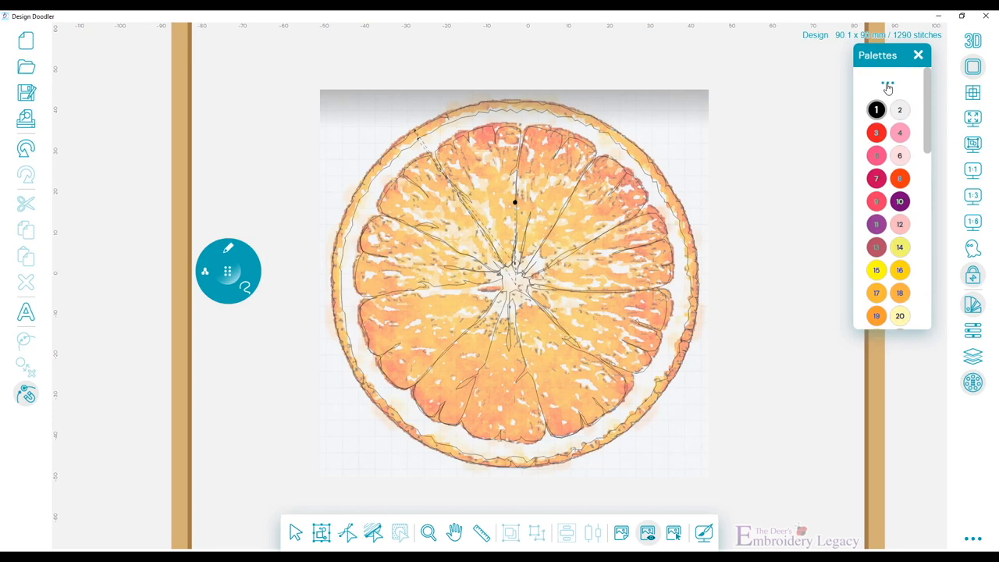
{"action": "left_click", "coordinate": [887, 84]}
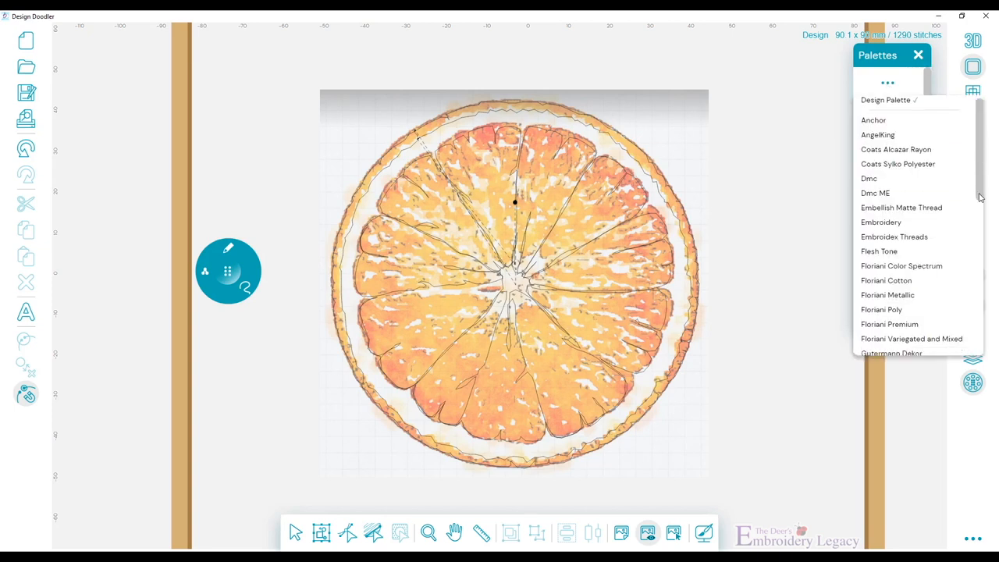
{"action": "scroll", "scroll_direction": "down", "scroll_amount": 3}
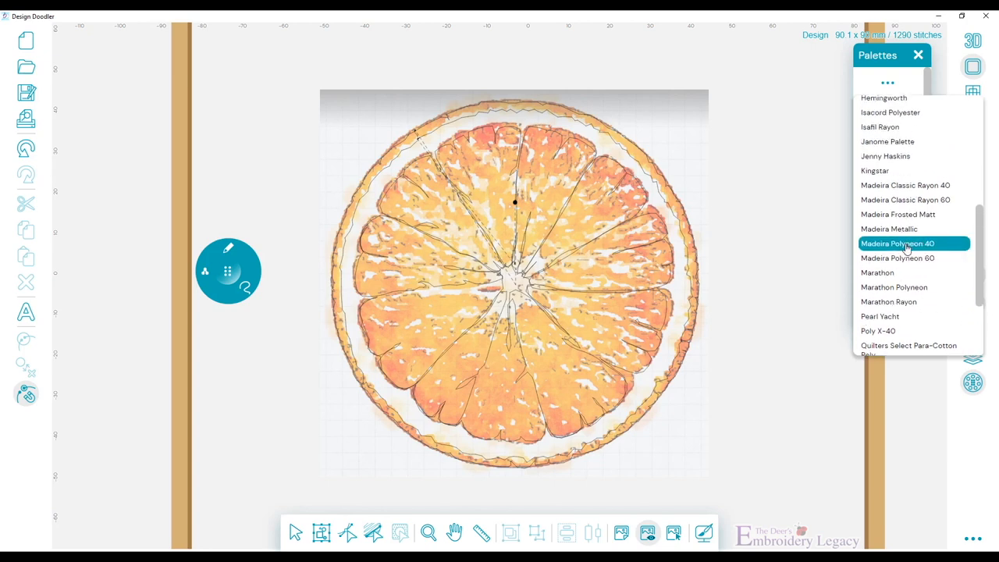
{"action": "left_click", "coordinate": [896, 243]}
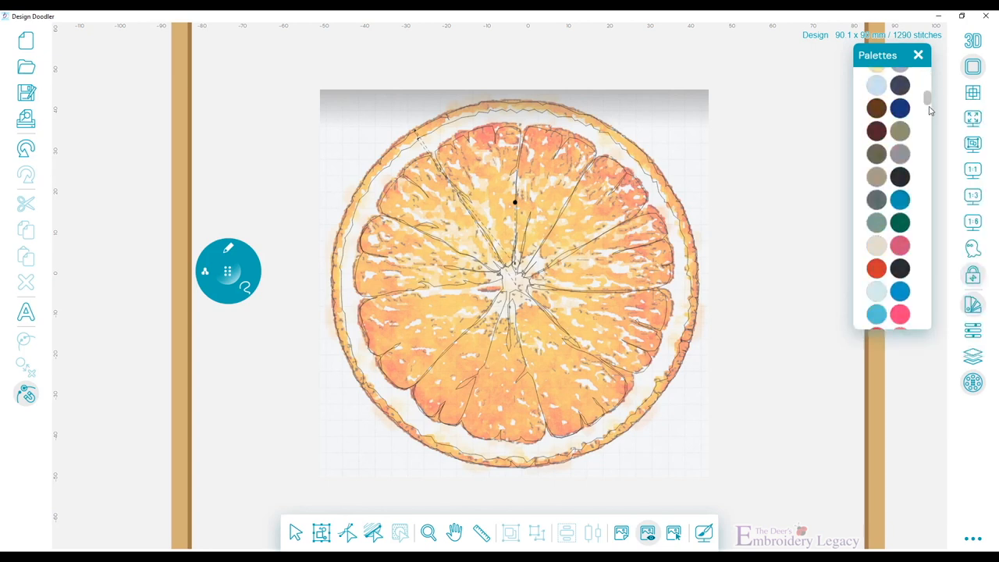
{"action": "scroll", "scroll_direction": "down", "scroll_amount": 3}
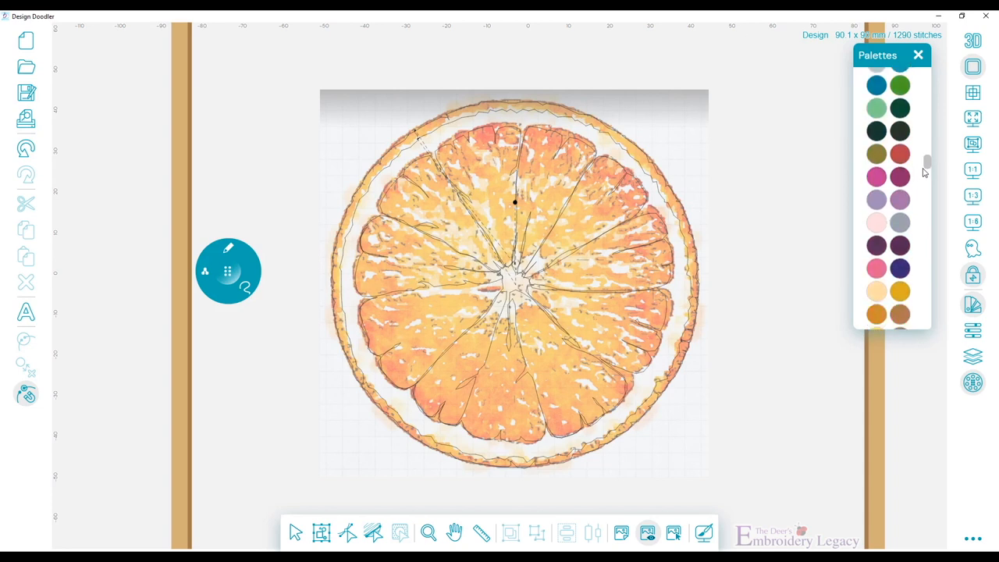
{"action": "scroll", "scroll_direction": "down", "scroll_amount": 3}
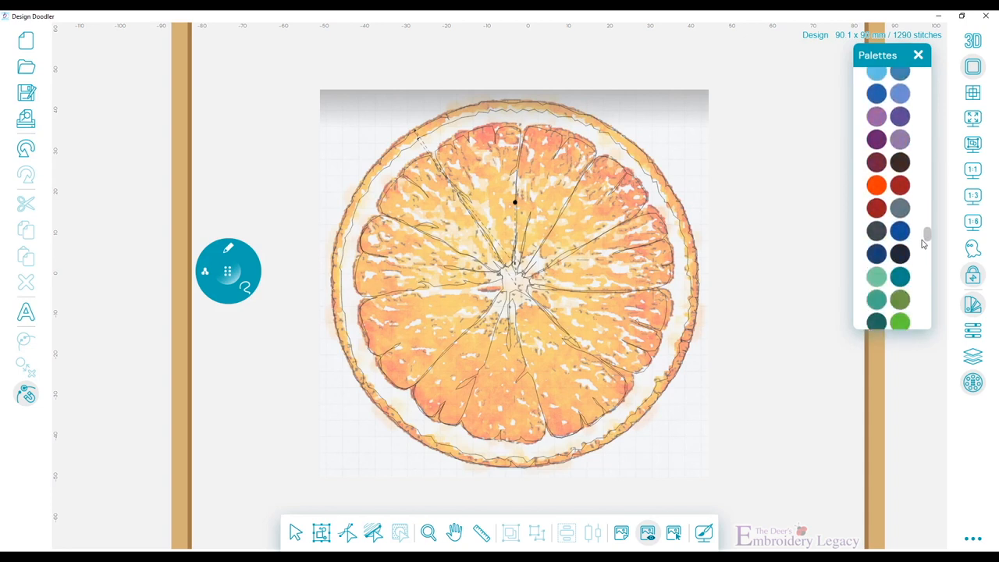
{"action": "left_click", "coordinate": [875, 185]}
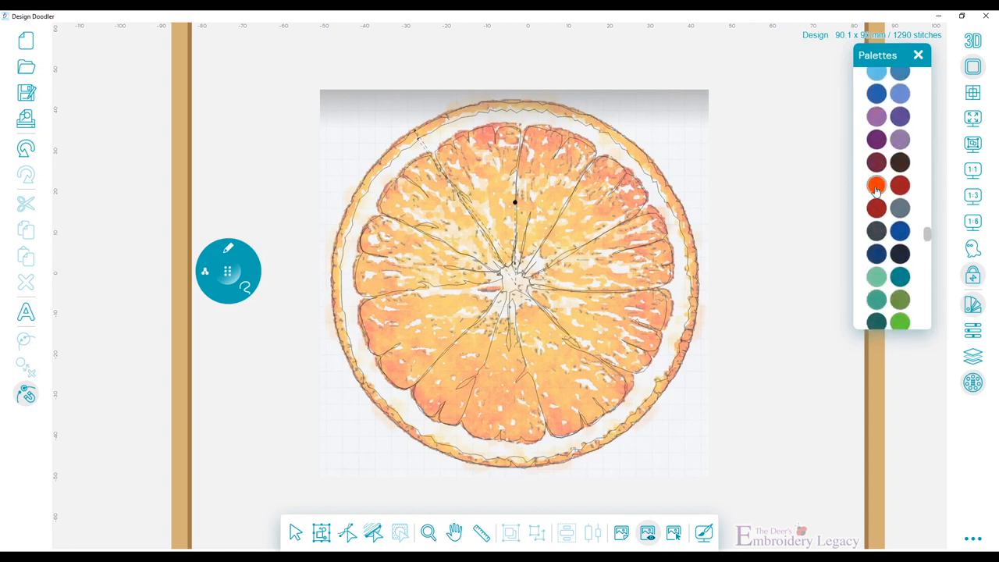
{"action": "mouse_move", "coordinate": [230, 250]}
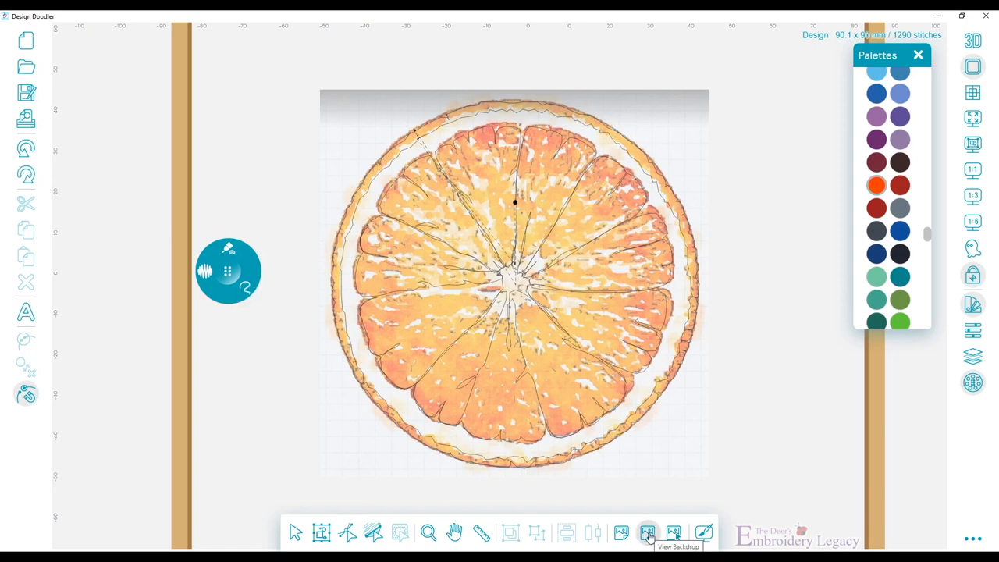
- Hide the photo and trace an orange fill shape around the rind's left and bottom edges
{"action": "left_click", "coordinate": [648, 534]}
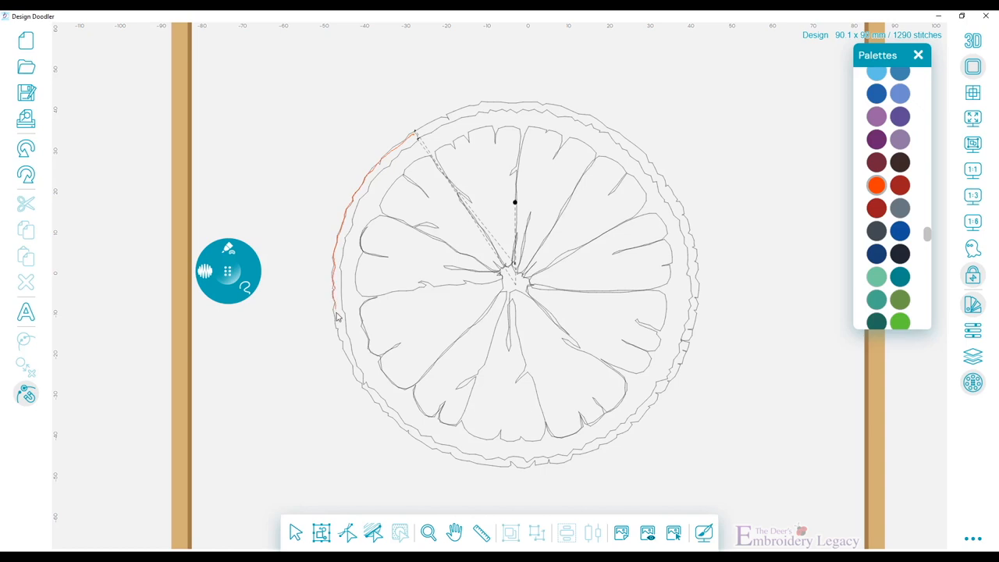
{"action": "left_click_drag", "start_coordinate": [338, 315], "coordinate": [390, 421]}
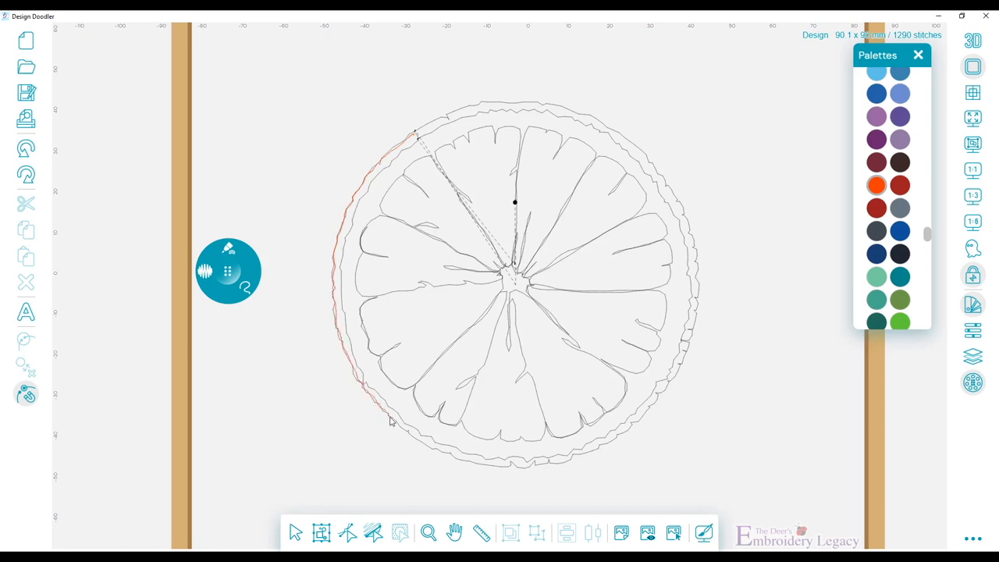
{"action": "left_click_drag", "start_coordinate": [391, 422], "coordinate": [453, 459]}
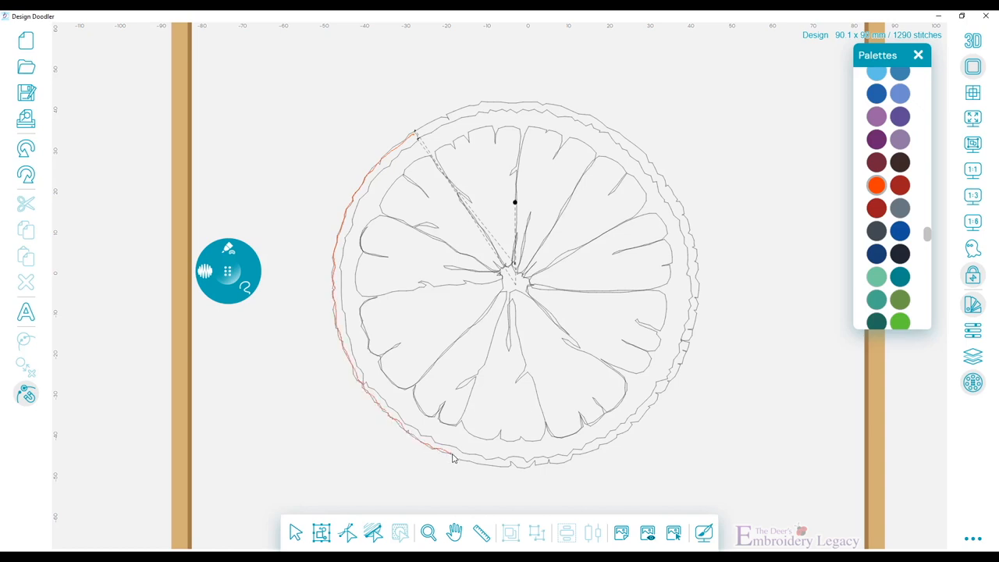
{"action": "left_click_drag", "start_coordinate": [452, 459], "coordinate": [534, 469]}
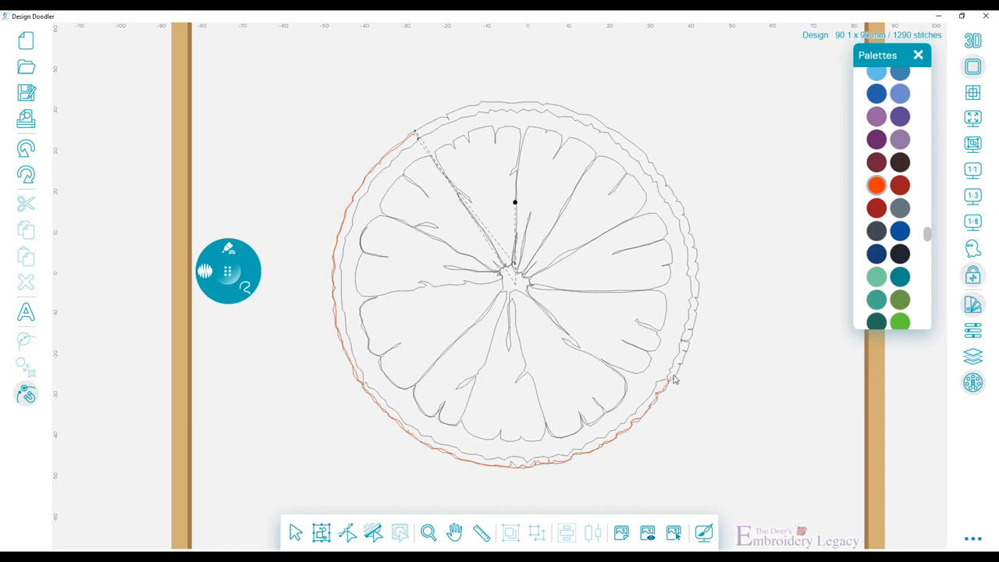
{"action": "mouse_move", "coordinate": [693, 335]}
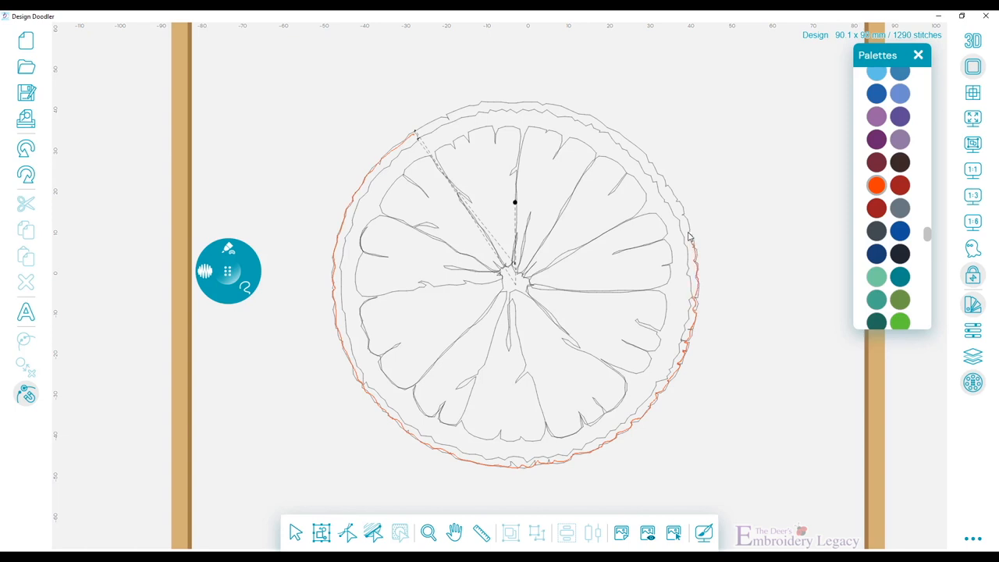
{"action": "mouse_move", "coordinate": [668, 190]}
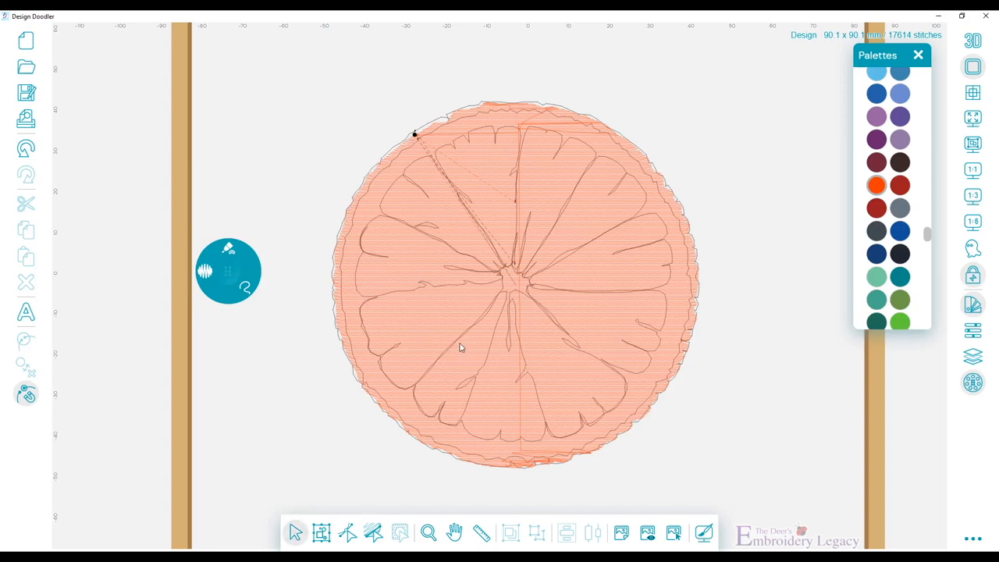
- Select the orange fill and enter node edit to reshape its outline points
{"action": "left_click", "coordinate": [399, 533]}
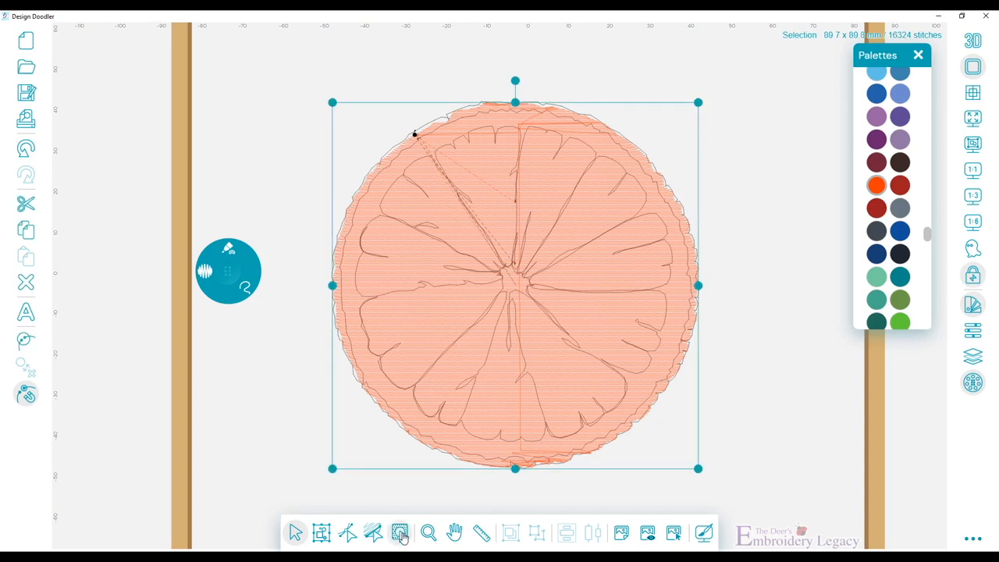
{"action": "left_click", "coordinate": [400, 534]}
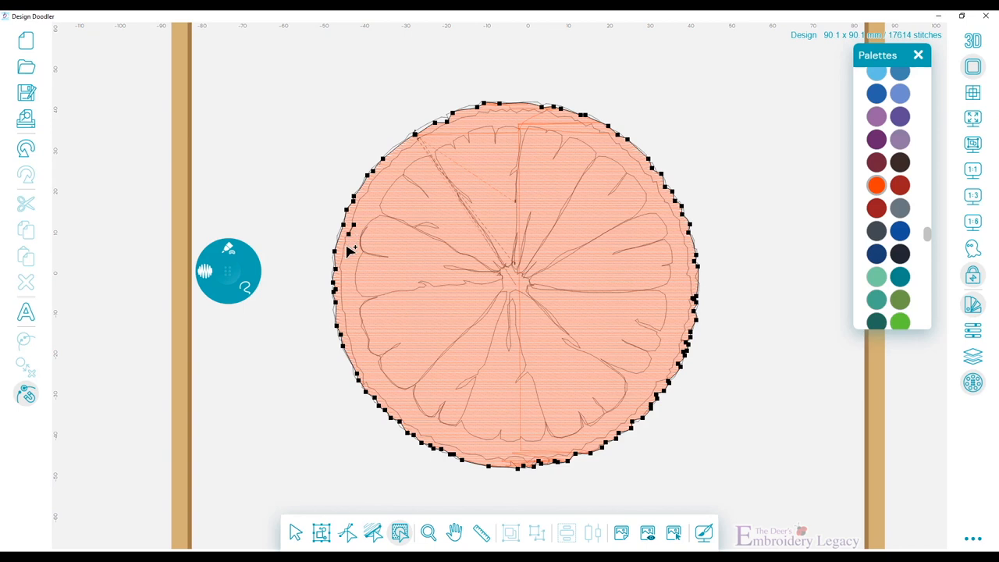
{"action": "mouse_move", "coordinate": [349, 315]}
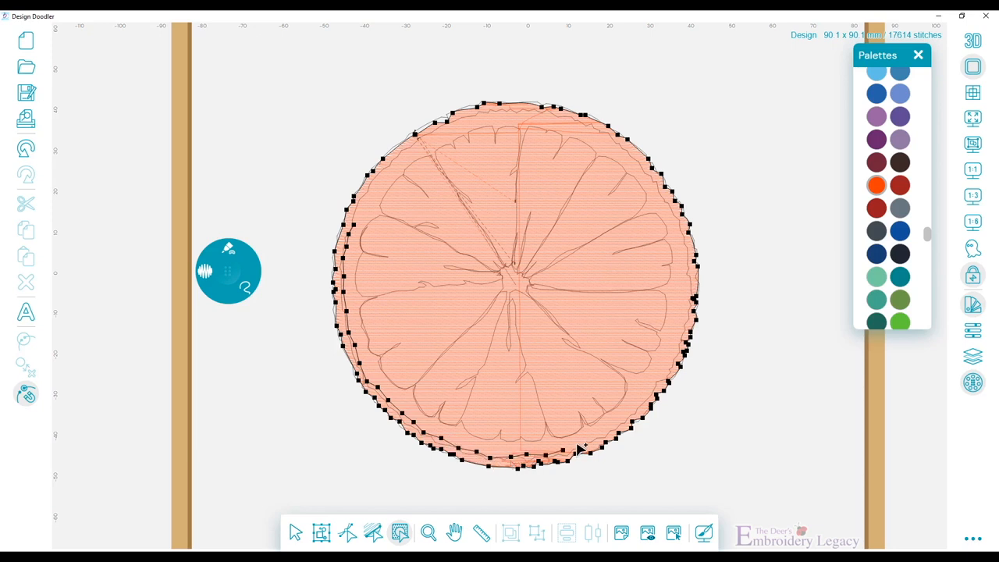
{"action": "mouse_move", "coordinate": [624, 425]}
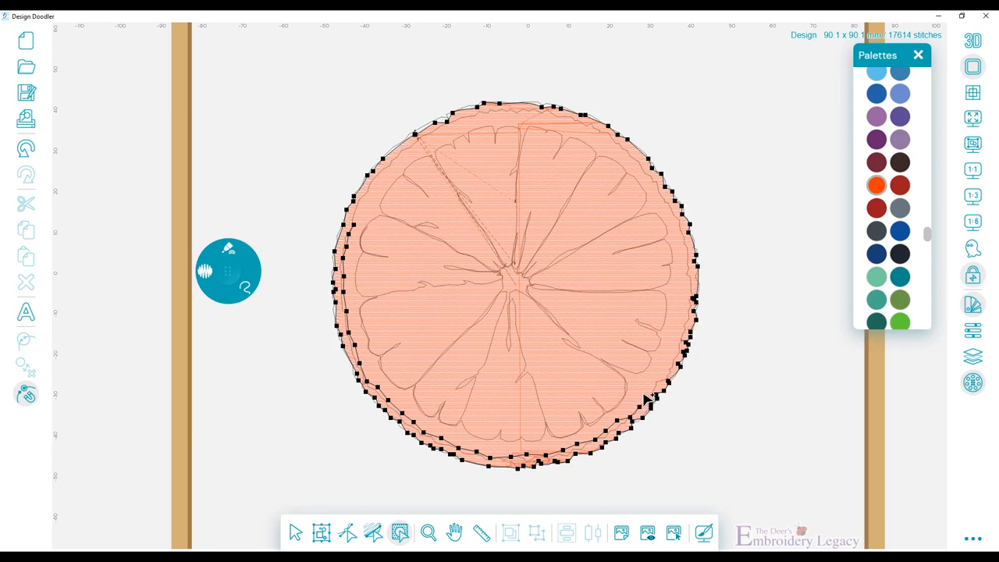
{"action": "mouse_move", "coordinate": [671, 372]}
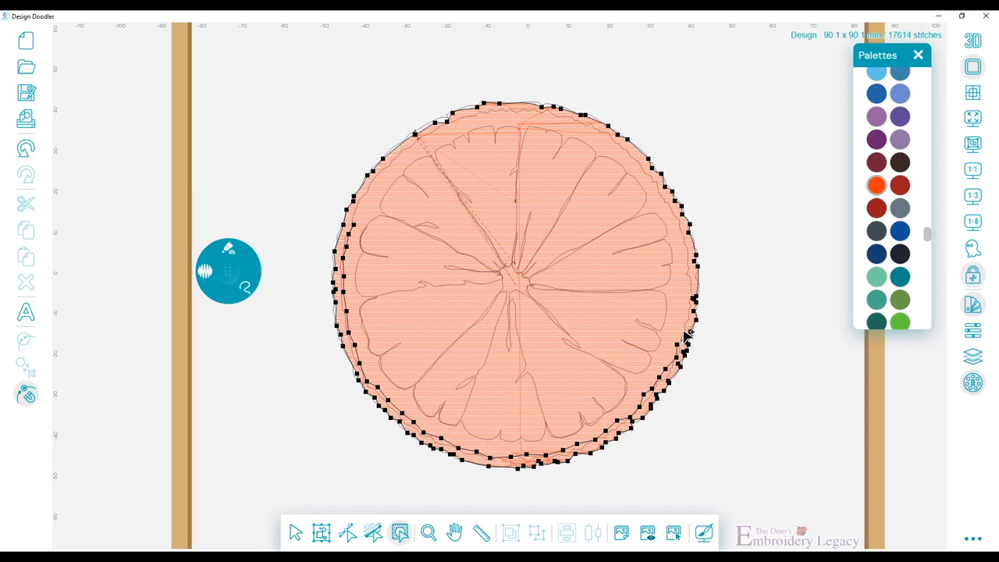
{"action": "mouse_move", "coordinate": [686, 303]}
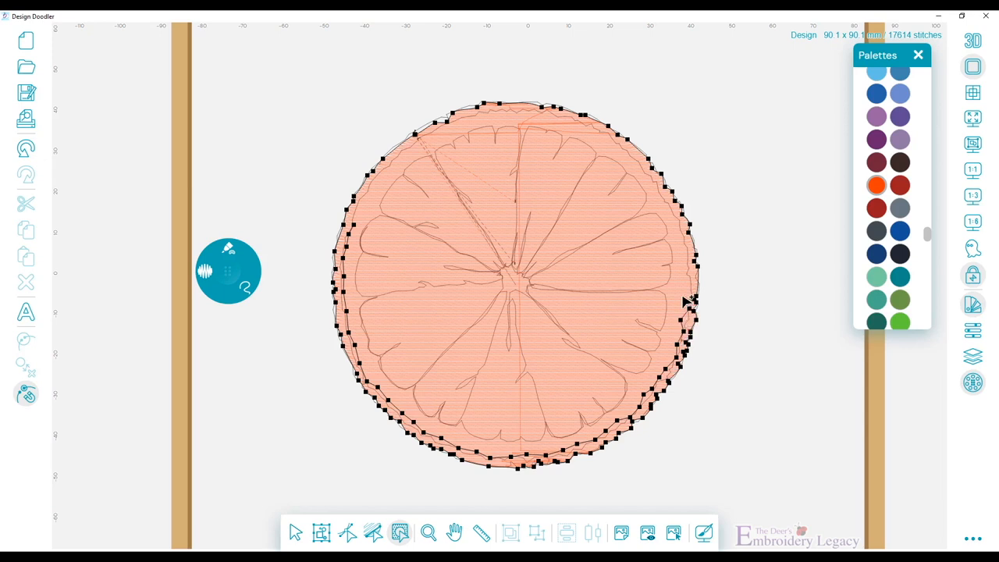
{"action": "mouse_move", "coordinate": [685, 241]}
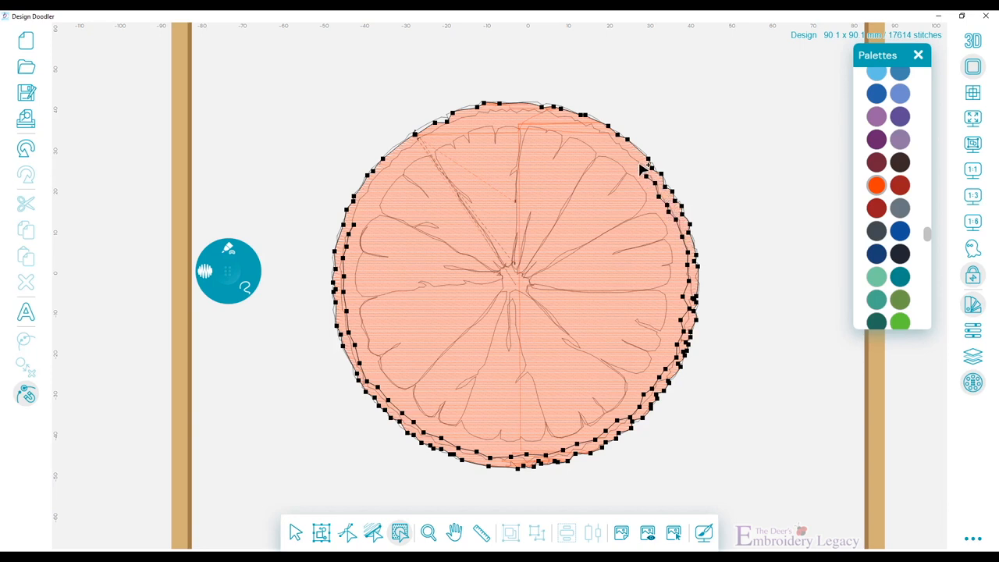
{"action": "mouse_move", "coordinate": [612, 140]}
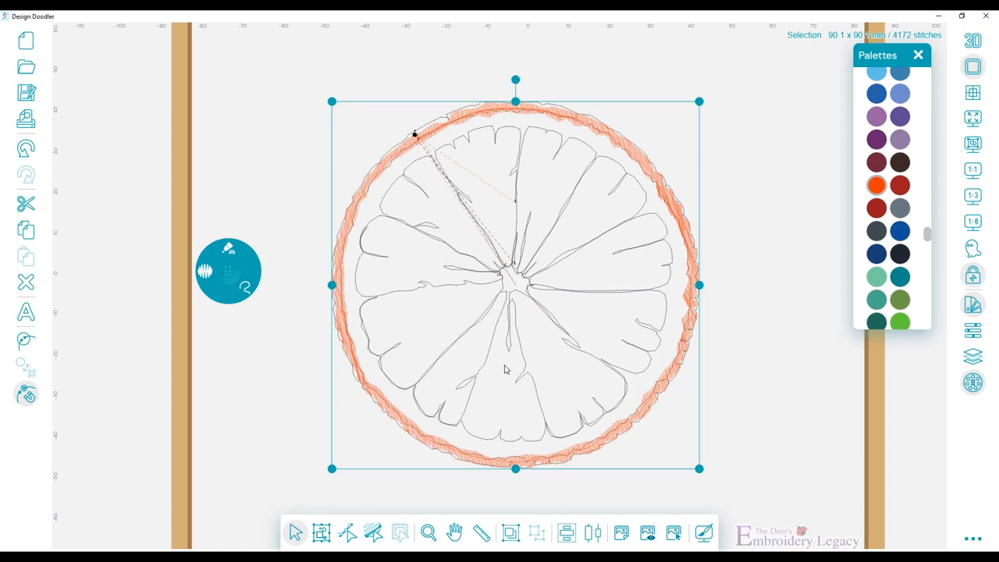
- Set the rind fill's Travelling Route to Edge and a near-horizontal stitch direction
{"action": "left_click", "coordinate": [974, 355]}
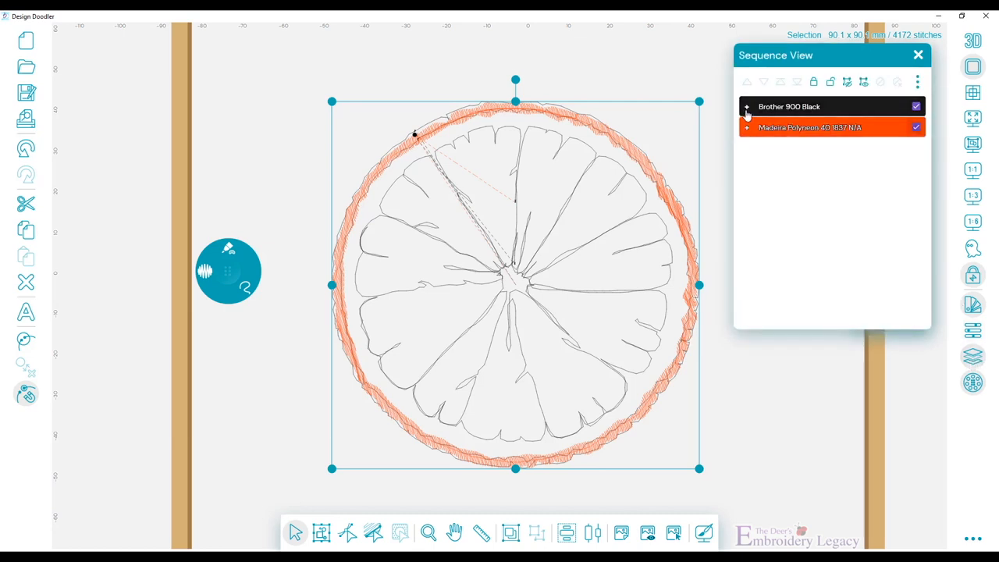
{"action": "left_click", "coordinate": [746, 106]}
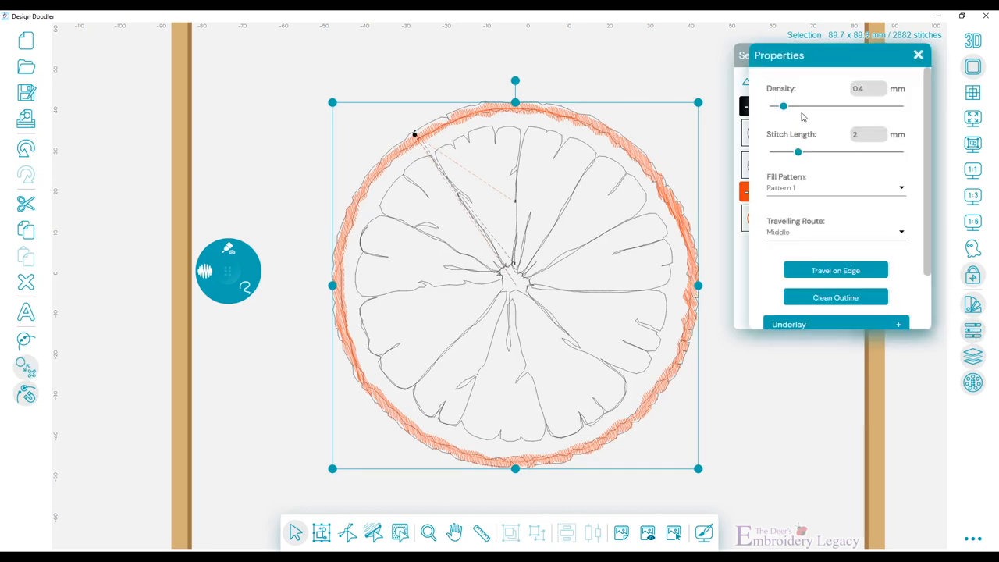
{"action": "mouse_move", "coordinate": [865, 103]}
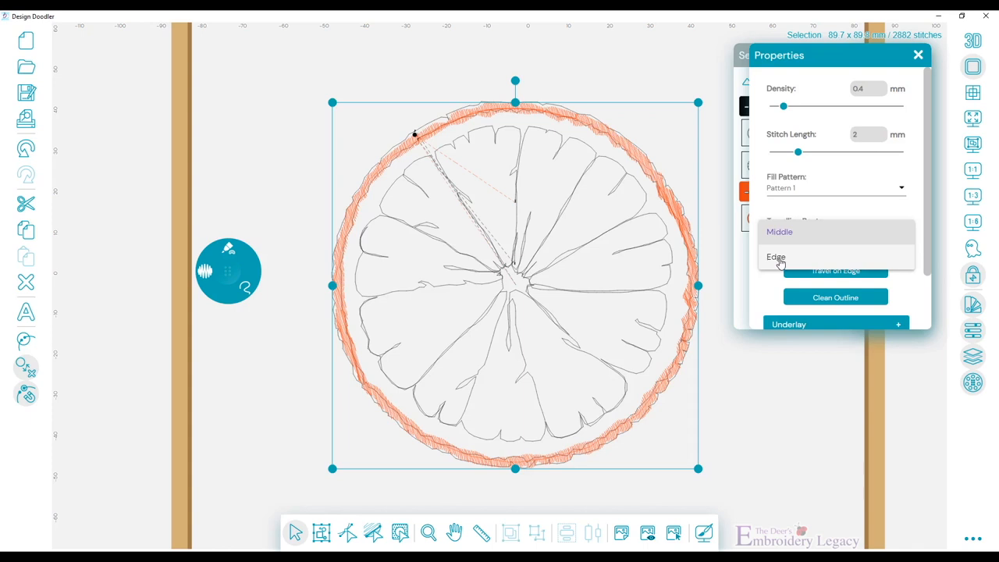
{"action": "left_click", "coordinate": [775, 256]}
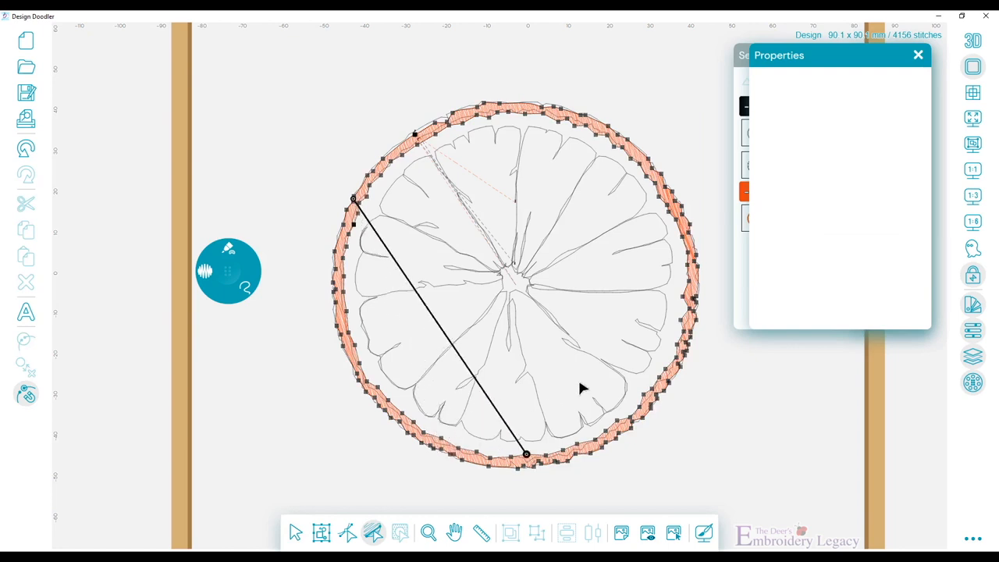
{"action": "left_click_drag", "start_coordinate": [524, 454], "coordinate": [696, 265]}
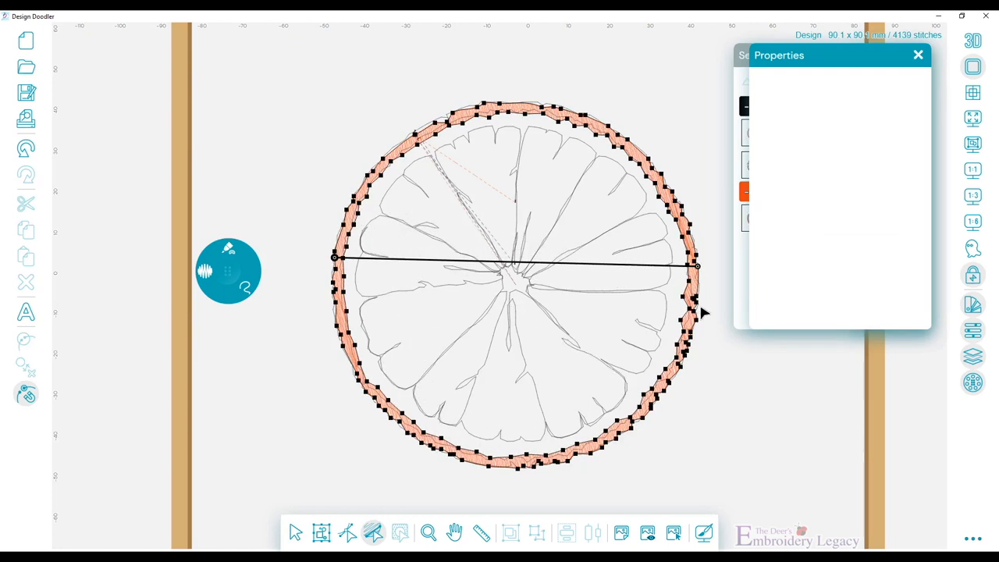
{"action": "left_click_drag", "start_coordinate": [696, 267], "coordinate": [696, 295]}
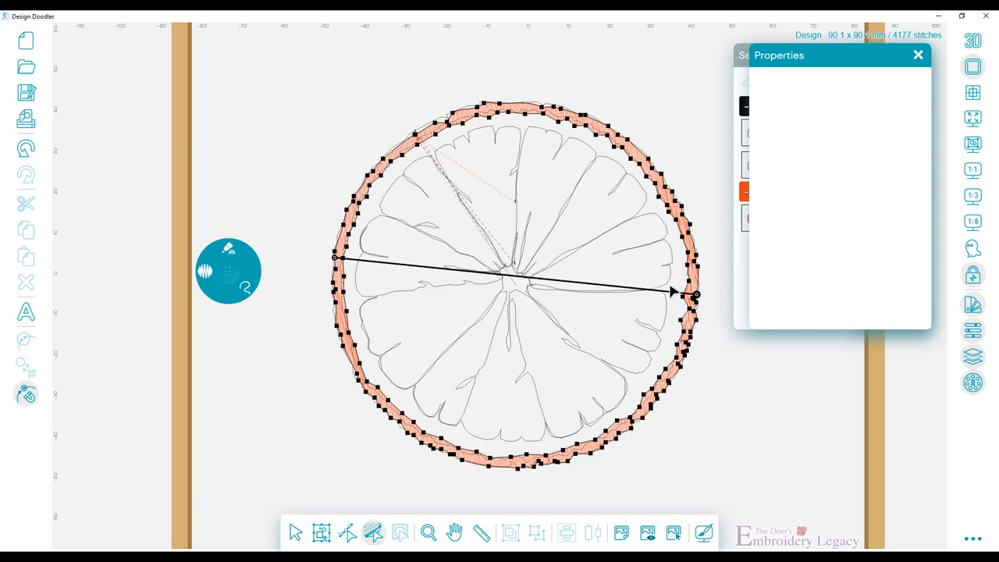
{"action": "mouse_move", "coordinate": [434, 149]}
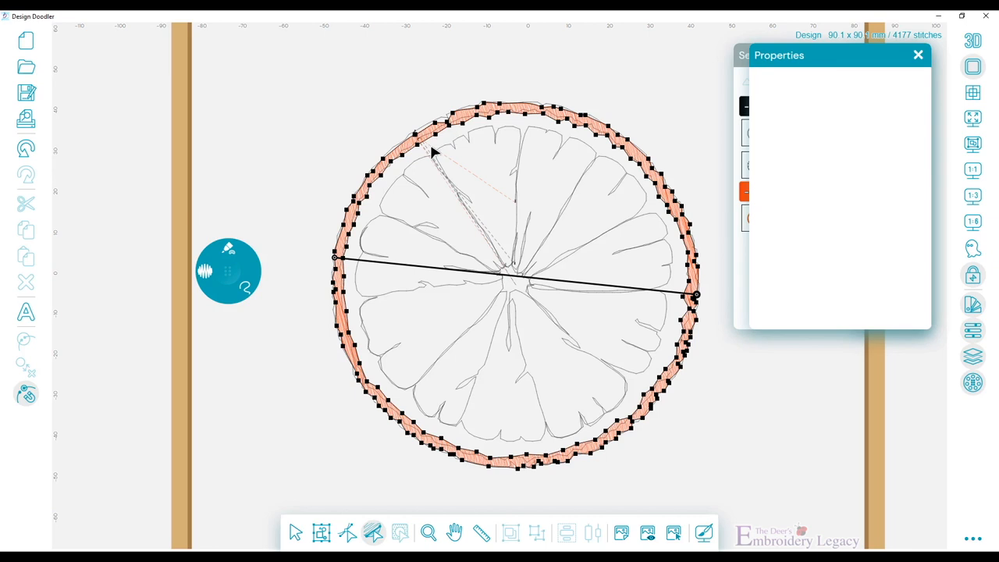
- Confirm the rind fill's near-horizontal stitch direction
{"action": "left_click", "coordinate": [295, 533]}
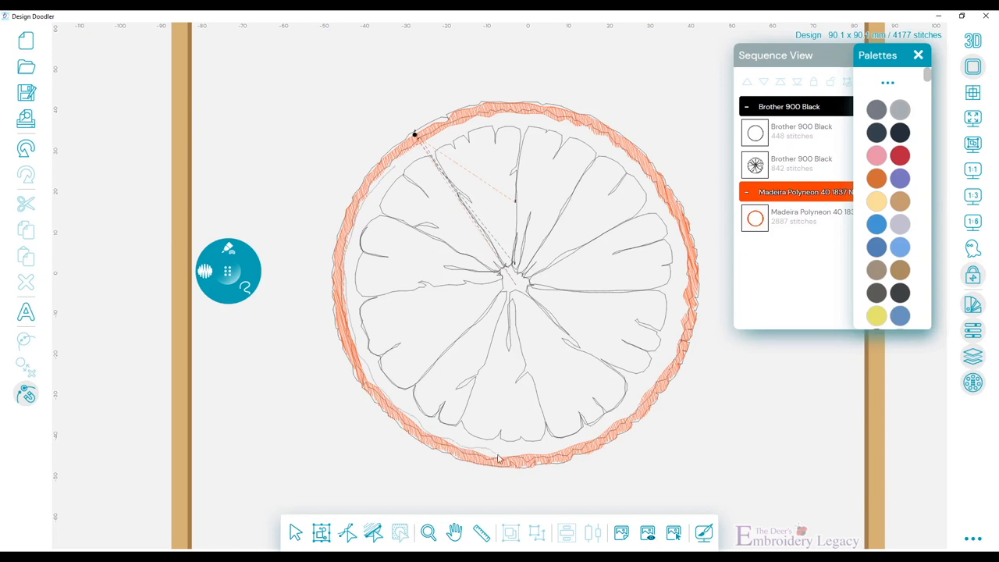
{"action": "mouse_move", "coordinate": [638, 409]}
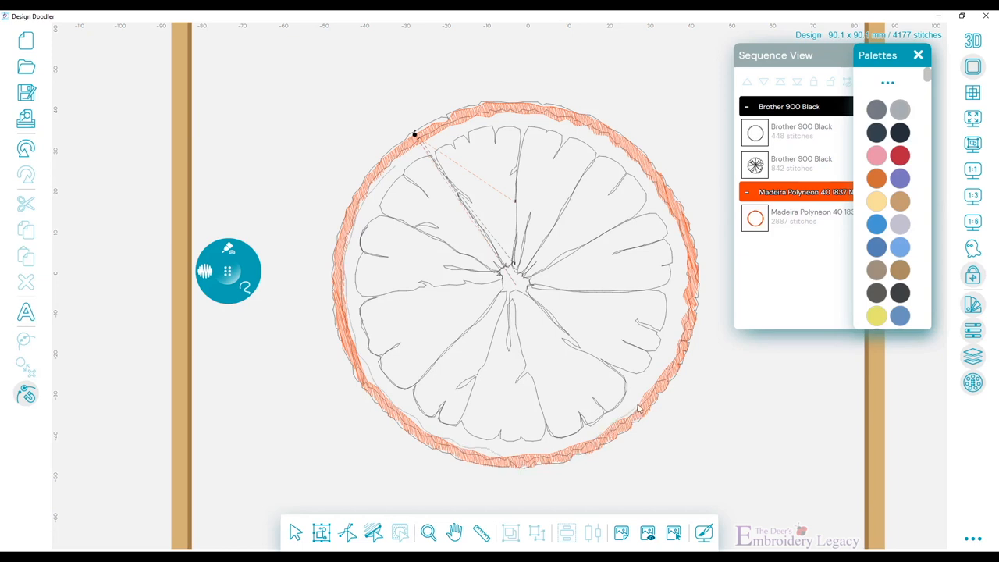
{"action": "mouse_move", "coordinate": [684, 268]}
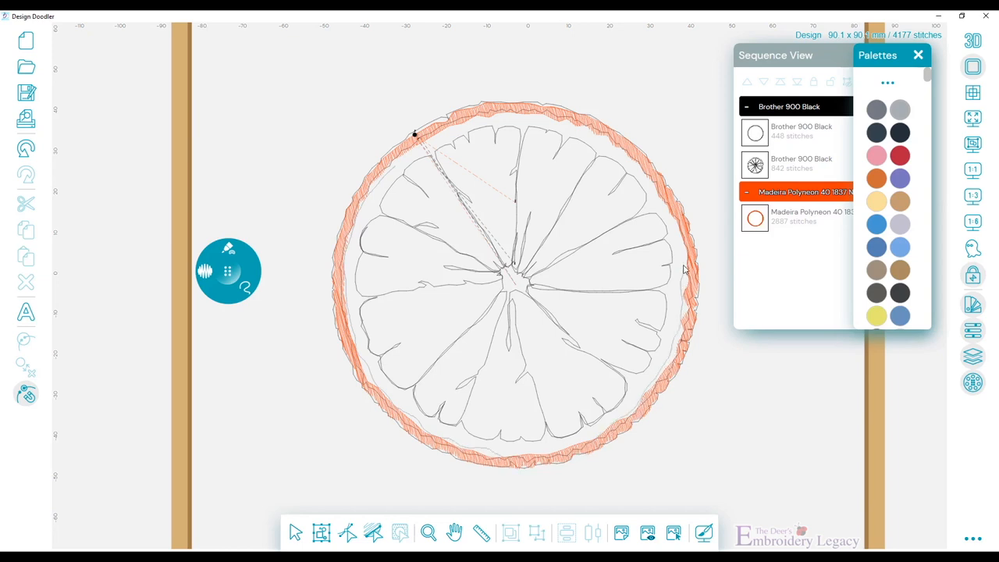
{"action": "mouse_move", "coordinate": [638, 175]}
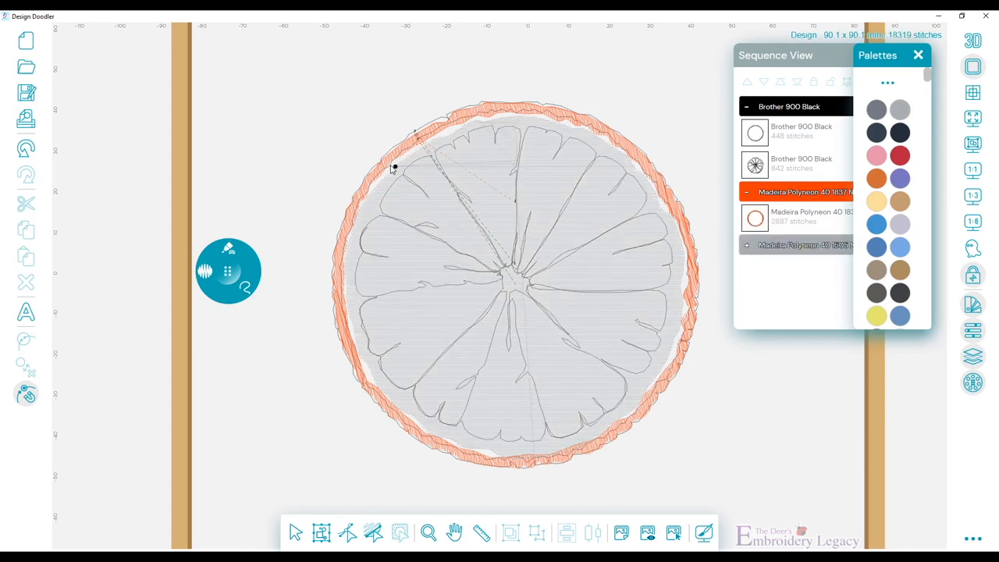
- Give the grey inner fill 2.5 mm density, Pattern 2 and a horizontal stitch direction
{"action": "left_click", "coordinate": [918, 55]}
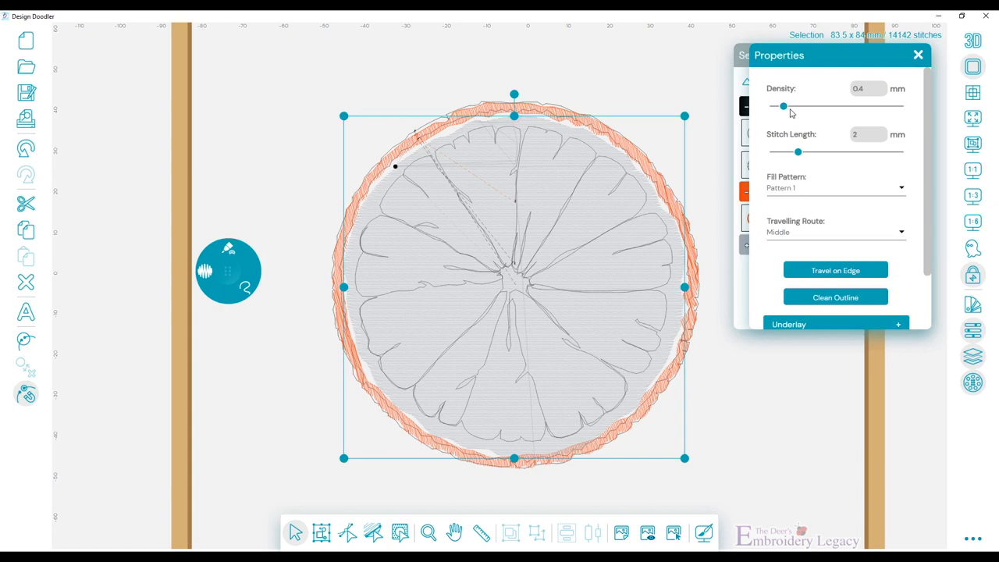
{"action": "left_click_drag", "start_coordinate": [783, 106], "coordinate": [830, 106]}
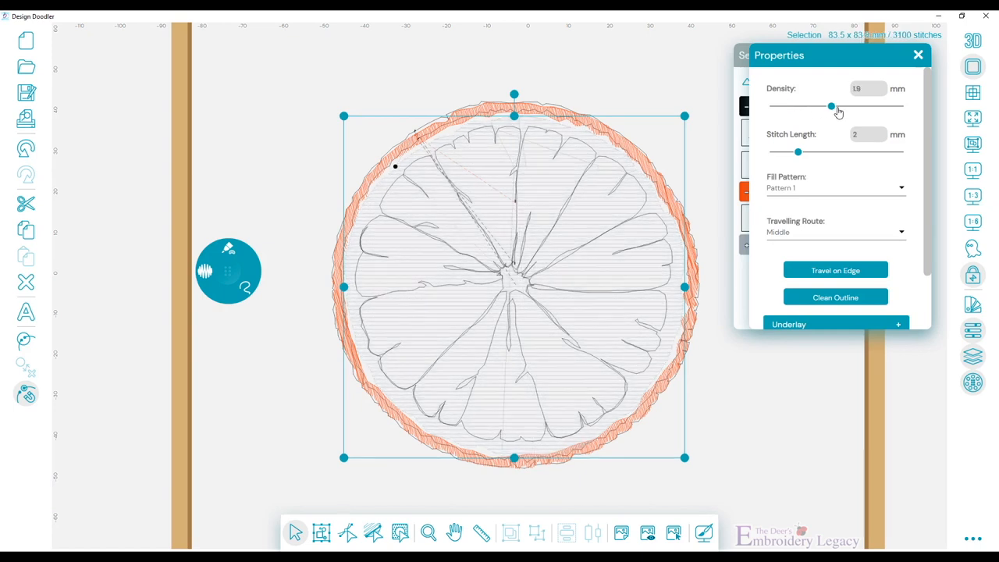
{"action": "left_click_drag", "start_coordinate": [830, 106], "coordinate": [850, 106]}
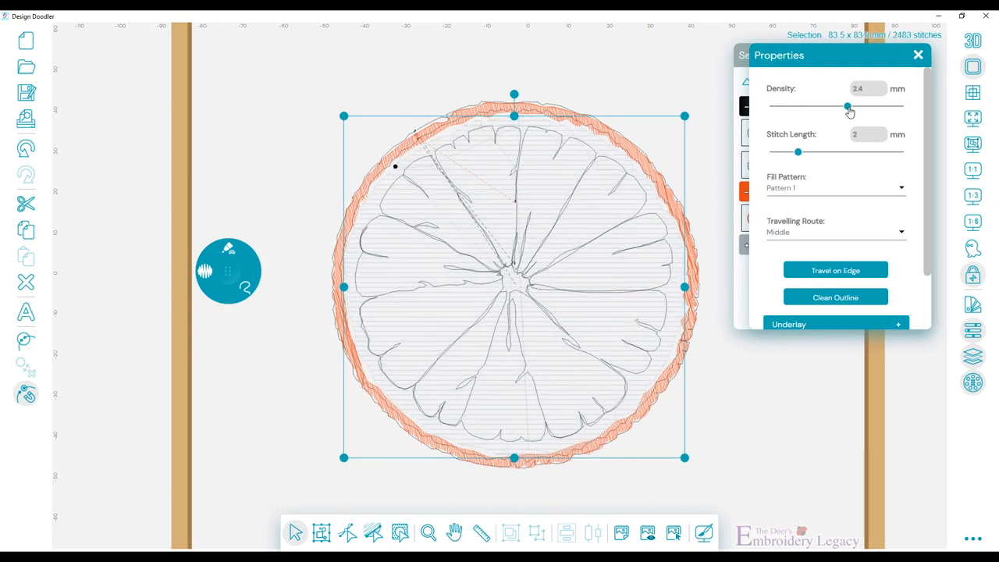
{"action": "left_click_drag", "start_coordinate": [848, 106], "coordinate": [850, 106]}
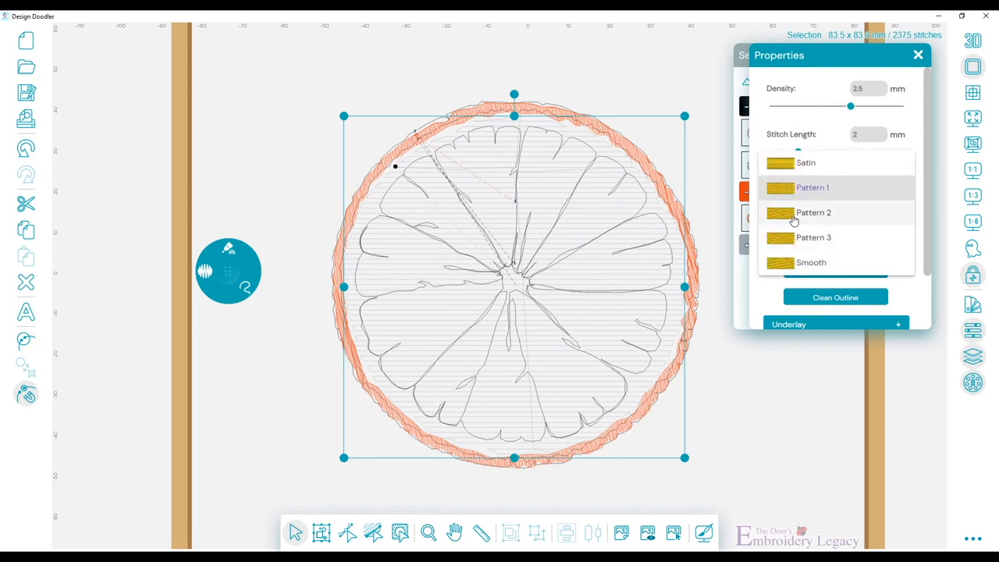
{"action": "left_click", "coordinate": [813, 212]}
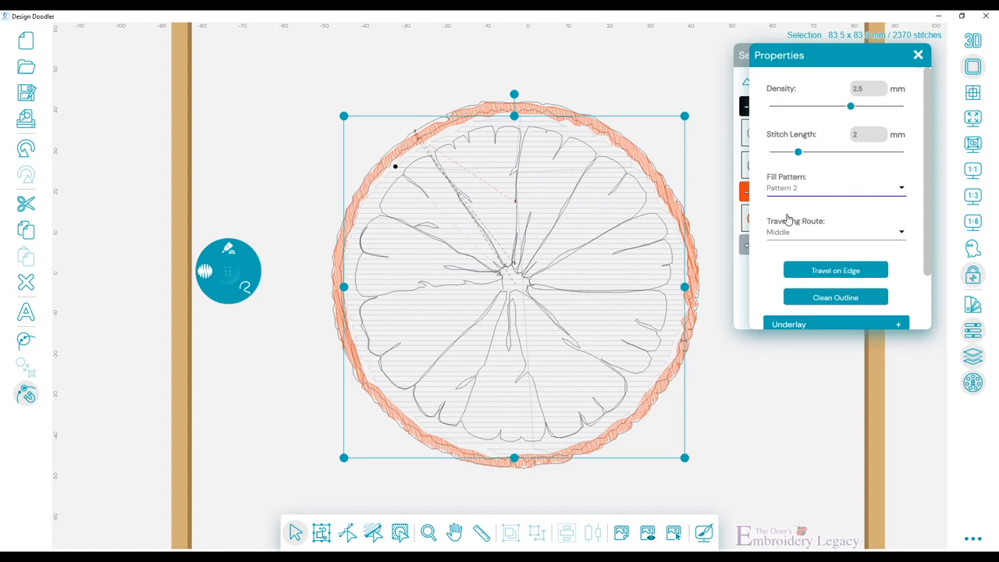
{"action": "left_click", "coordinate": [835, 231]}
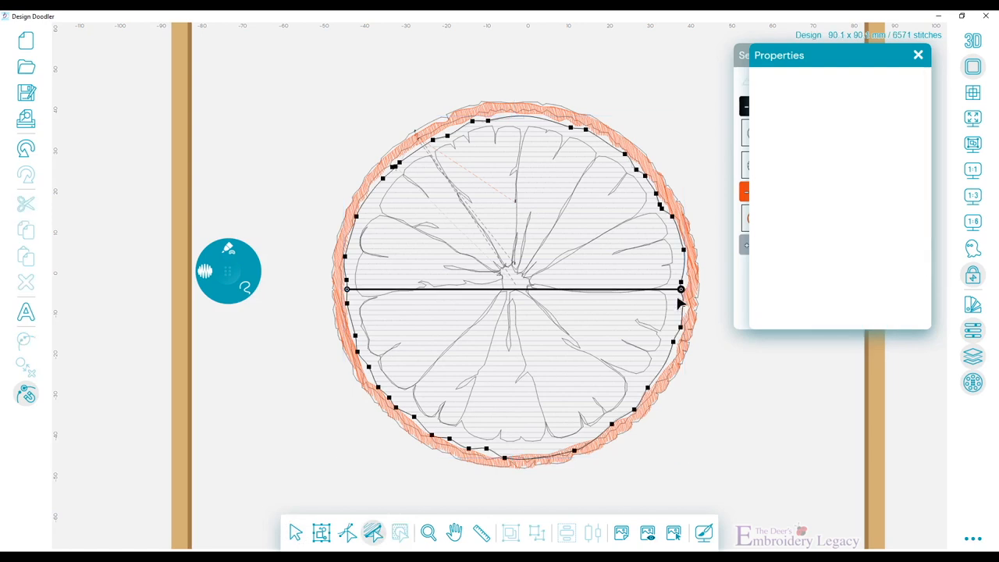
{"action": "left_click_drag", "start_coordinate": [680, 289], "coordinate": [627, 156]}
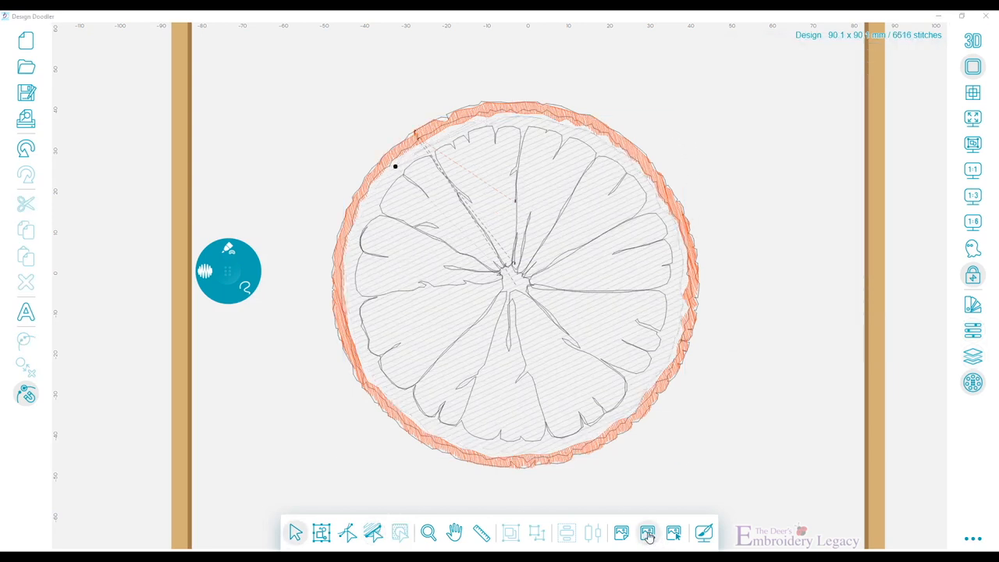
- Show the orange reference picture, browse the thread colour swatches and bring up the stitch order list
{"action": "left_click", "coordinate": [648, 534]}
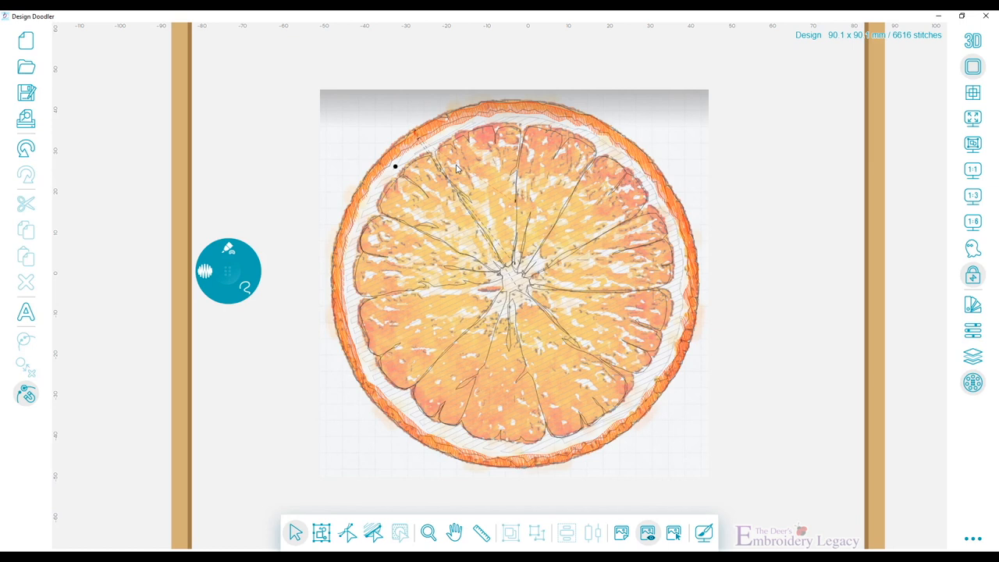
{"action": "mouse_move", "coordinate": [515, 134]}
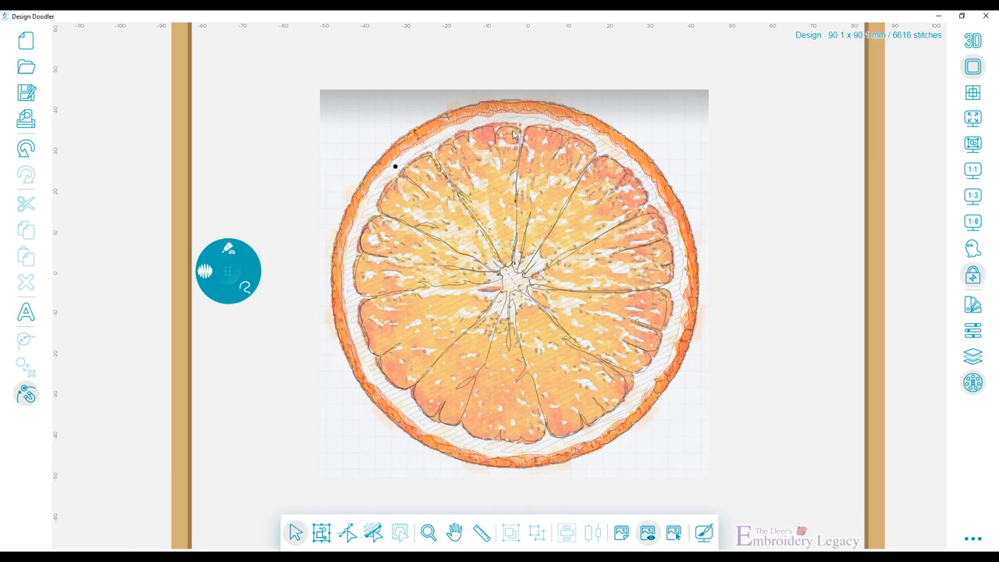
{"action": "mouse_move", "coordinate": [476, 142]}
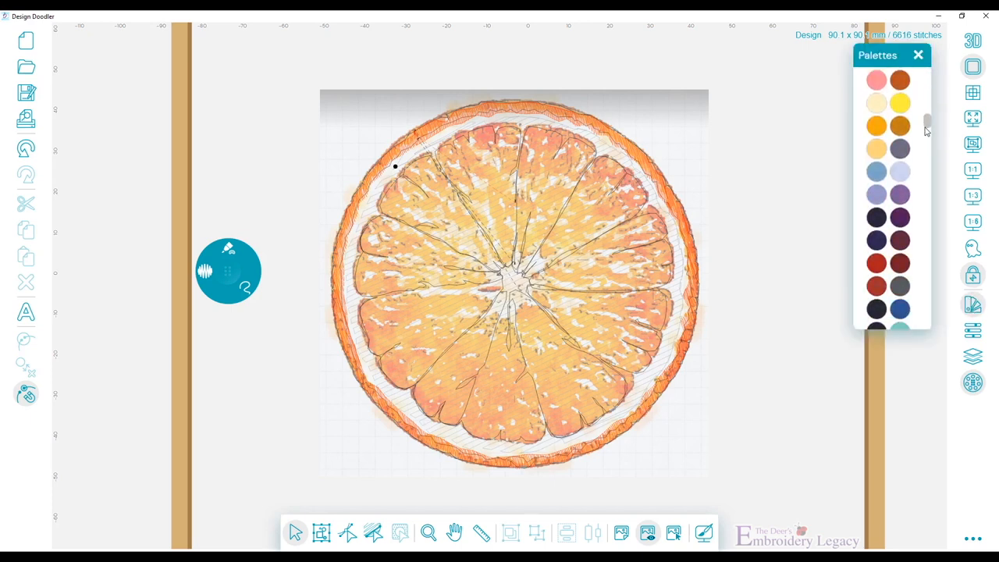
{"action": "scroll", "scroll_direction": "down", "scroll_amount": 3}
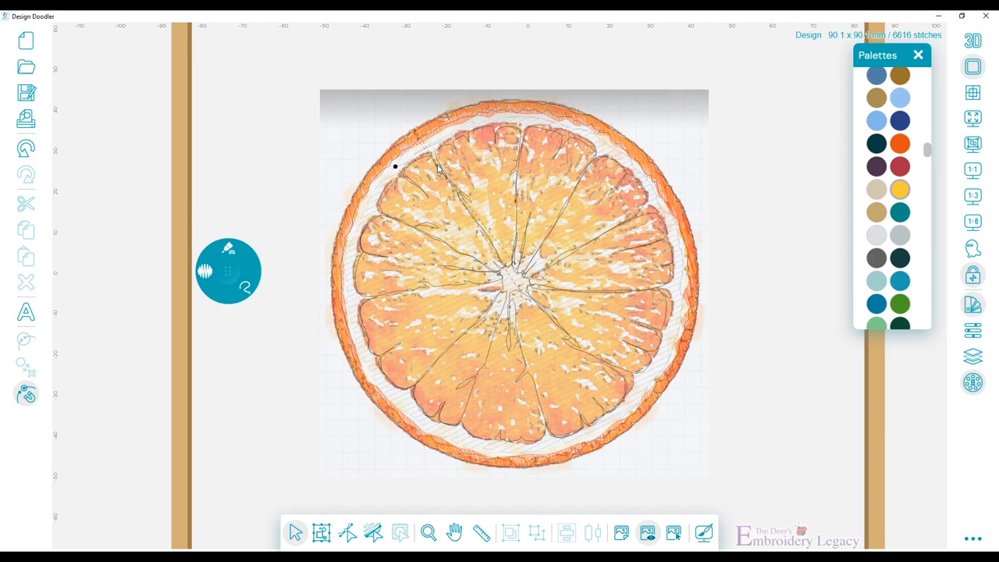
{"action": "mouse_move", "coordinate": [890, 179]}
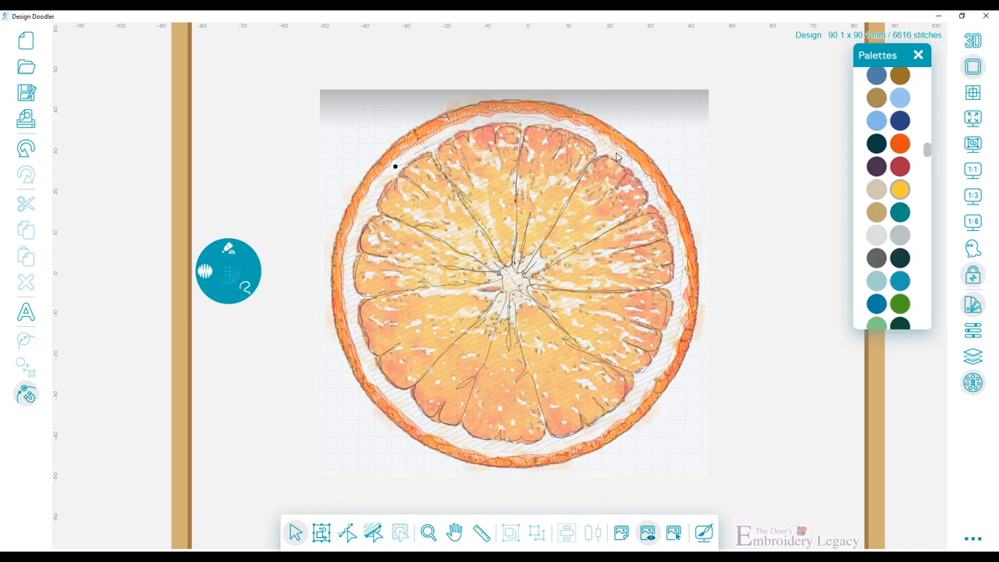
{"action": "mouse_move", "coordinate": [493, 159]}
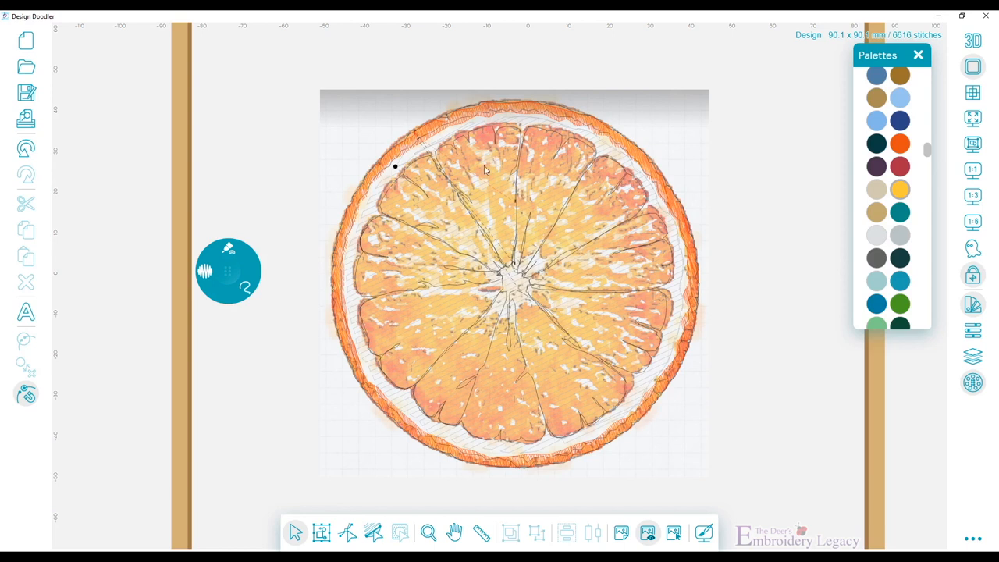
{"action": "mouse_move", "coordinate": [518, 115]}
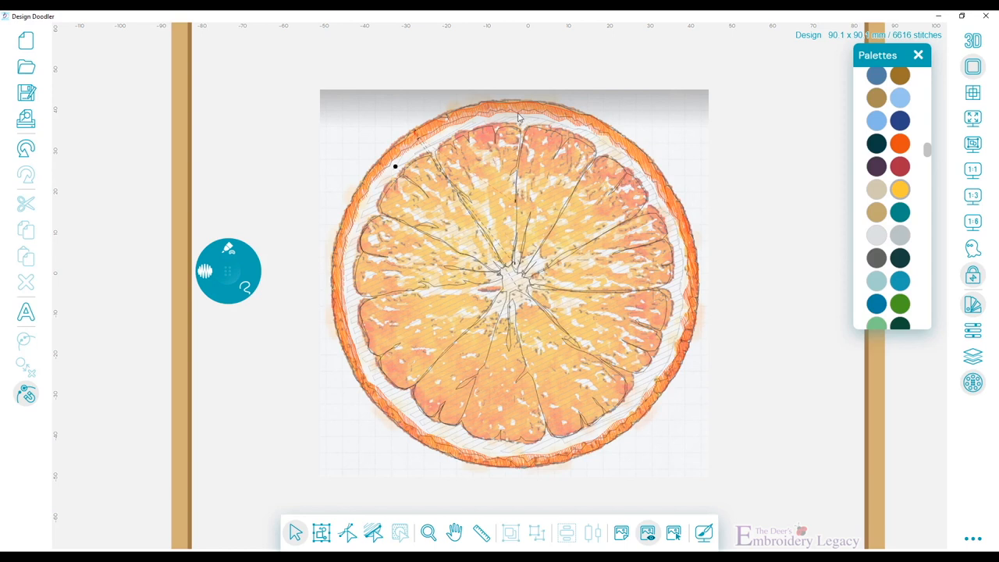
{"action": "mouse_move", "coordinate": [601, 153]}
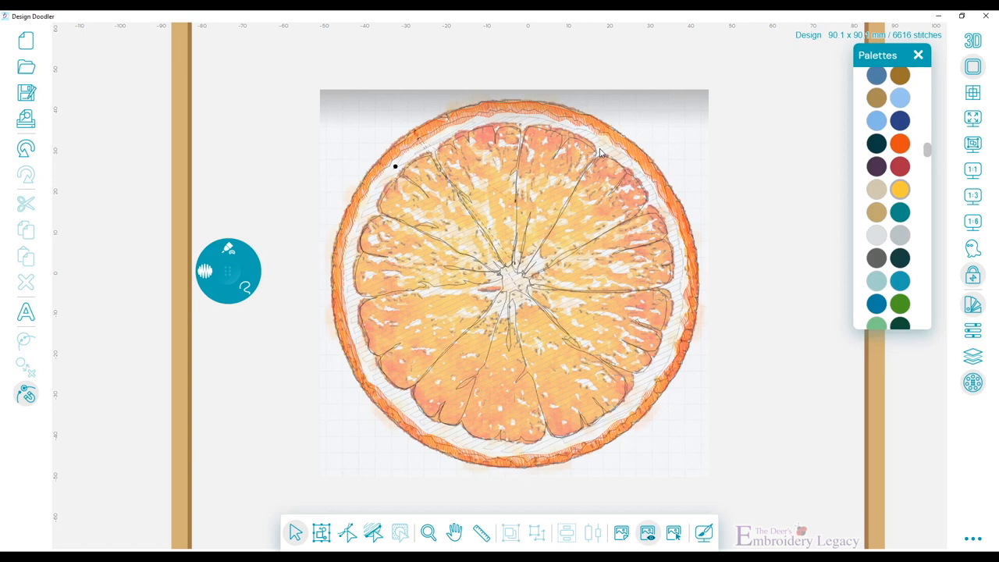
{"action": "left_click", "coordinate": [974, 356]}
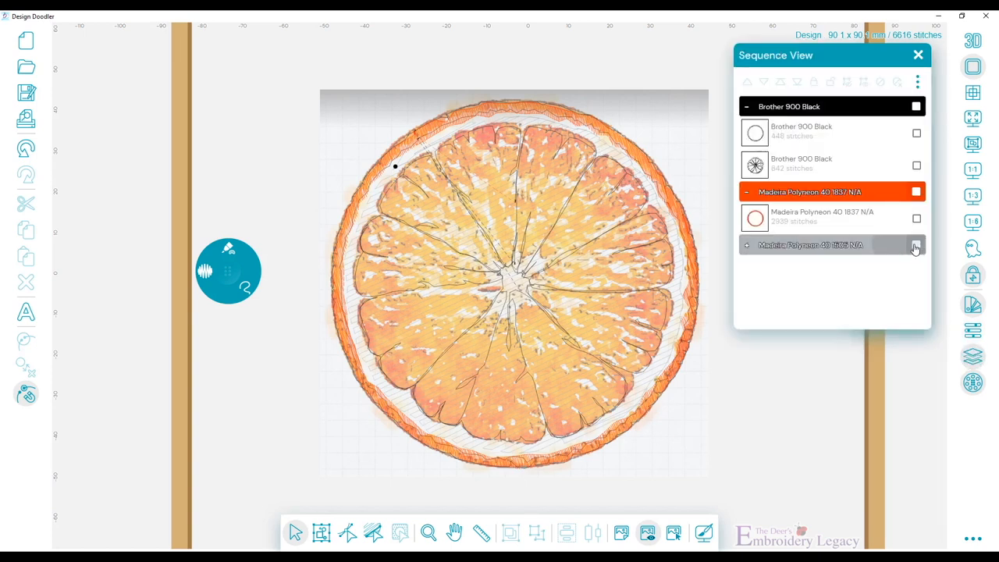
- Select the grey thread's stitches and add a pale yellow Madeira fill across the orange segments
{"action": "left_click", "coordinate": [916, 243]}
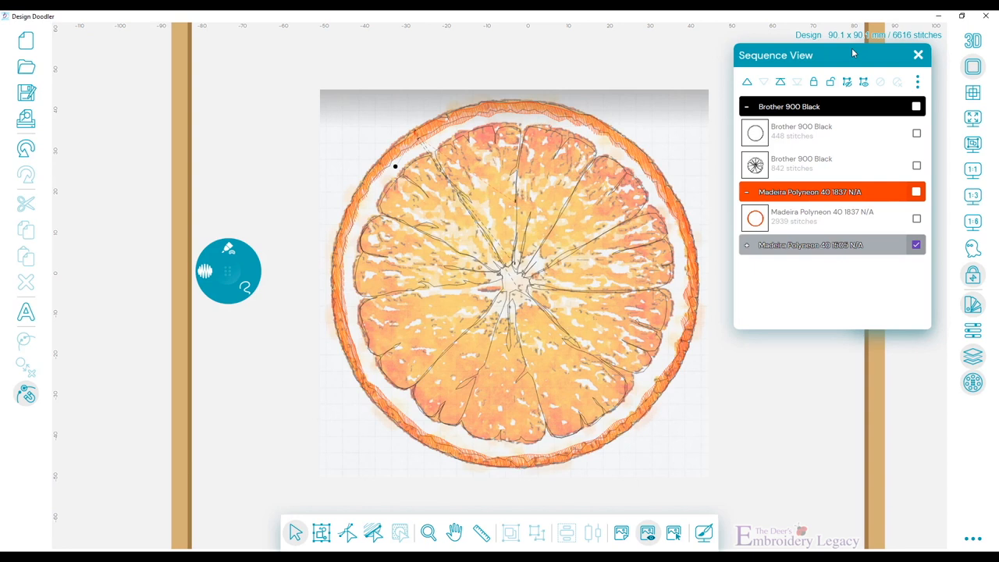
{"action": "mouse_move", "coordinate": [669, 256]}
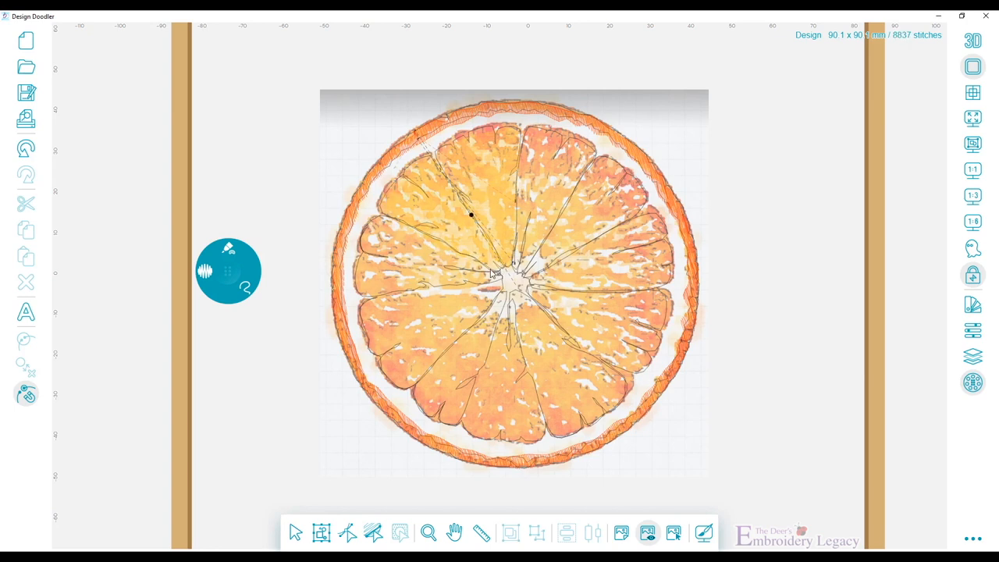
{"action": "mouse_move", "coordinate": [466, 285]}
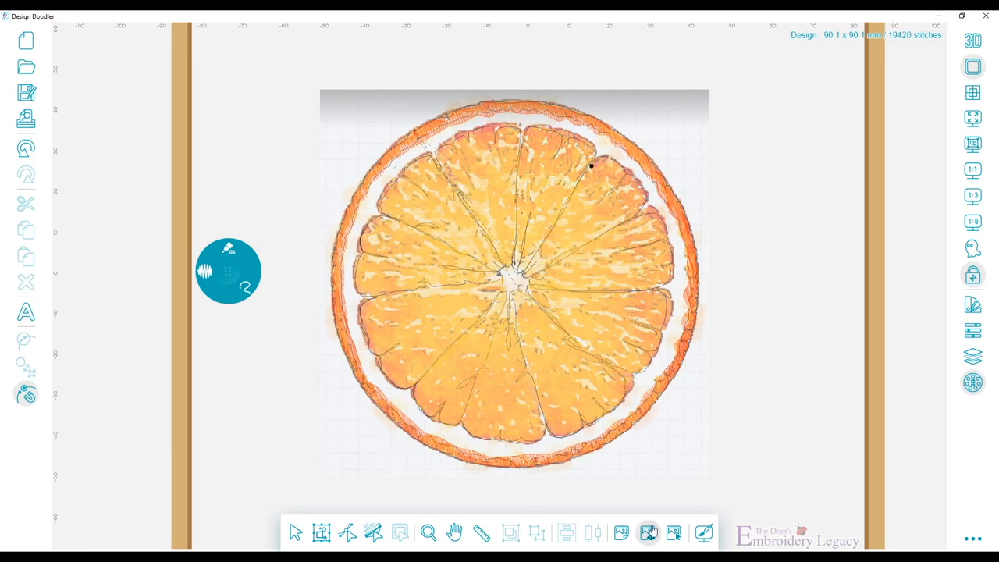
{"action": "left_click", "coordinate": [648, 534]}
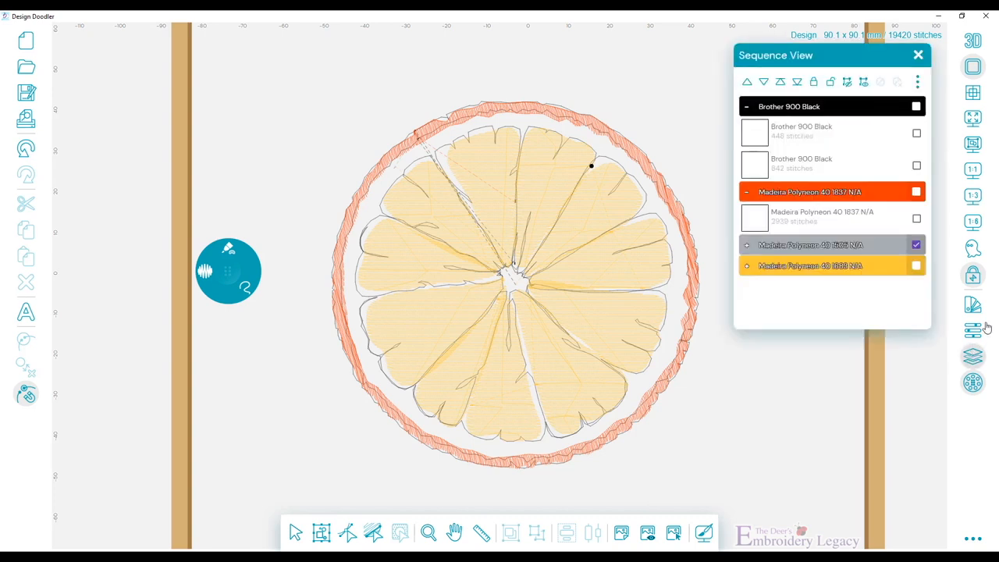
- Give the yellow segment fill 1.3 mm density, 3 mm stitch length and a Smooth fill pattern
{"action": "left_click", "coordinate": [917, 266]}
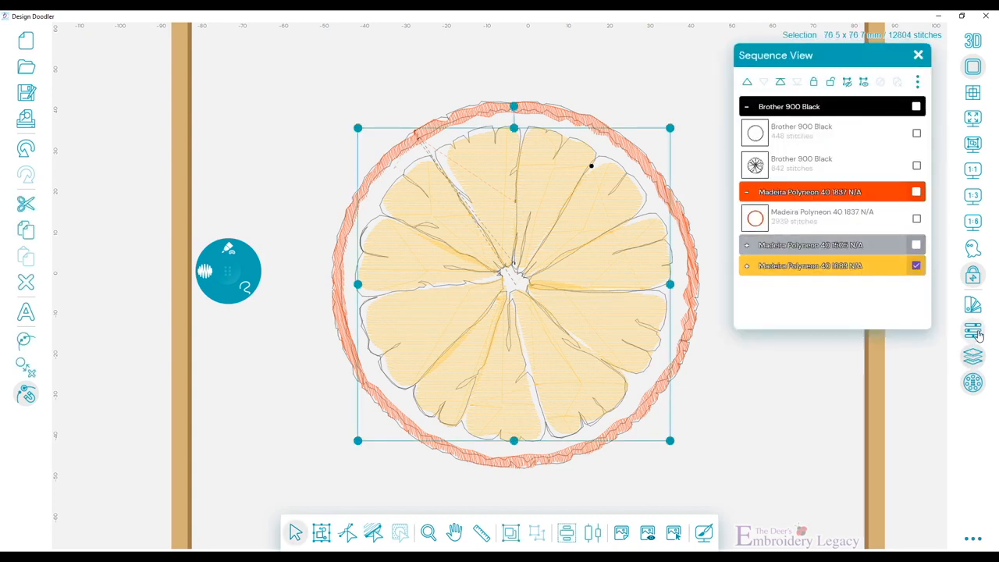
{"action": "left_click", "coordinate": [974, 331]}
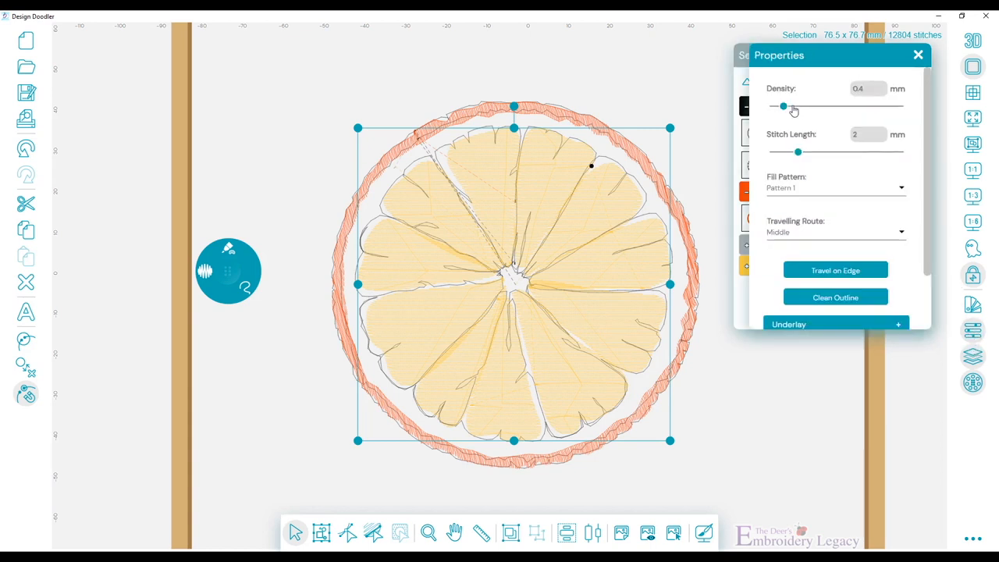
{"action": "left_click_drag", "start_coordinate": [784, 106], "coordinate": [809, 106]}
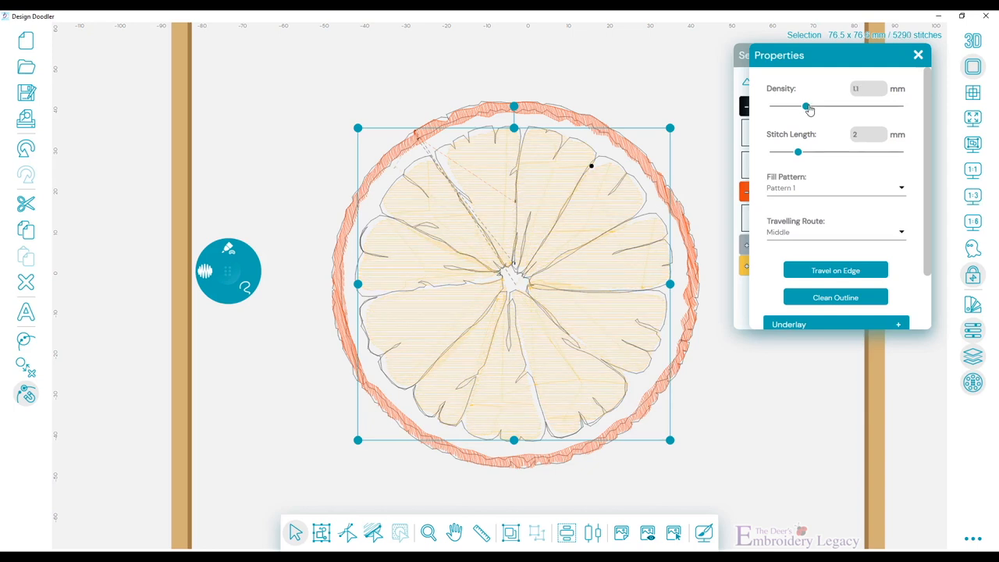
{"action": "left_click_drag", "start_coordinate": [808, 106], "coordinate": [811, 106]}
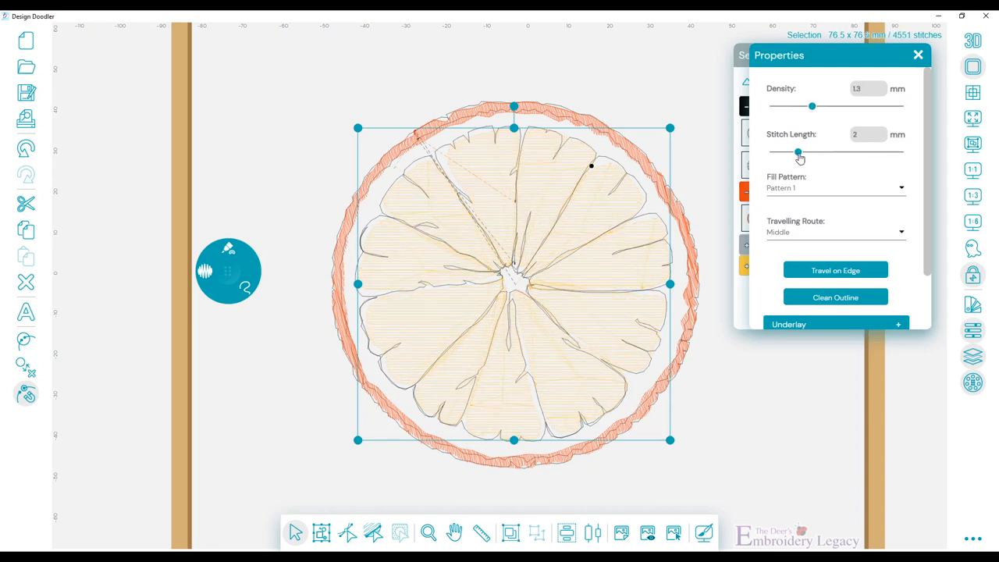
{"action": "left_click_drag", "start_coordinate": [798, 151], "coordinate": [809, 152]}
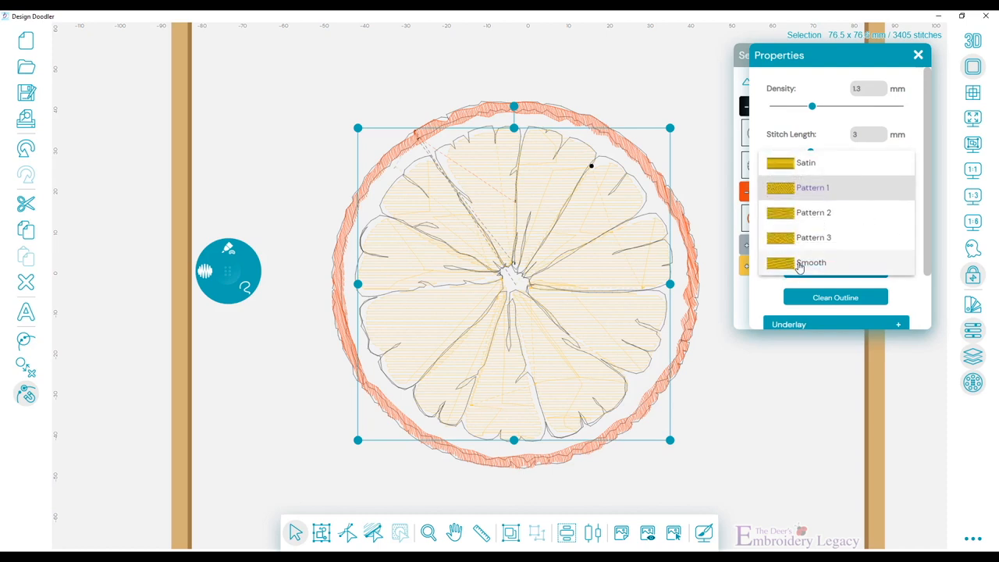
{"action": "left_click", "coordinate": [812, 262]}
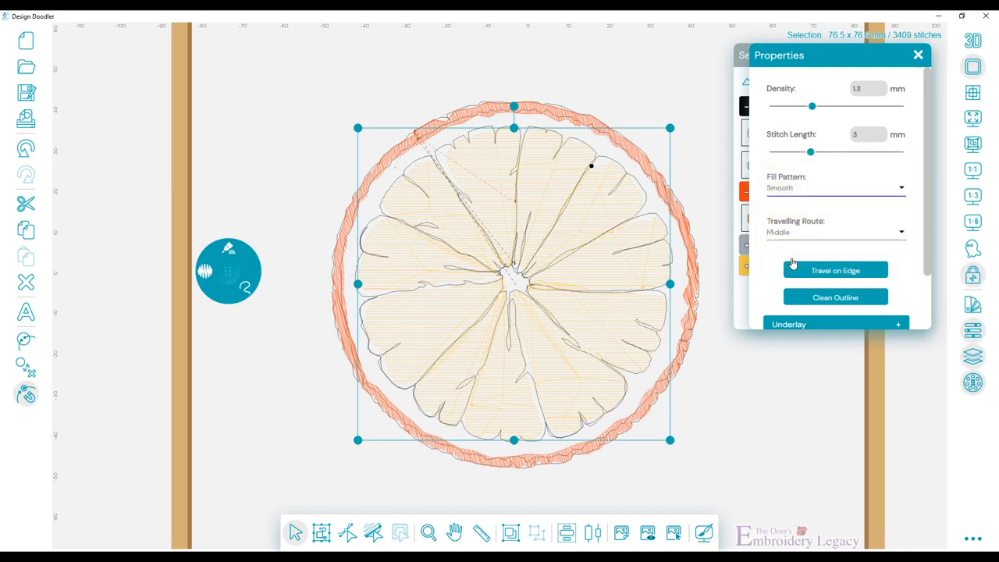
{"action": "left_click", "coordinate": [375, 533]}
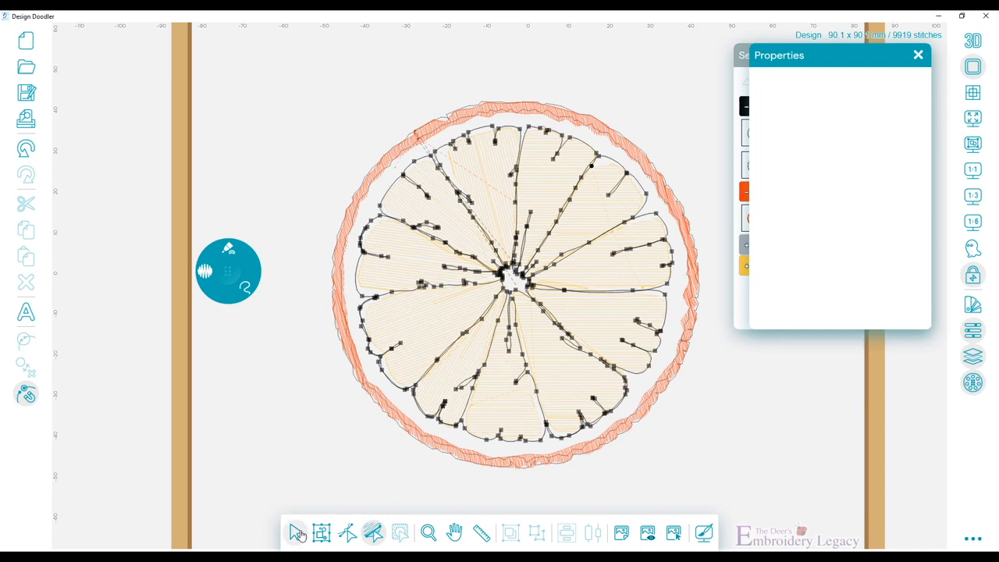
- Turn the stitch direction of the lower-right, right, upper-right and top segments to run along each wedge
{"action": "left_click", "coordinate": [503, 366]}
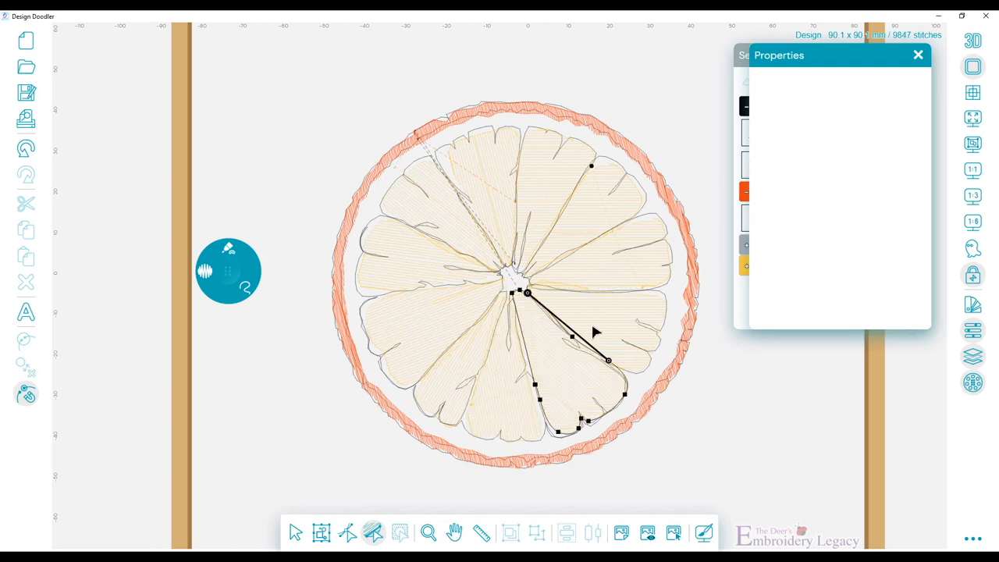
{"action": "left_click_drag", "start_coordinate": [609, 361], "coordinate": [659, 323]}
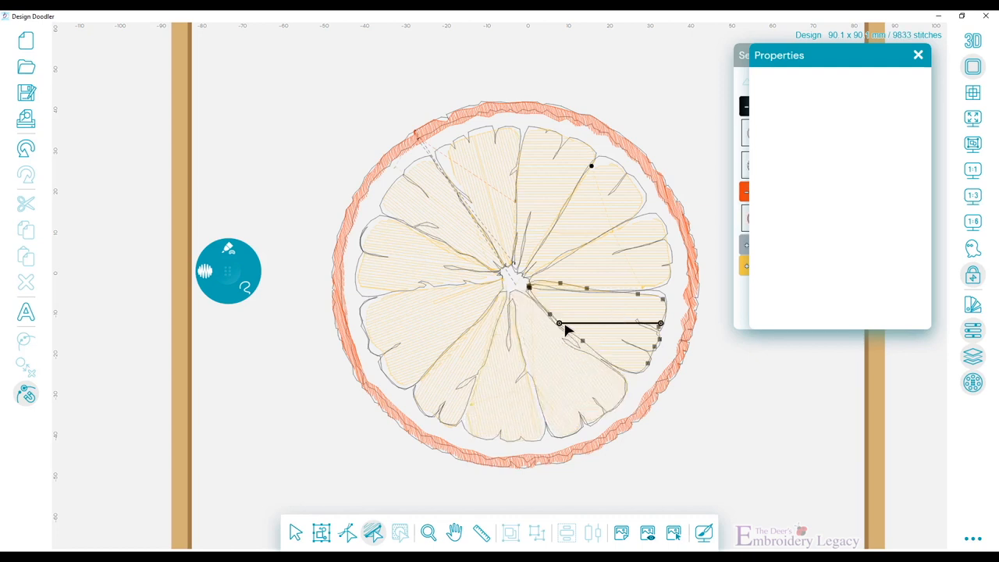
{"action": "left_click_drag", "start_coordinate": [559, 323], "coordinate": [543, 307]}
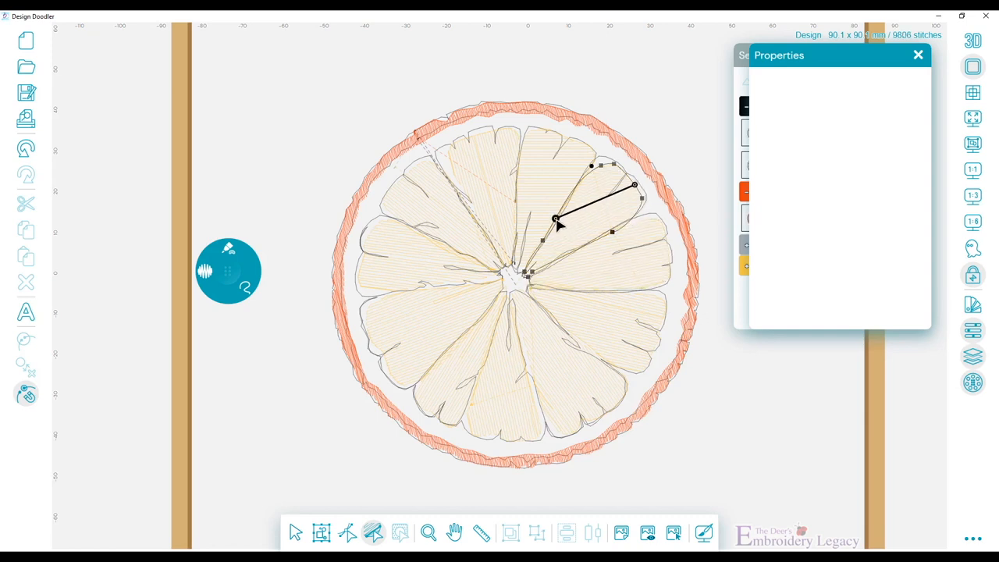
{"action": "left_click_drag", "start_coordinate": [555, 218], "coordinate": [534, 272]}
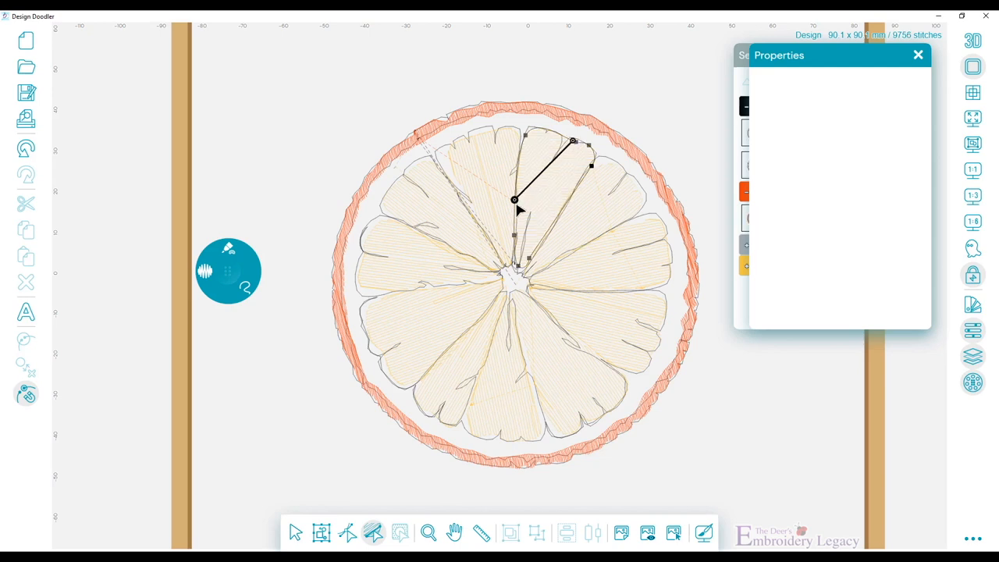
{"action": "left_click_drag", "start_coordinate": [513, 200], "coordinate": [521, 268]}
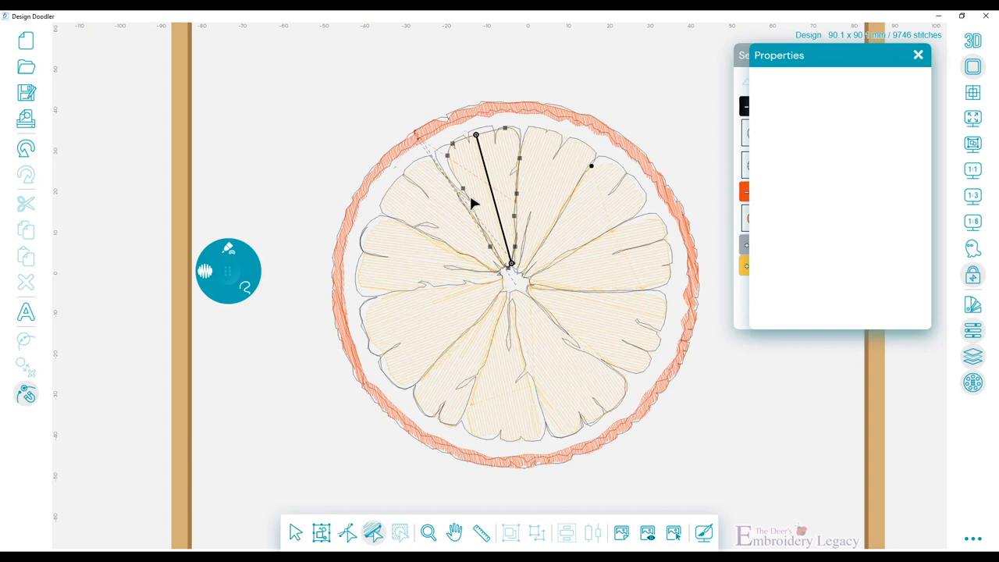
{"action": "mouse_move", "coordinate": [459, 184]}
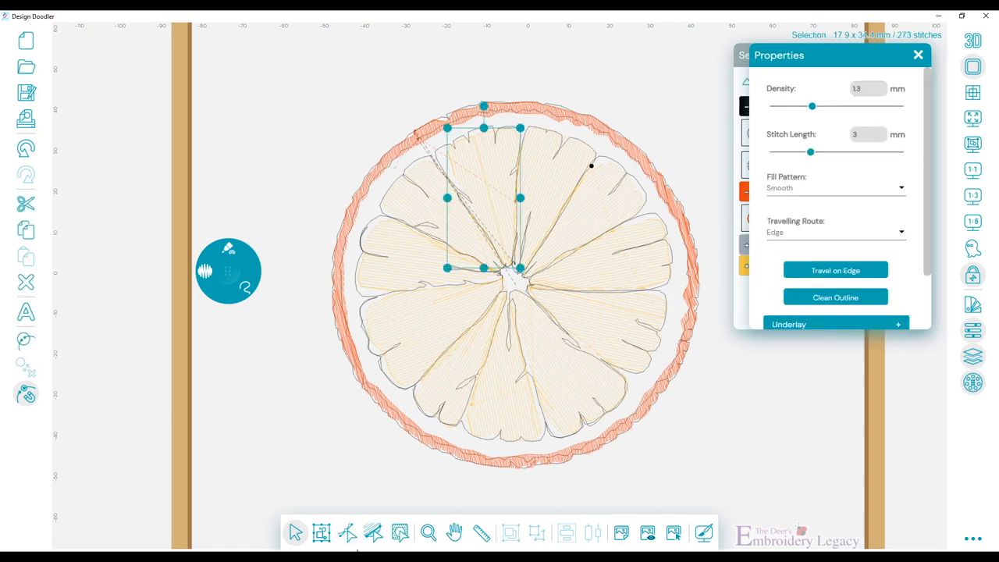
- Put the upper-left segment into point editing and show the stitch entry and exit points
{"action": "left_click", "coordinate": [346, 533]}
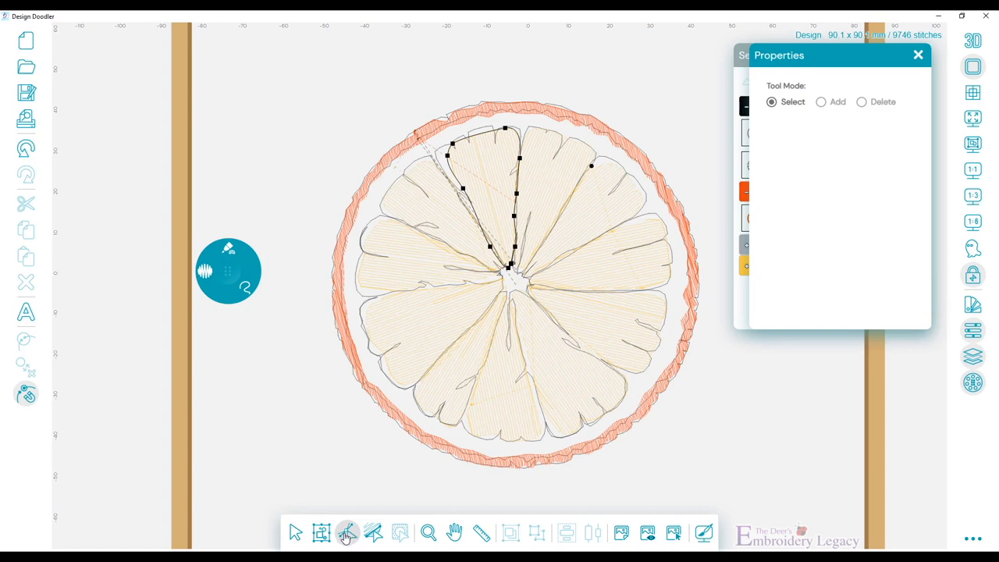
{"action": "mouse_move", "coordinate": [462, 159]}
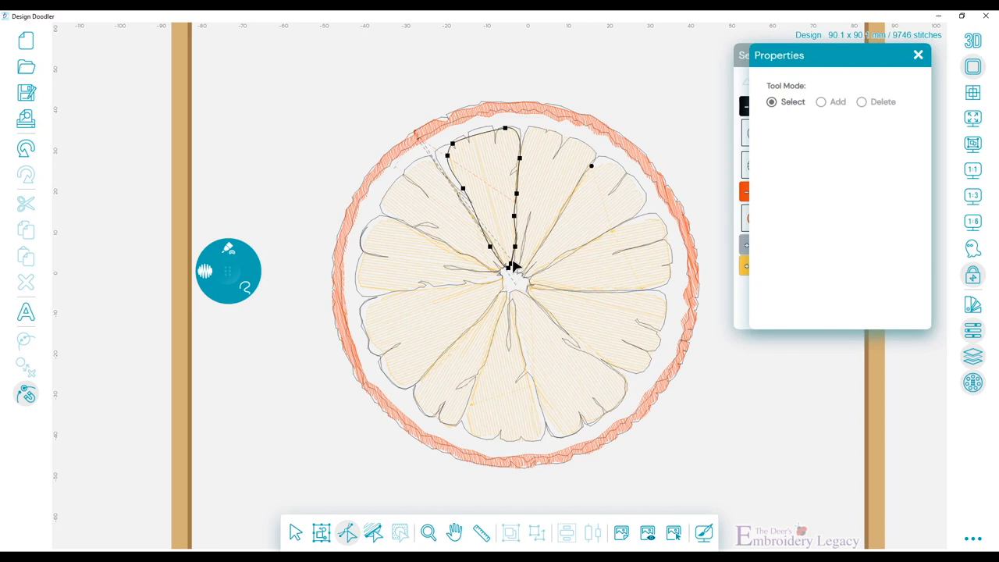
{"action": "mouse_move", "coordinate": [512, 234]}
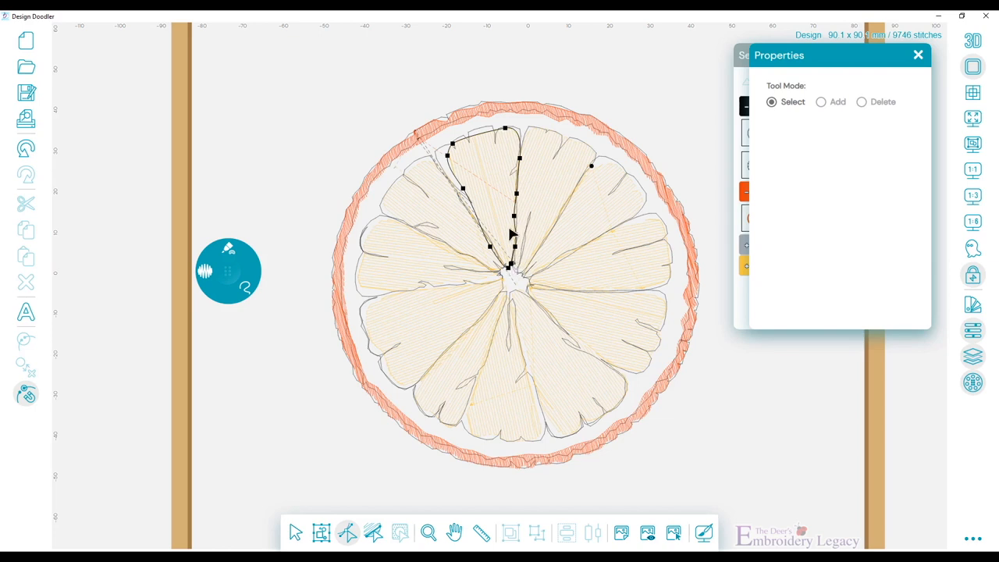
{"action": "left_click", "coordinate": [971, 539]}
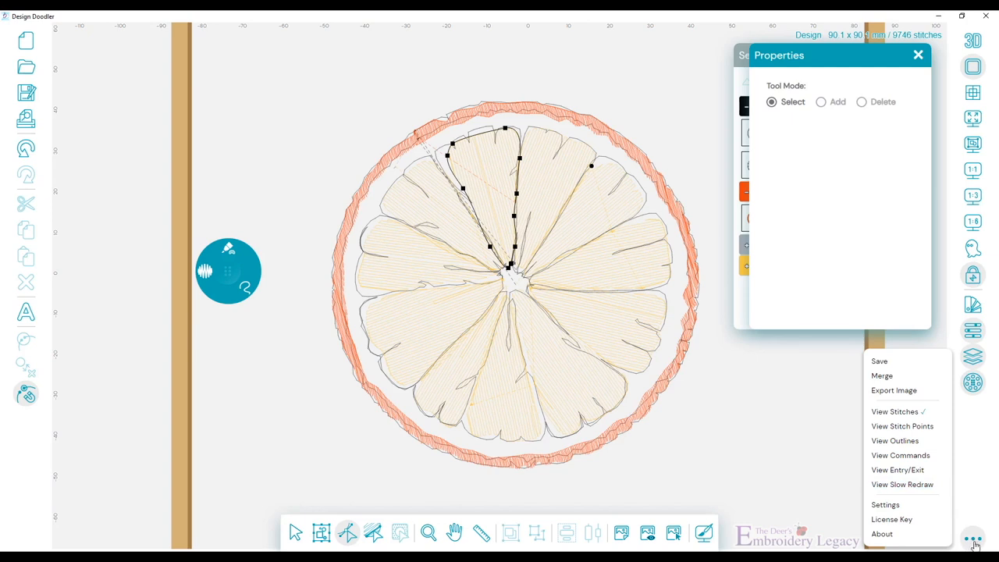
{"action": "mouse_move", "coordinate": [896, 468]}
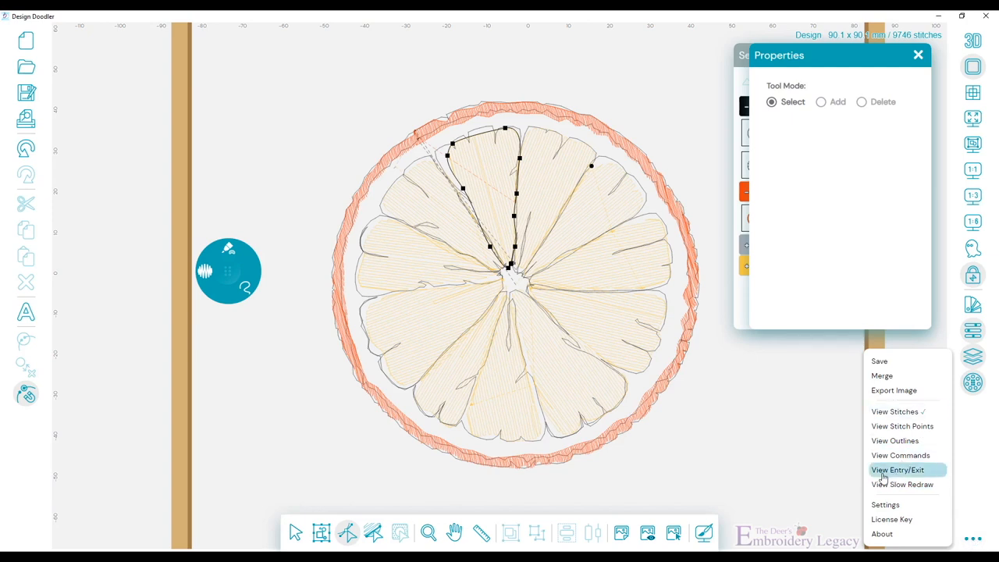
{"action": "left_click", "coordinate": [898, 468]}
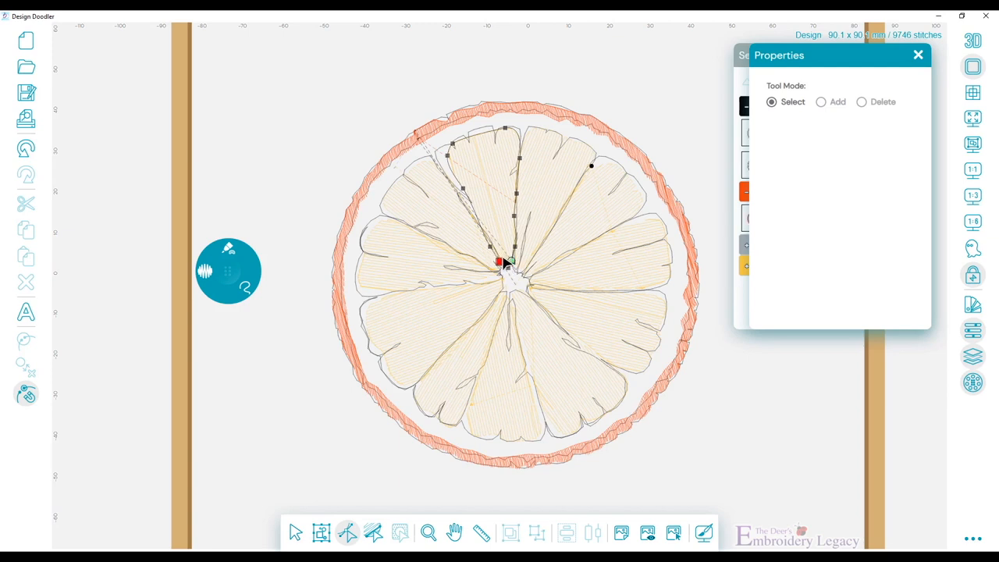
- Move a segment's exit point and reshape the upper-left and lower-left wedge outlines
{"action": "left_click_drag", "start_coordinate": [500, 262], "coordinate": [480, 226]}
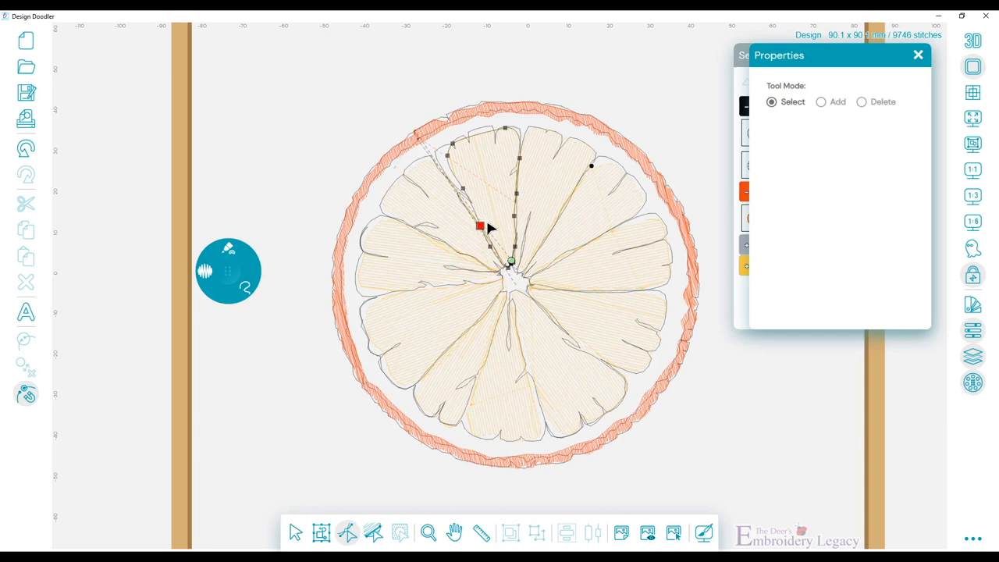
{"action": "left_click_drag", "start_coordinate": [481, 227], "coordinate": [471, 215]}
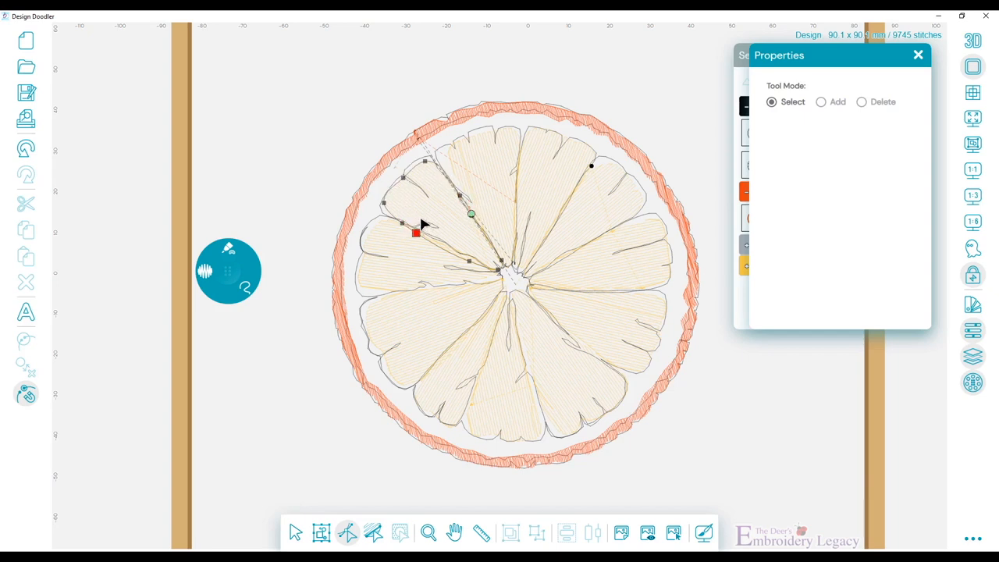
{"action": "left_click_drag", "start_coordinate": [415, 232], "coordinate": [490, 272]}
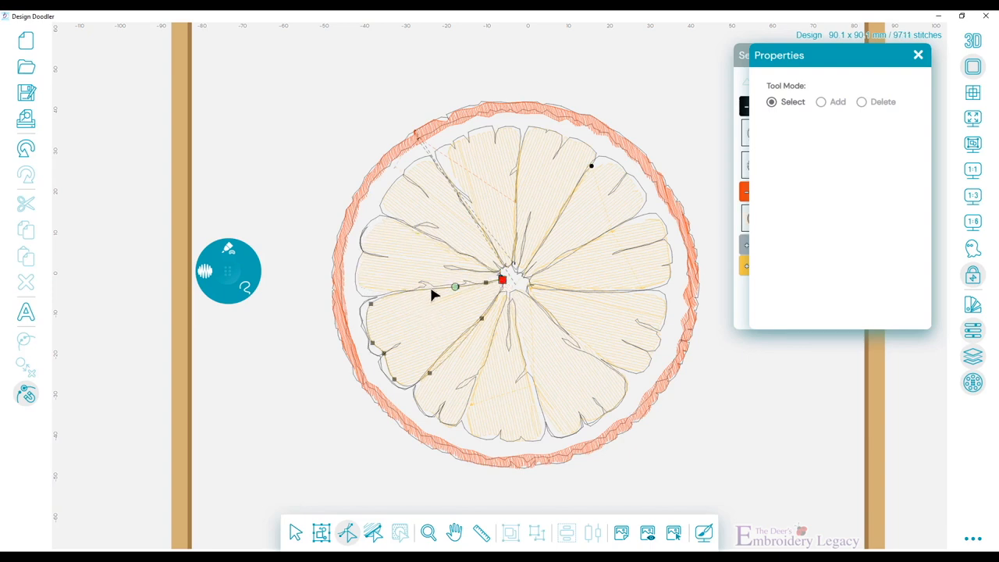
{"action": "left_click_drag", "start_coordinate": [456, 288], "coordinate": [399, 293]}
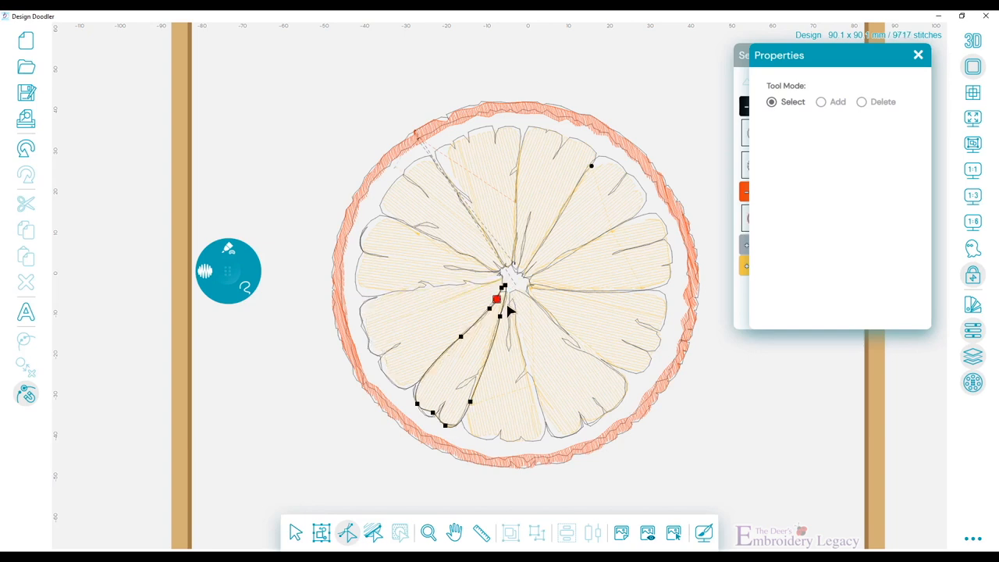
{"action": "mouse_move", "coordinate": [493, 243]}
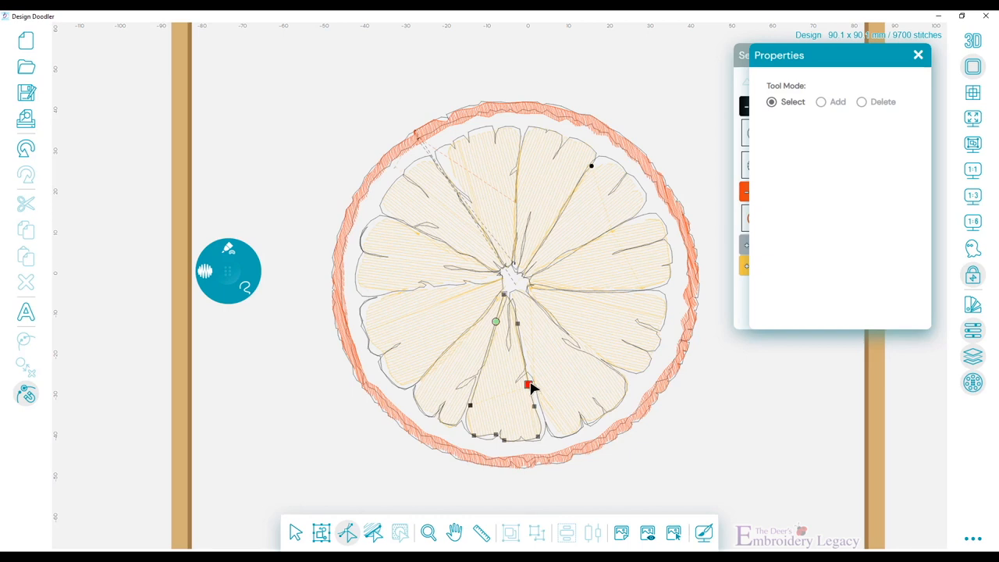
- Reshape the bottom, lower-right and right-hand wedge outlines to follow the slice
{"action": "left_click_drag", "start_coordinate": [527, 387], "coordinate": [518, 328]}
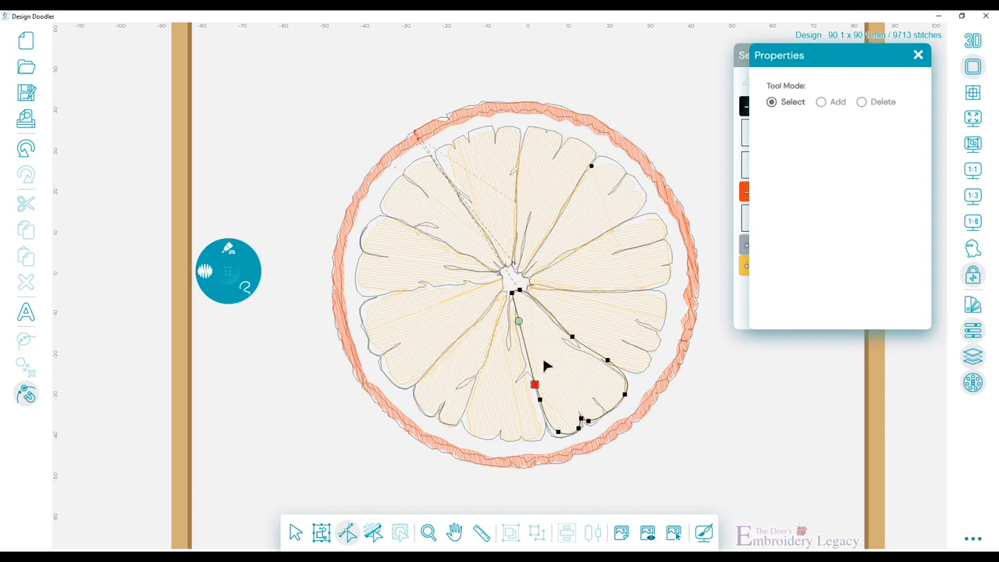
{"action": "left_click_drag", "start_coordinate": [533, 384], "coordinate": [590, 351]}
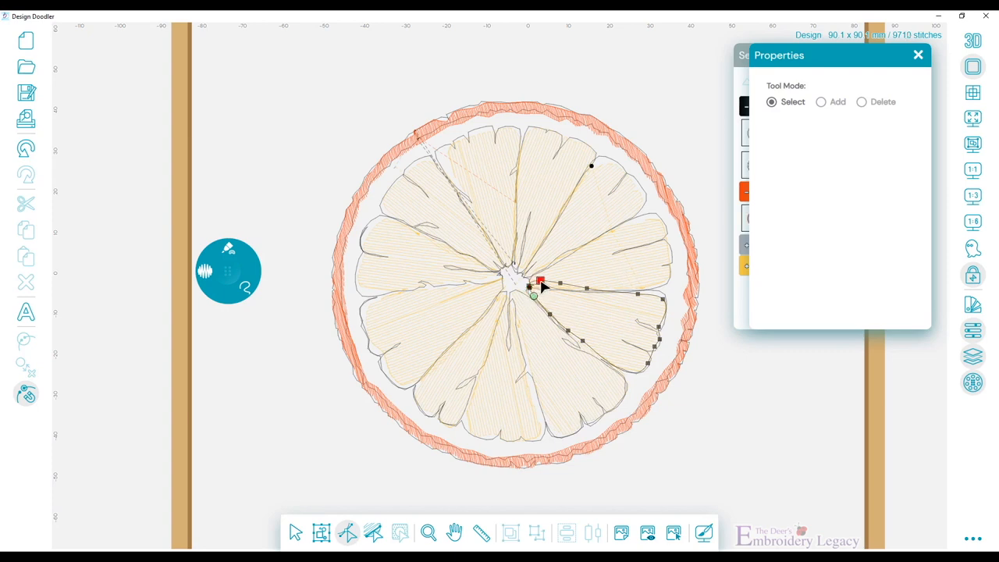
{"action": "left_click_drag", "start_coordinate": [540, 283], "coordinate": [640, 291]}
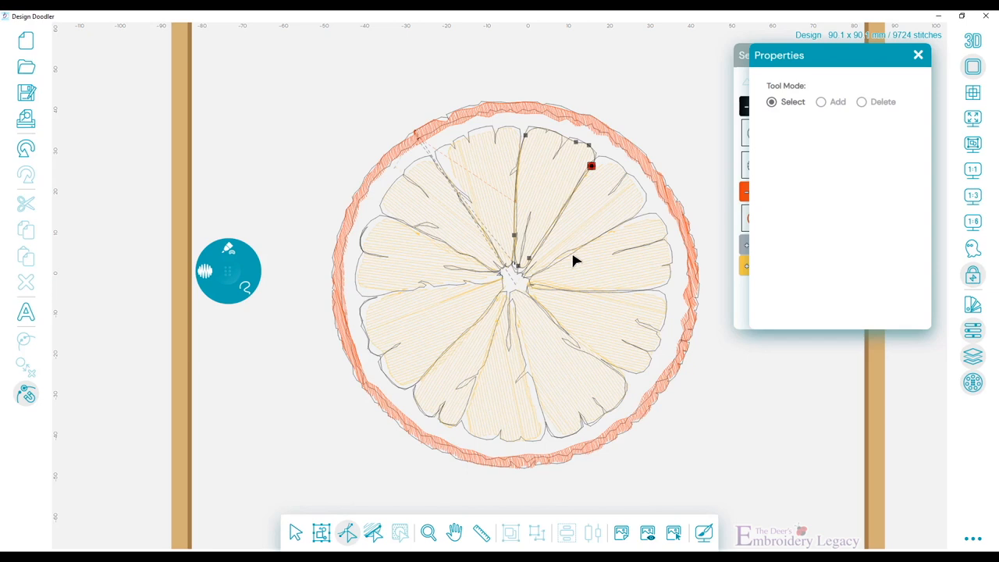
{"action": "mouse_move", "coordinate": [550, 209]}
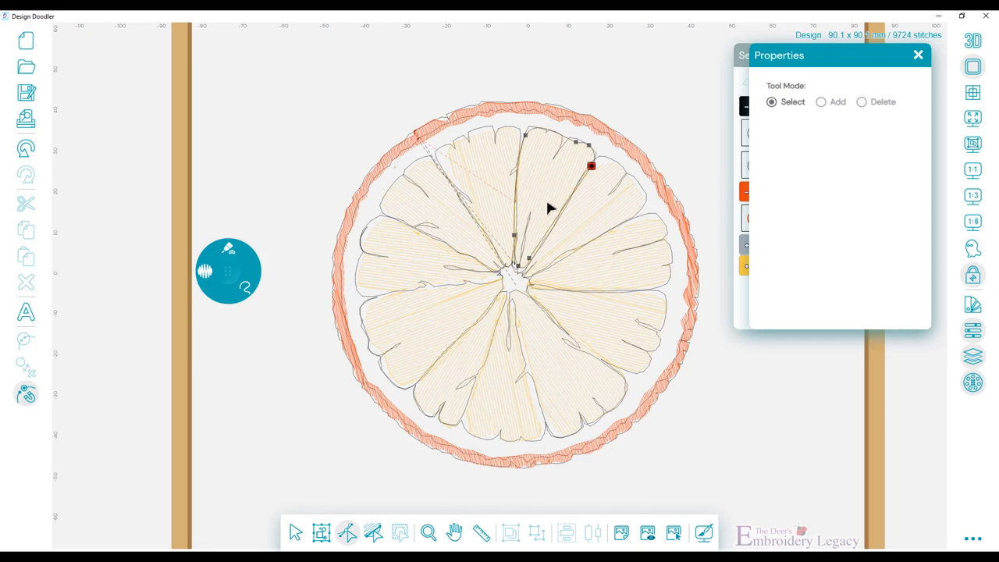
{"action": "mouse_move", "coordinate": [446, 311]}
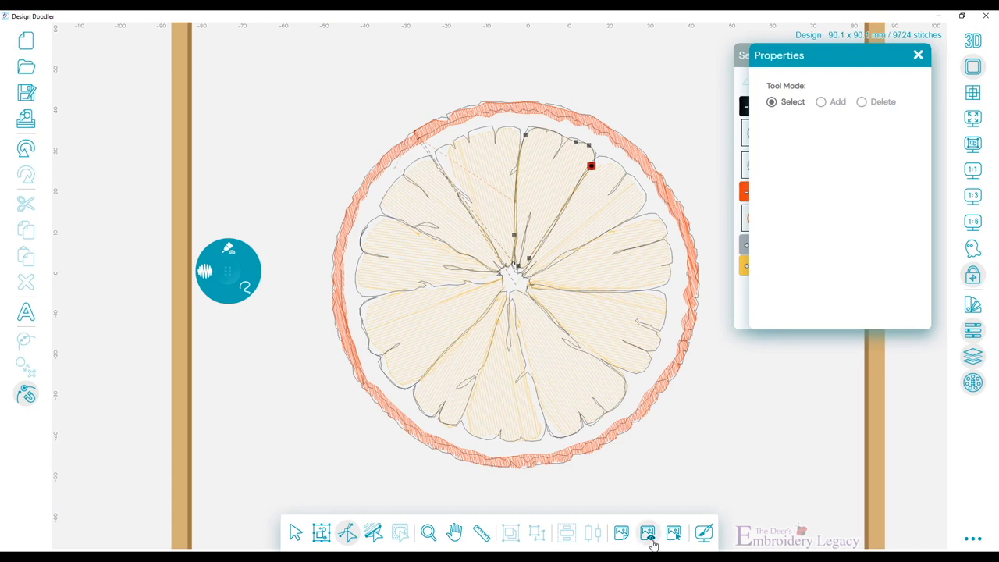
- Show the orange reference photo at stronger opacity and browse the palettes for a blue thread
{"action": "left_click", "coordinate": [648, 534]}
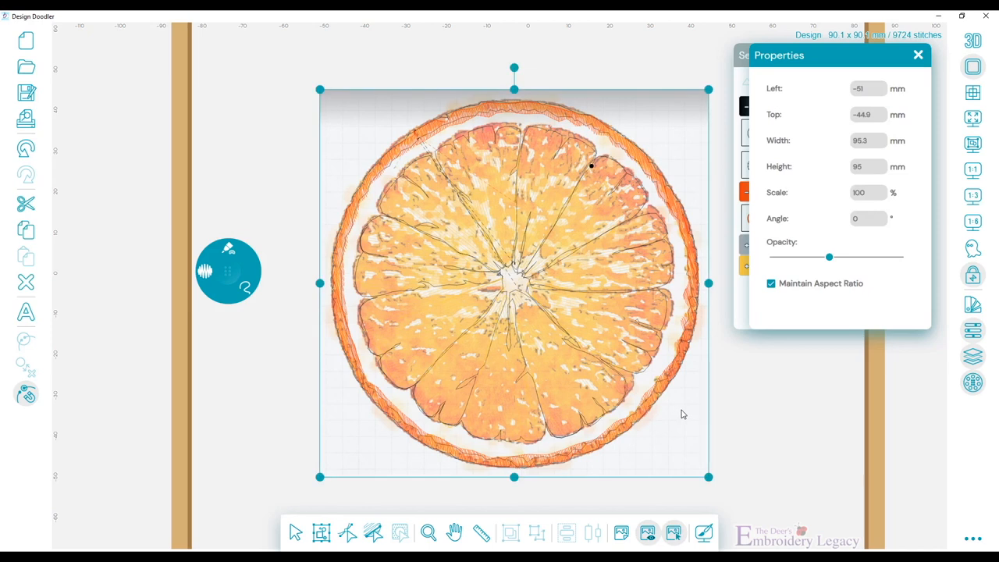
{"action": "left_click_drag", "start_coordinate": [829, 256], "coordinate": [841, 256]}
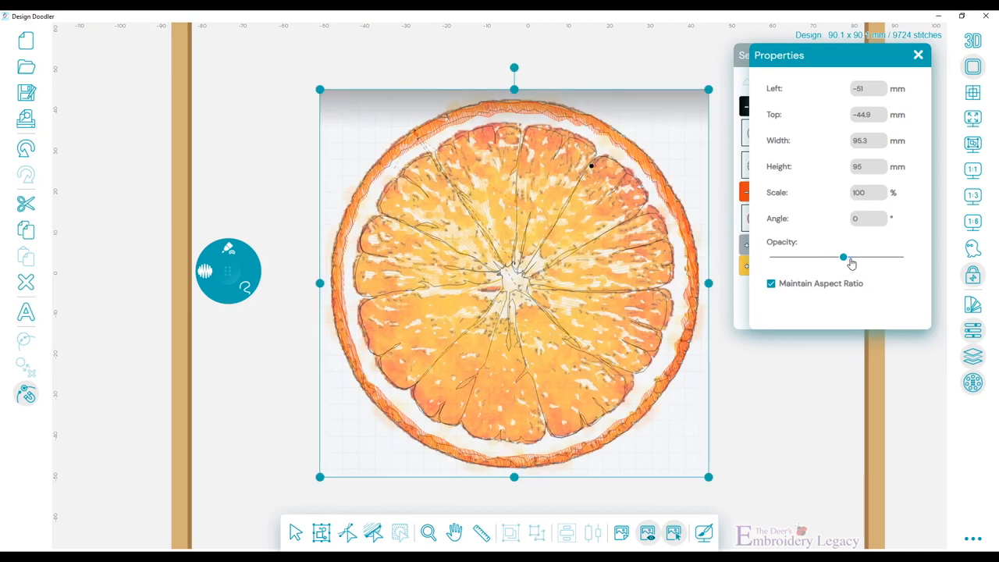
{"action": "left_click_drag", "start_coordinate": [841, 256], "coordinate": [857, 256]}
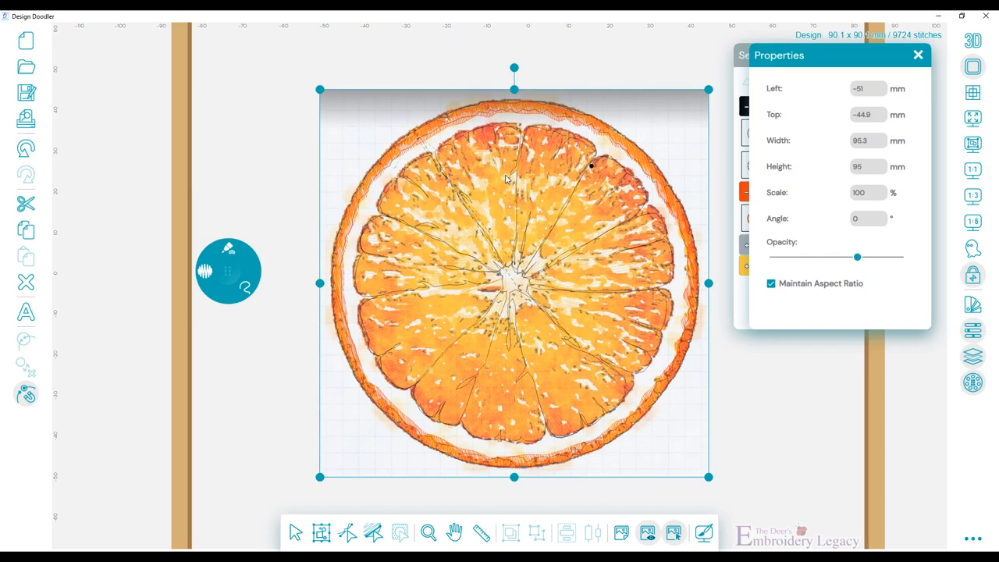
{"action": "mouse_move", "coordinate": [909, 64]}
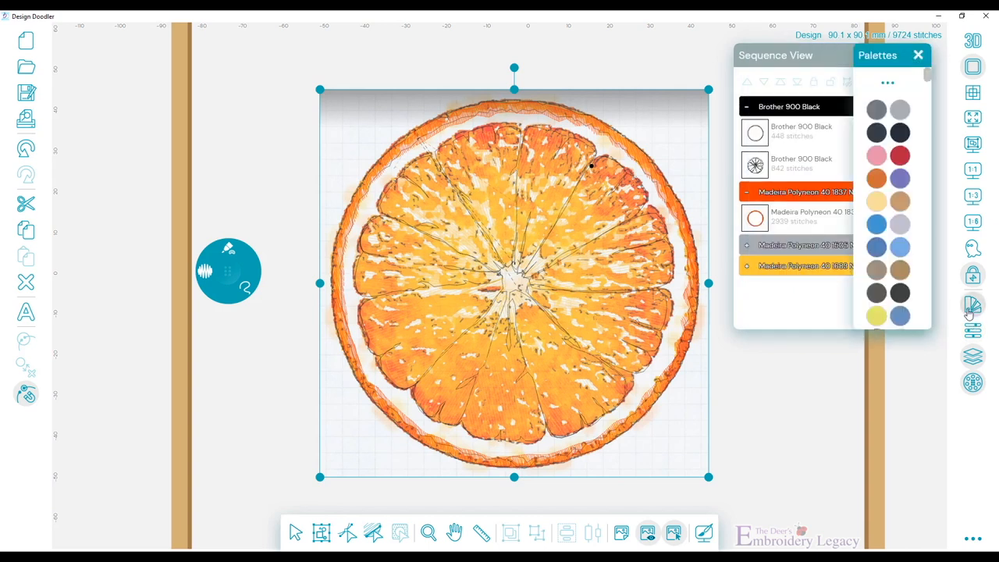
{"action": "scroll", "scroll_direction": "down", "scroll_amount": 3}
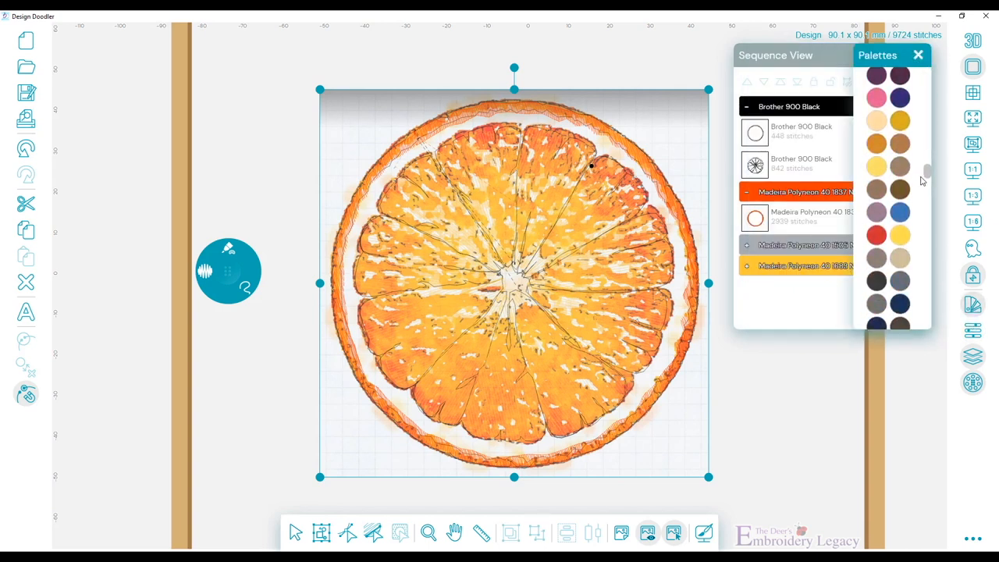
{"action": "scroll", "scroll_direction": "down", "scroll_amount": 3}
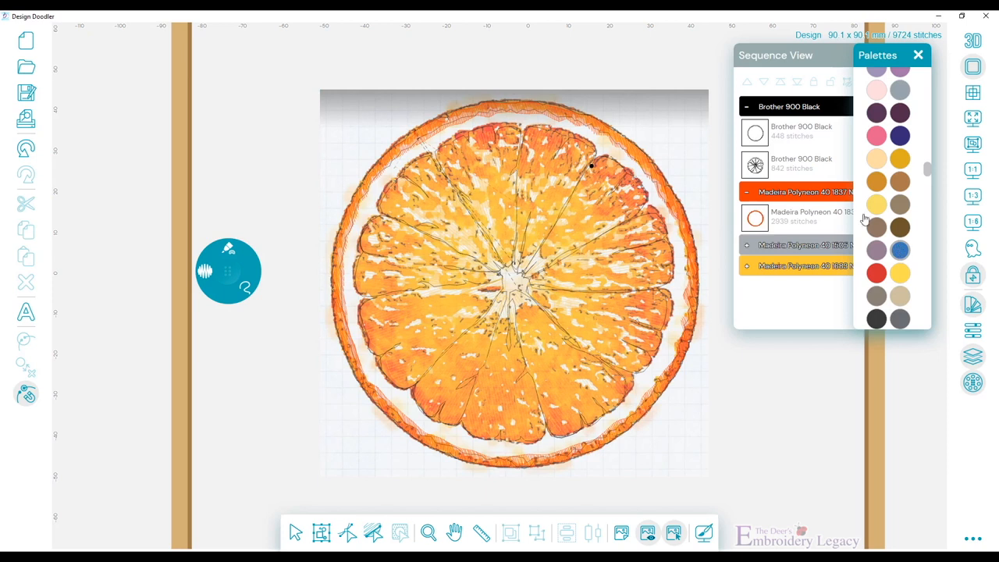
{"action": "mouse_move", "coordinate": [499, 202]}
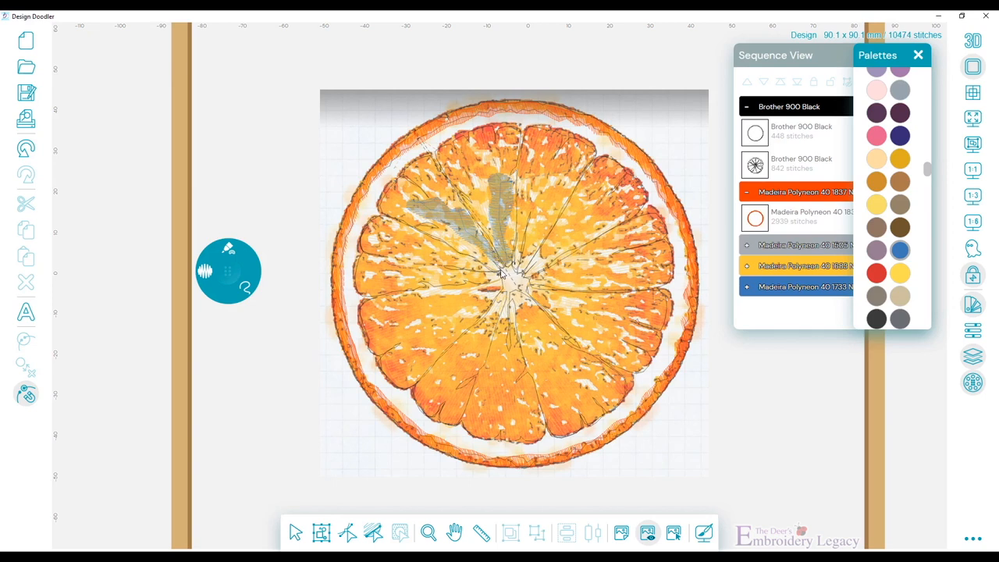
{"action": "mouse_move", "coordinate": [398, 273]}
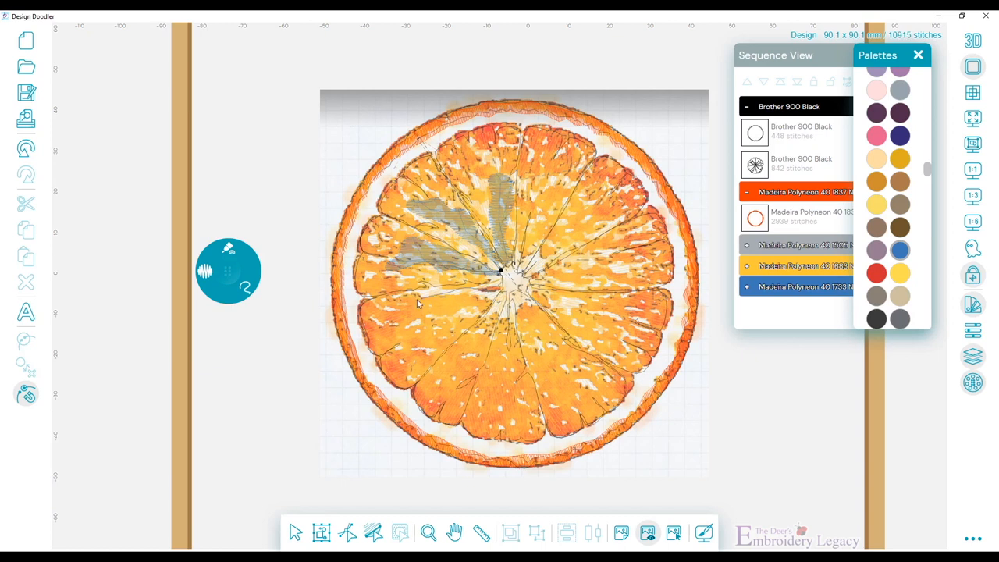
{"action": "mouse_move", "coordinate": [436, 328]}
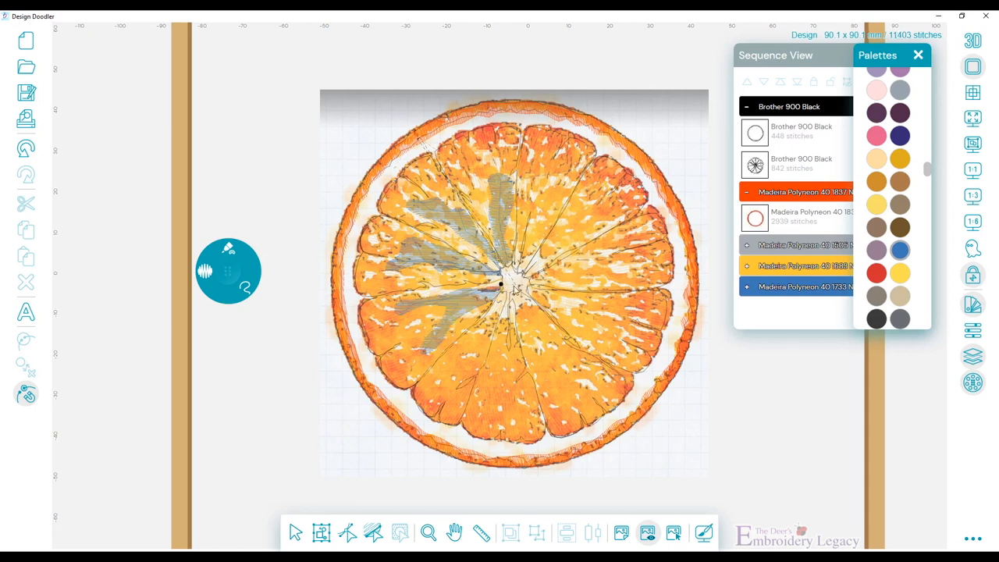
{"action": "mouse_move", "coordinate": [459, 350]}
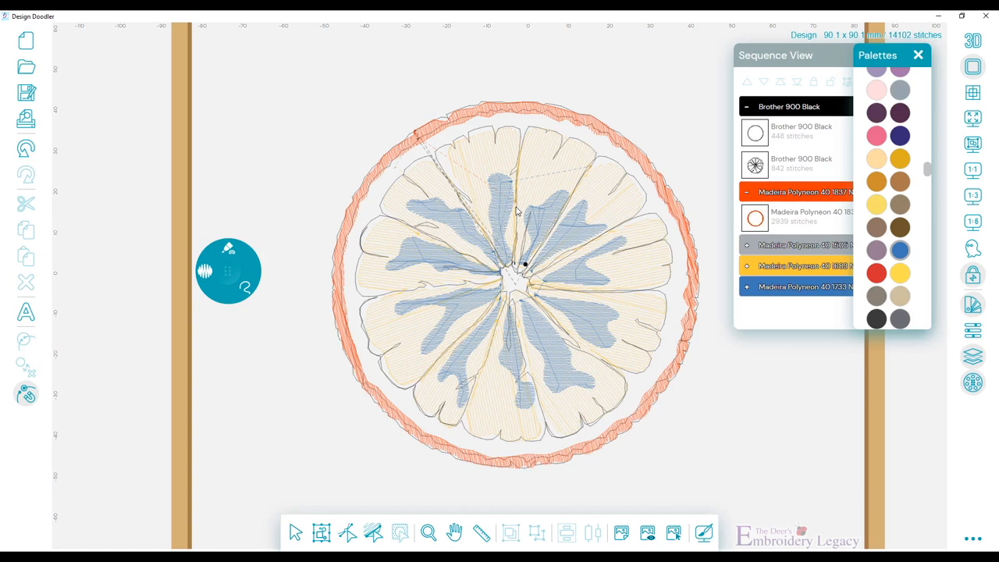
- Set the blue shading fill's End Command to Trim
{"action": "left_click", "coordinate": [809, 287]}
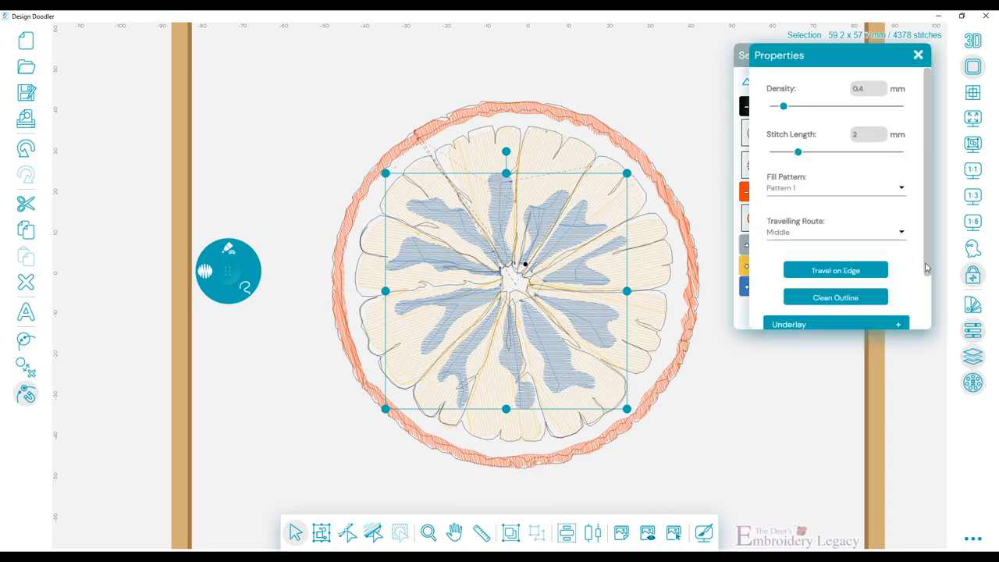
{"action": "scroll", "scroll_direction": "down", "scroll_amount": 3}
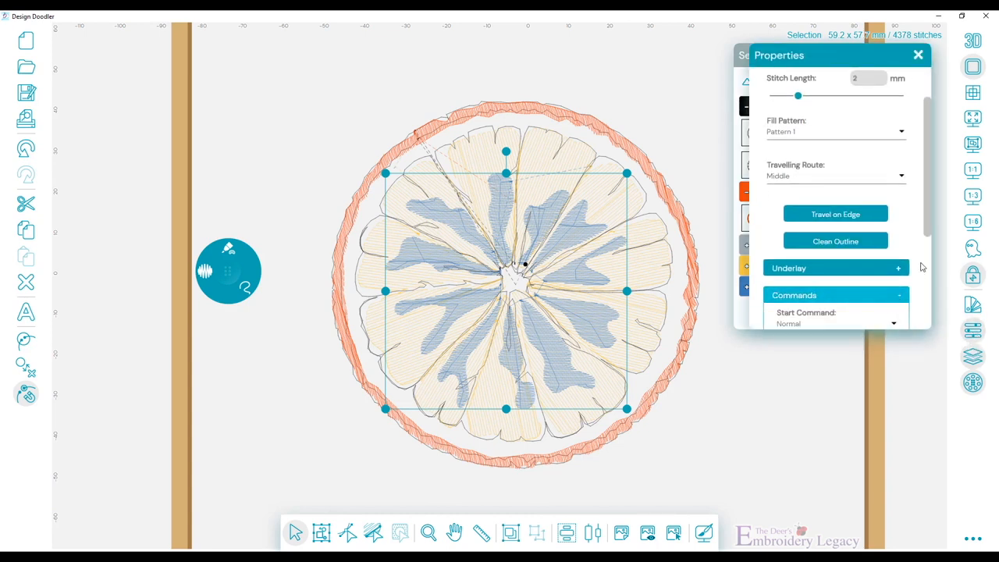
{"action": "scroll", "scroll_direction": "down", "scroll_amount": 3}
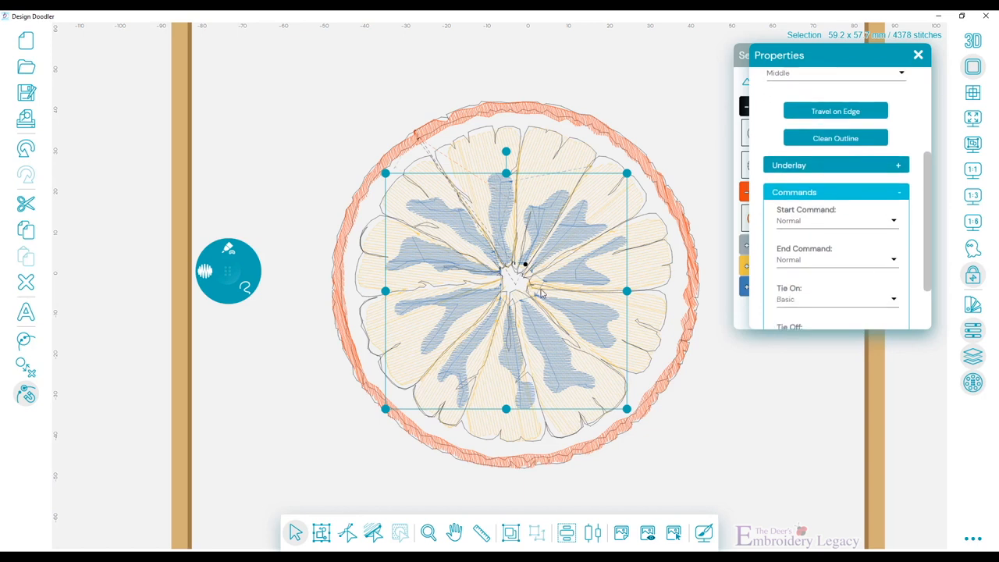
{"action": "mouse_move", "coordinate": [779, 259]}
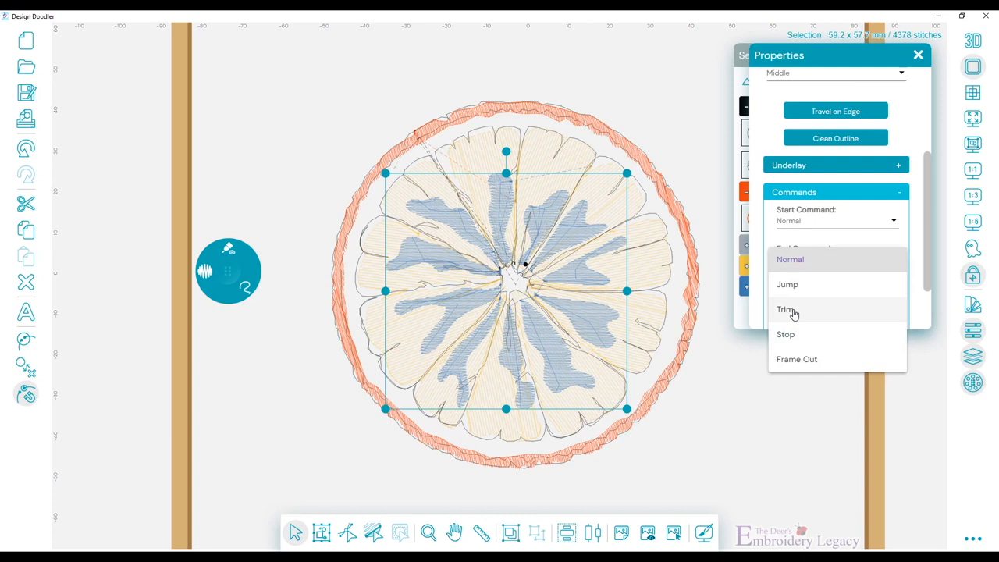
{"action": "left_click", "coordinate": [787, 309]}
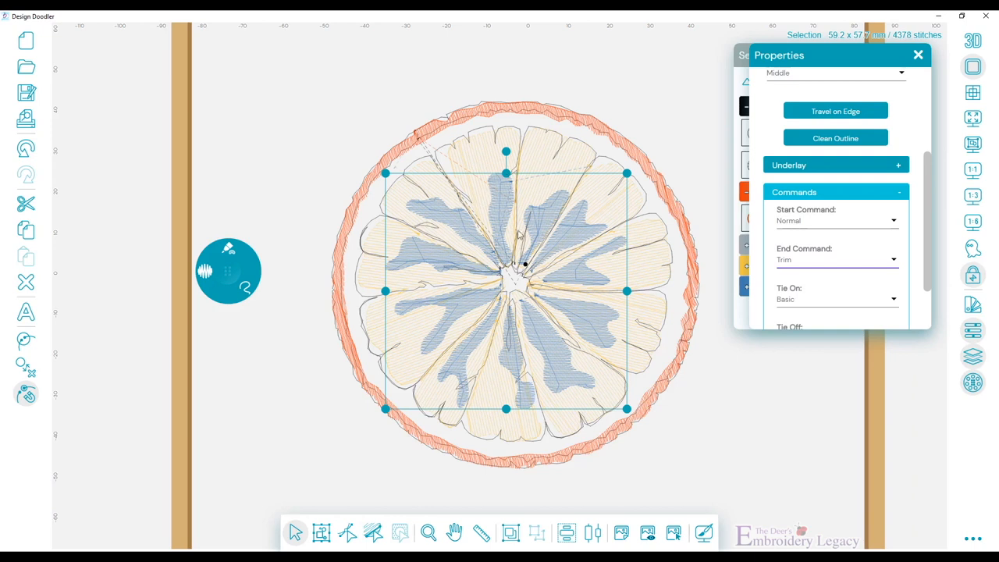
{"action": "mouse_move", "coordinate": [581, 190]}
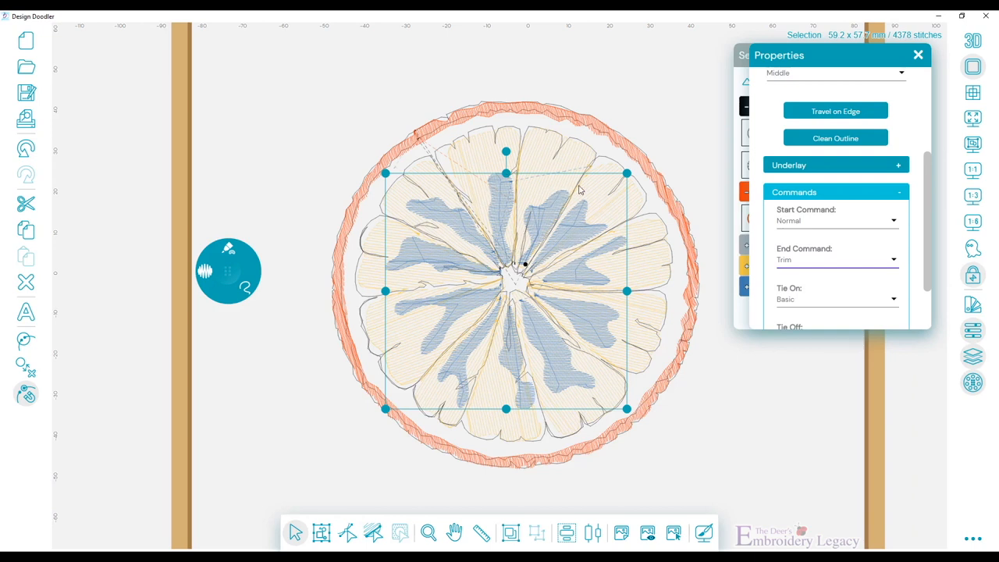
{"action": "mouse_move", "coordinate": [596, 153]}
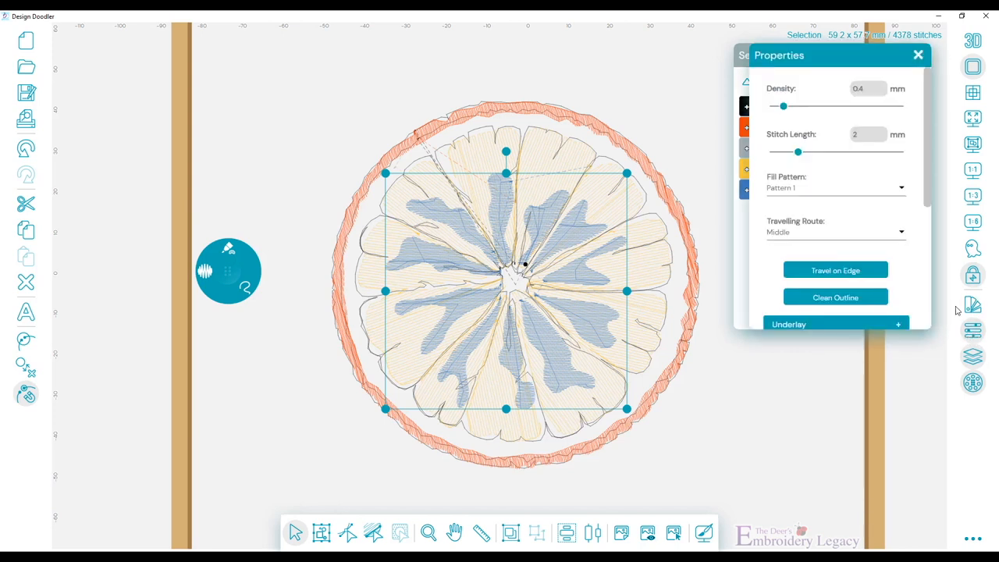
- Give the blue shading fill 1.7 mm density and 2.5 mm stitch length and check its fill pattern
{"action": "left_click_drag", "start_coordinate": [784, 106], "coordinate": [778, 107]}
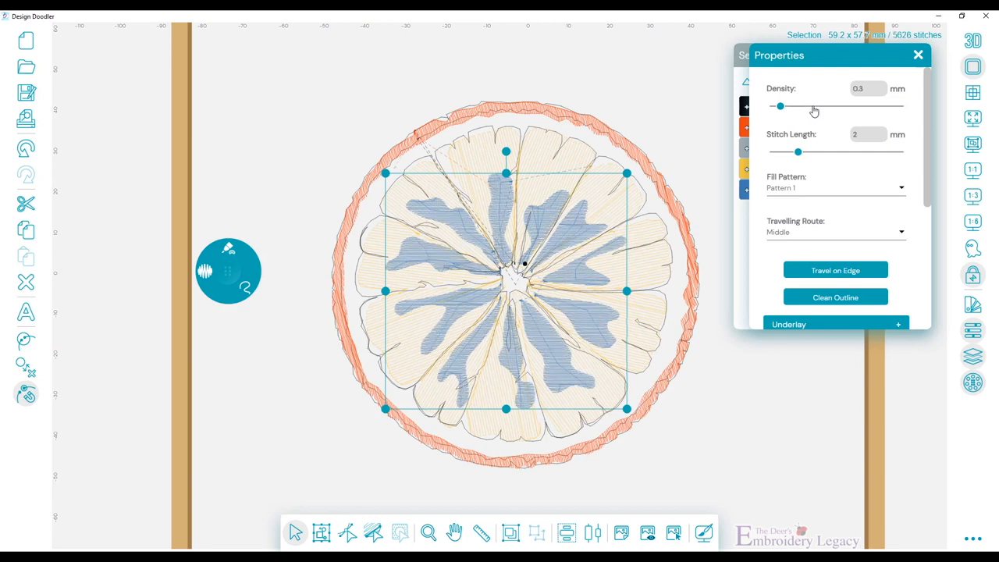
{"action": "left_click_drag", "start_coordinate": [779, 106], "coordinate": [827, 106]}
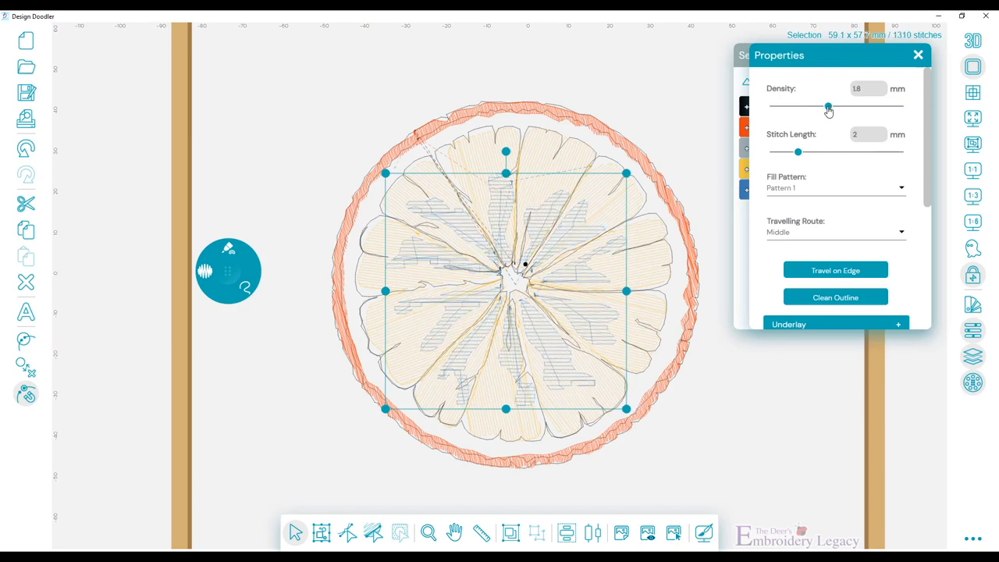
{"action": "left_click_drag", "start_coordinate": [829, 106], "coordinate": [826, 106]}
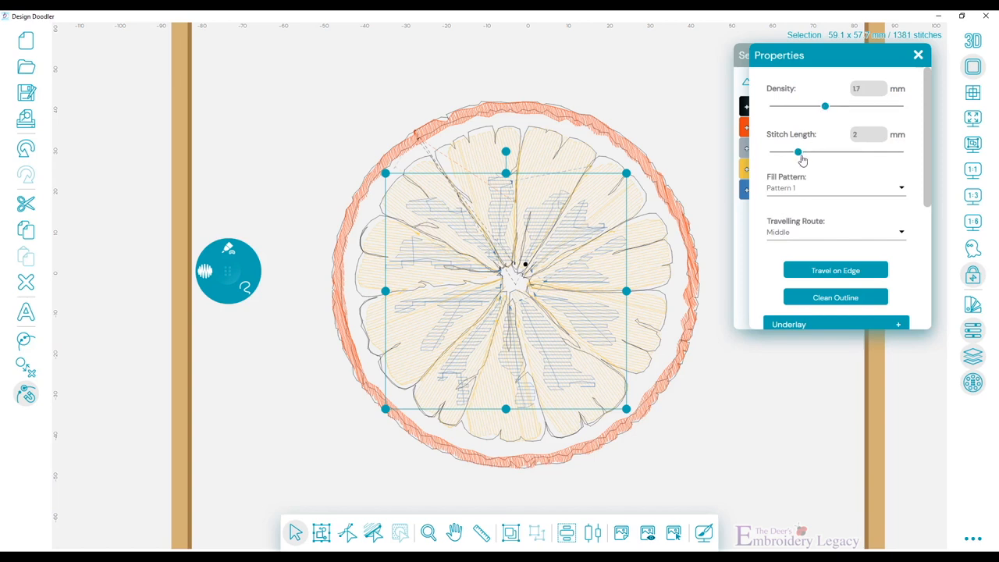
{"action": "left_click_drag", "start_coordinate": [796, 151], "coordinate": [805, 151]}
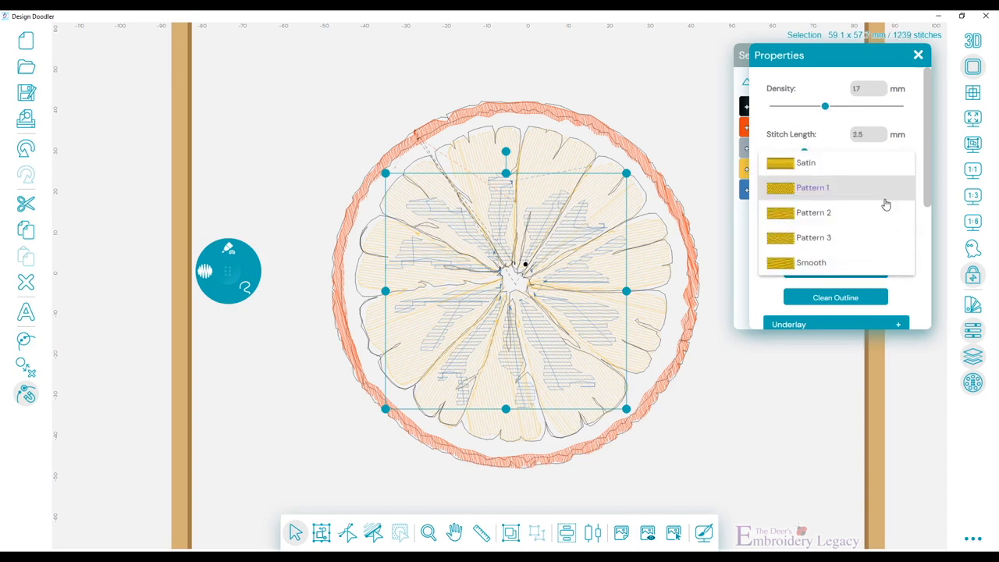
{"action": "left_click", "coordinate": [812, 262]}
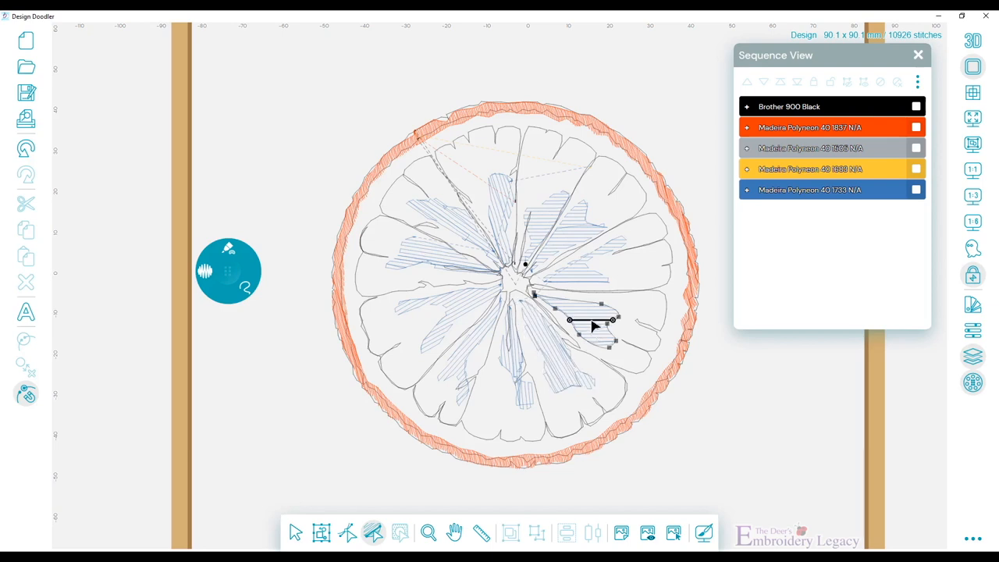
- Reshape a segment outline near the slice centre and show the reference picture over the design
{"action": "left_click_drag", "start_coordinate": [591, 326], "coordinate": [590, 266]}
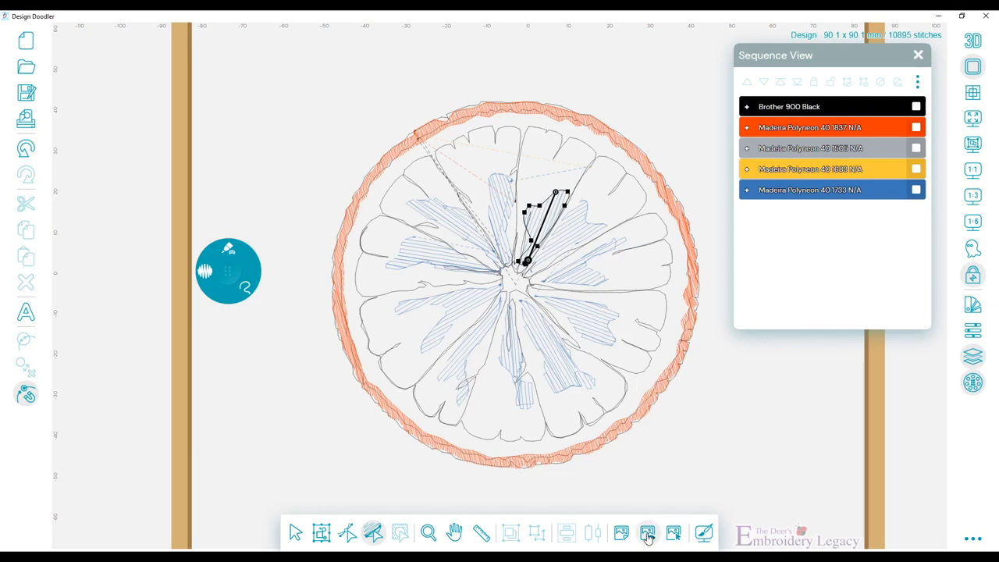
{"action": "left_click", "coordinate": [647, 534]}
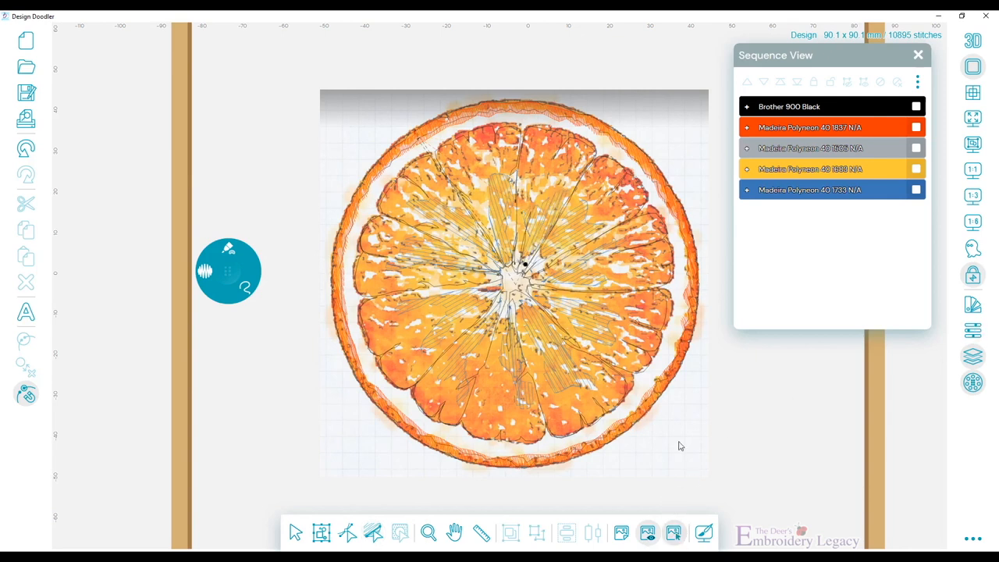
- Add a lavender thread and doodle shading strokes into the orange segments
{"action": "left_click", "coordinate": [513, 284]}
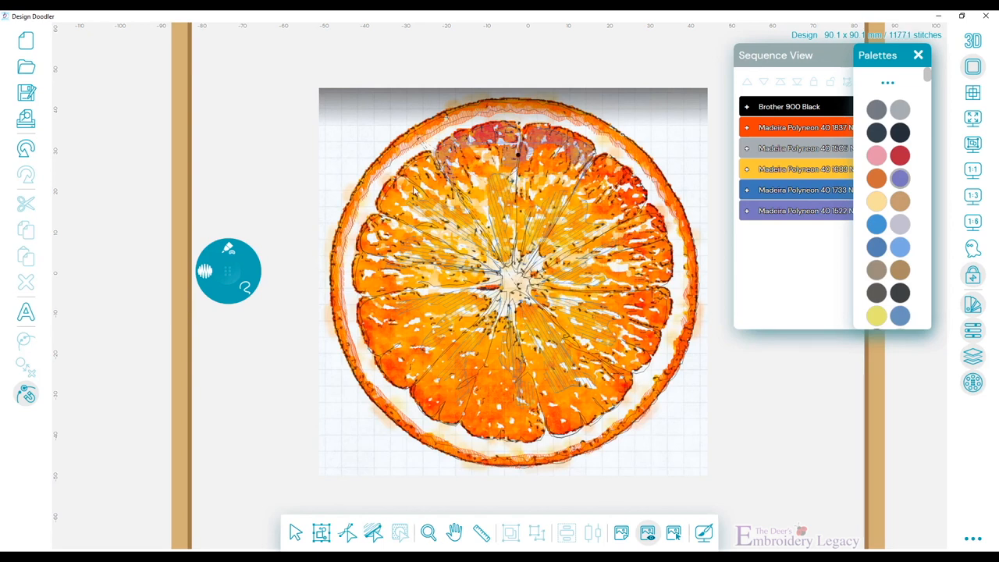
{"action": "mouse_move", "coordinate": [455, 248]}
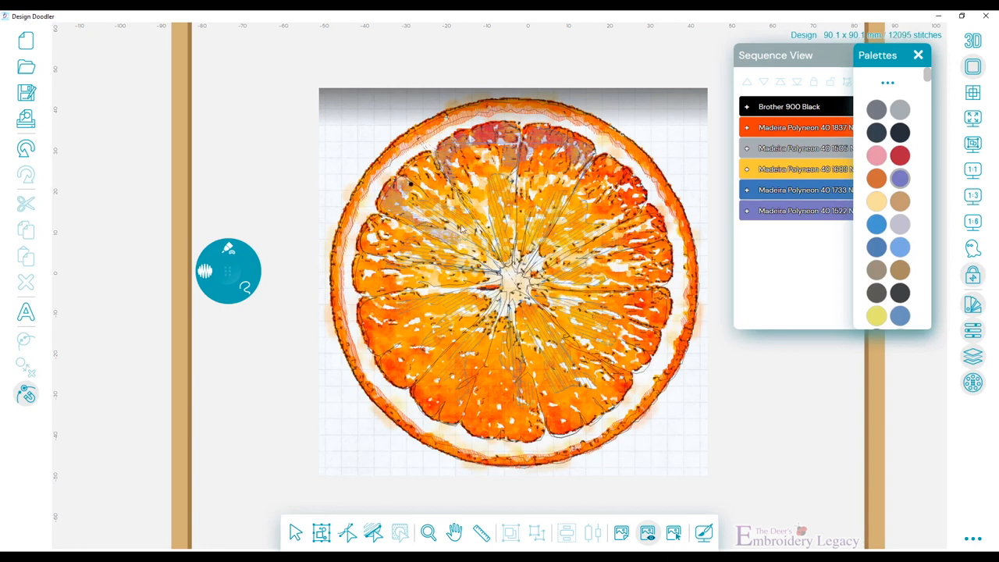
{"action": "mouse_move", "coordinate": [421, 237]}
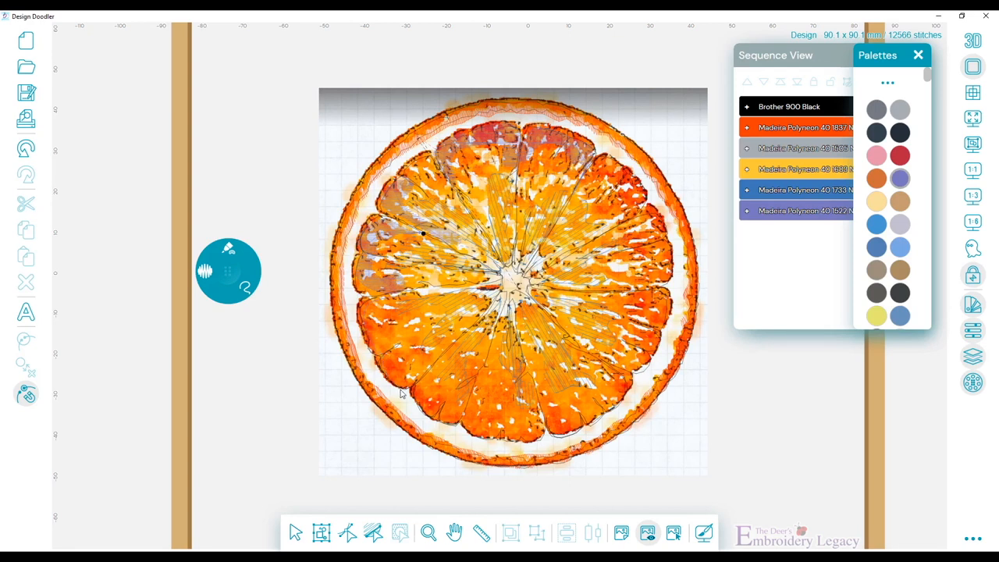
{"action": "mouse_move", "coordinate": [404, 351]}
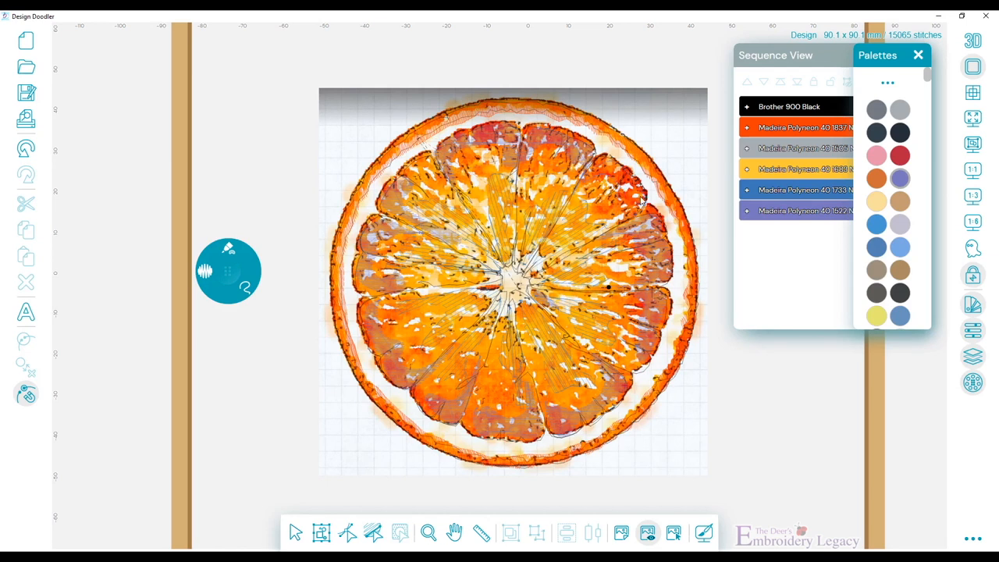
- Hide the orange background photo to inspect the segment stitching
{"action": "left_click", "coordinate": [648, 532]}
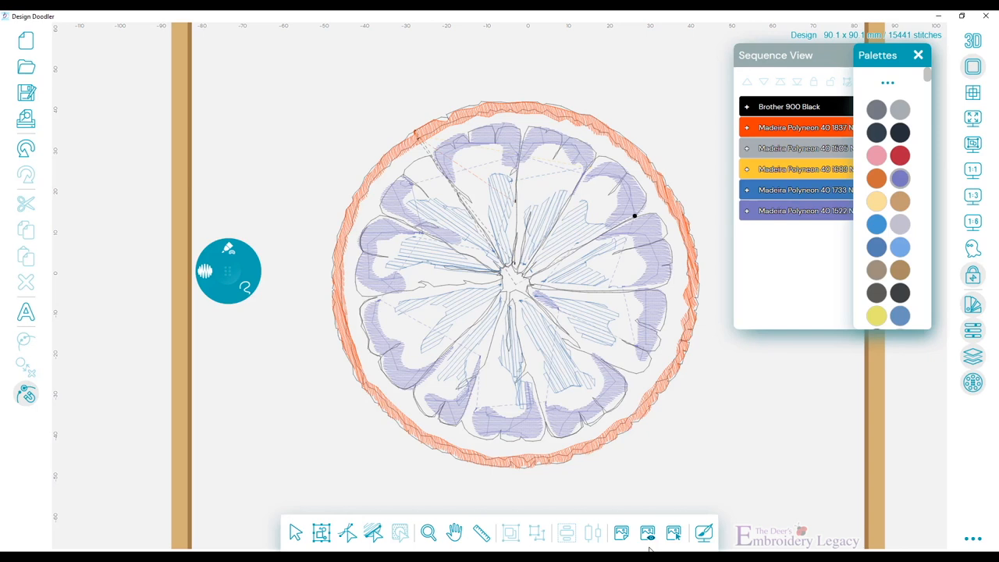
{"action": "mouse_move", "coordinate": [617, 393]}
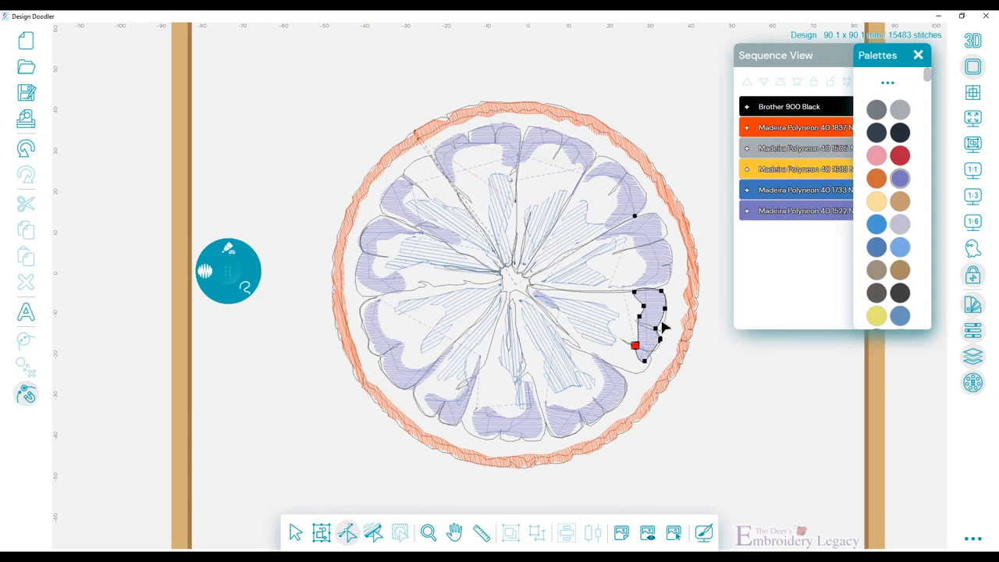
{"action": "mouse_move", "coordinate": [616, 175]}
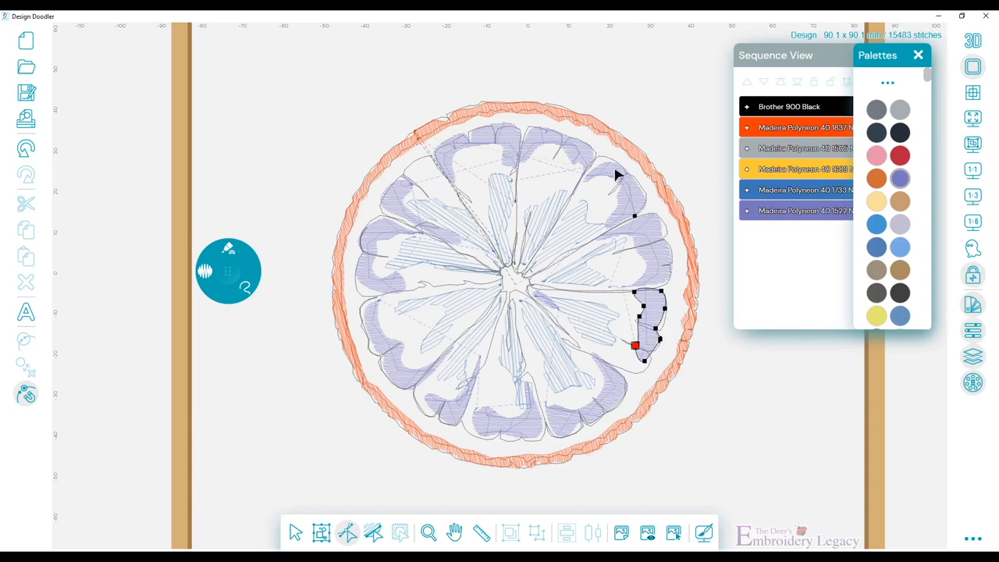
{"action": "mouse_move", "coordinate": [455, 408]}
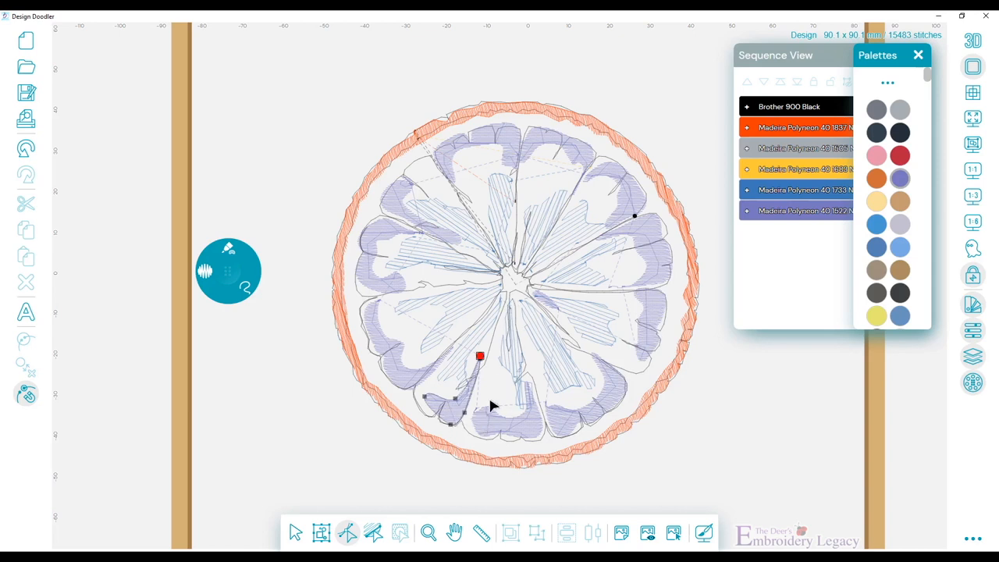
{"action": "mouse_move", "coordinate": [609, 403]}
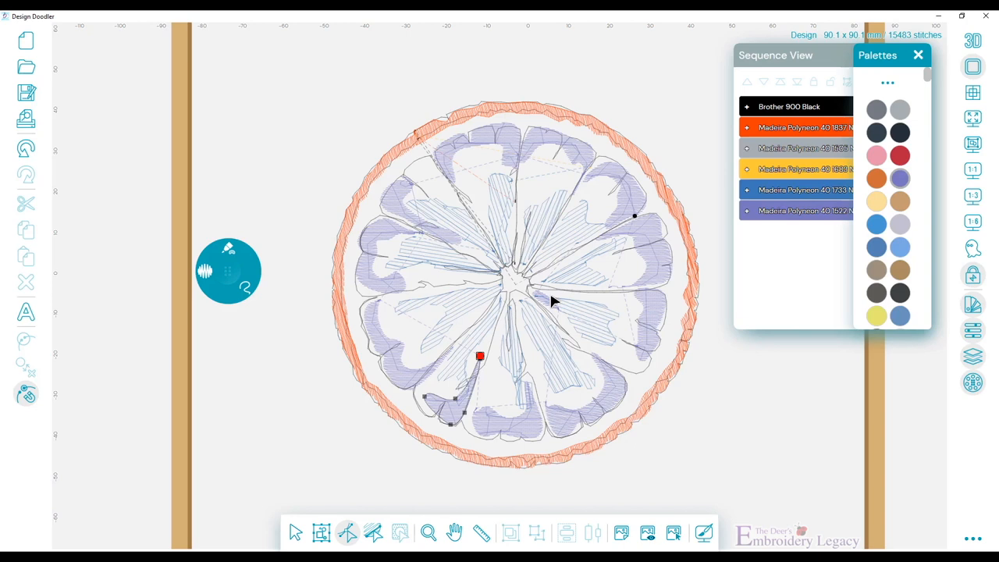
{"action": "mouse_move", "coordinate": [590, 275]}
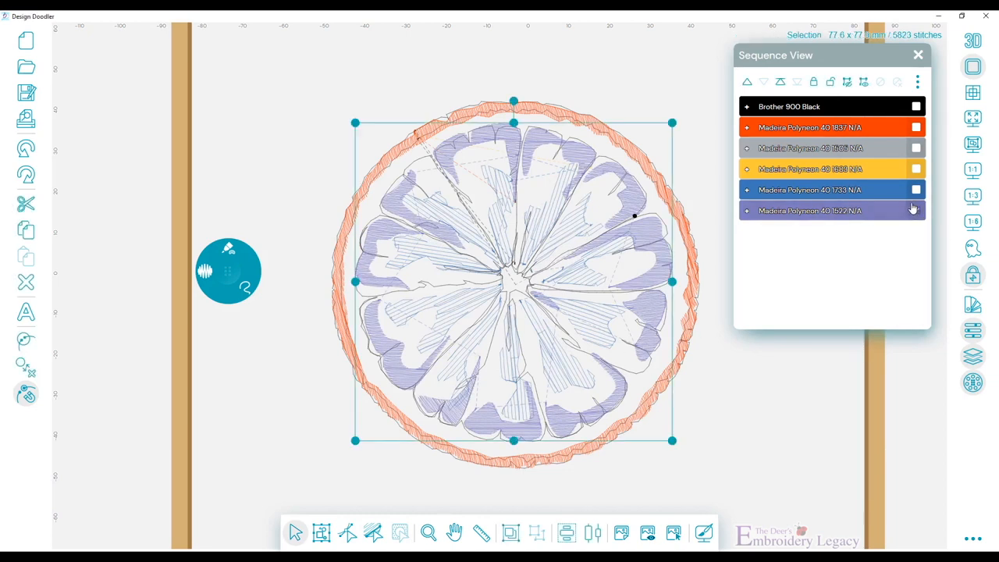
- Set the lavender shading fill to 1.3 mm density, Pattern 3 and a longer stitch length
{"action": "left_click", "coordinate": [915, 211]}
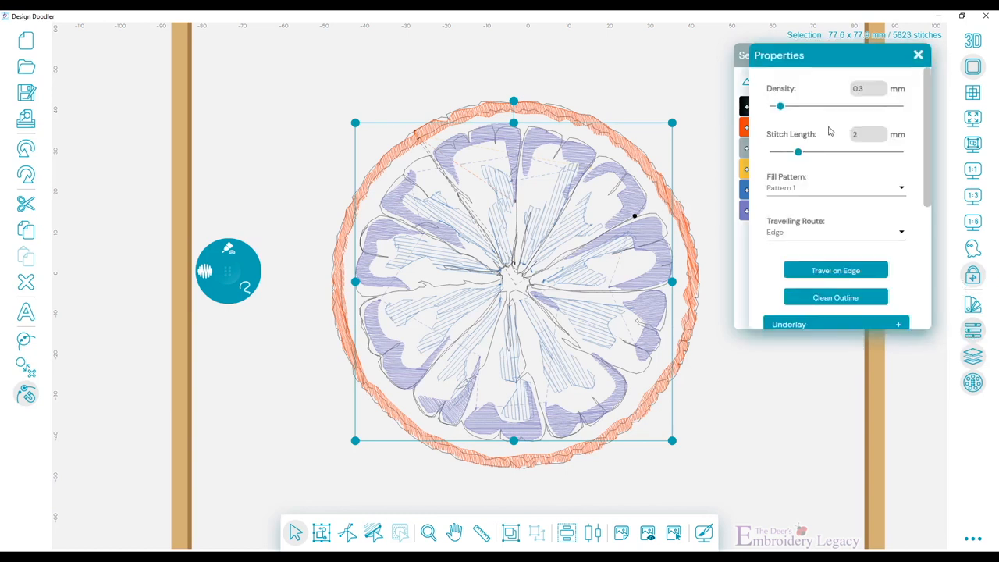
{"action": "left_click_drag", "start_coordinate": [780, 106], "coordinate": [776, 106]}
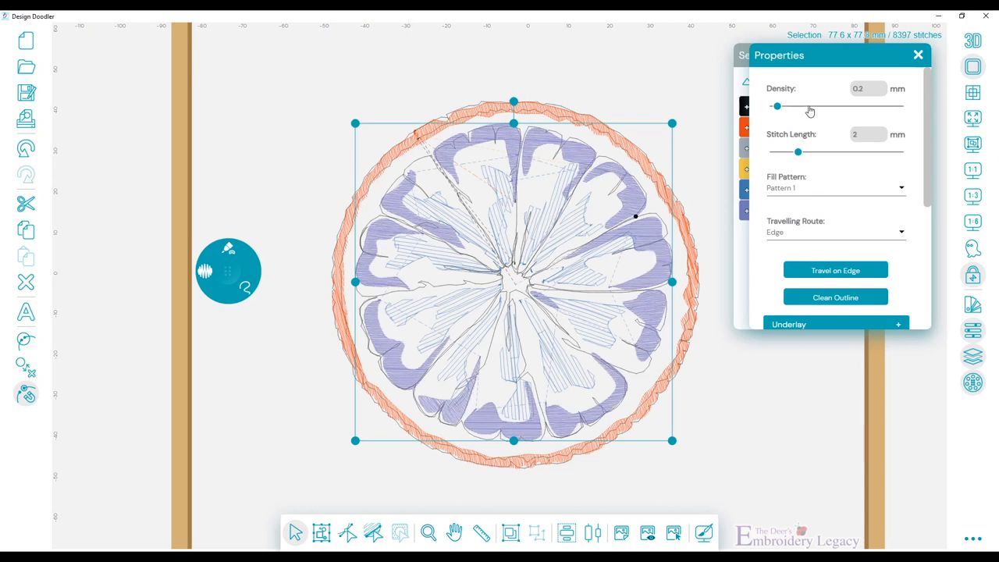
{"action": "left_click_drag", "start_coordinate": [777, 106], "coordinate": [821, 106]}
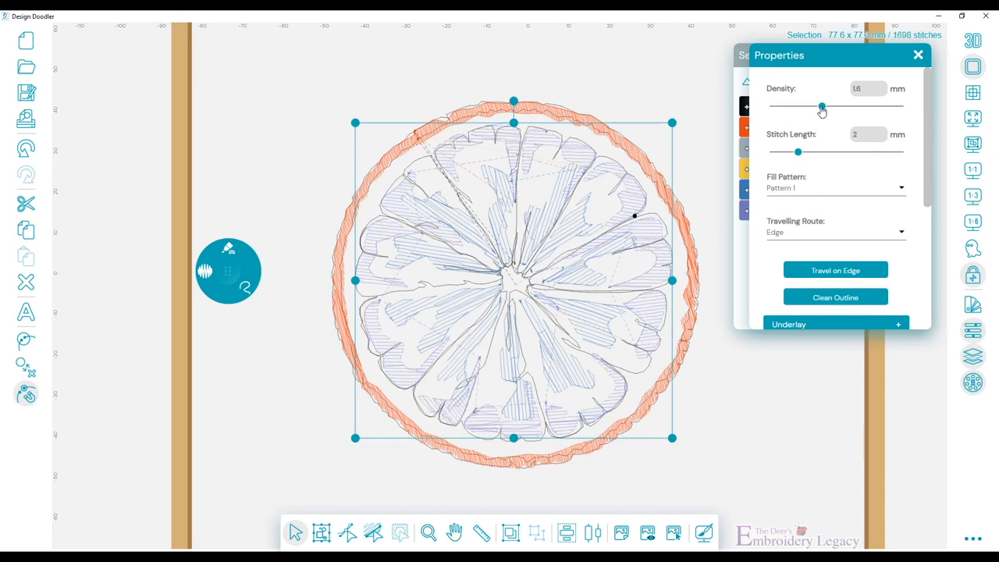
{"action": "left_click_drag", "start_coordinate": [821, 106], "coordinate": [812, 106]}
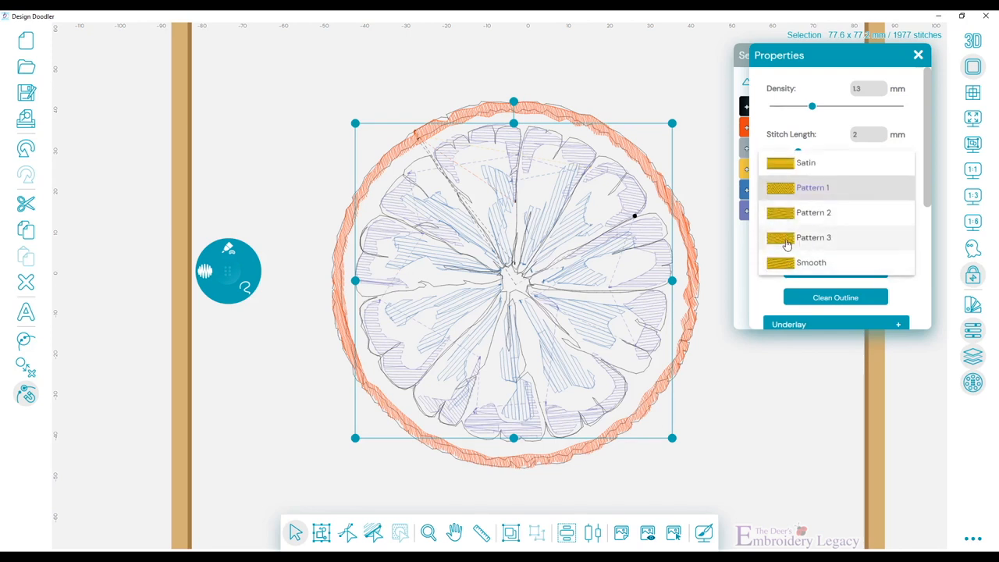
{"action": "left_click", "coordinate": [813, 238]}
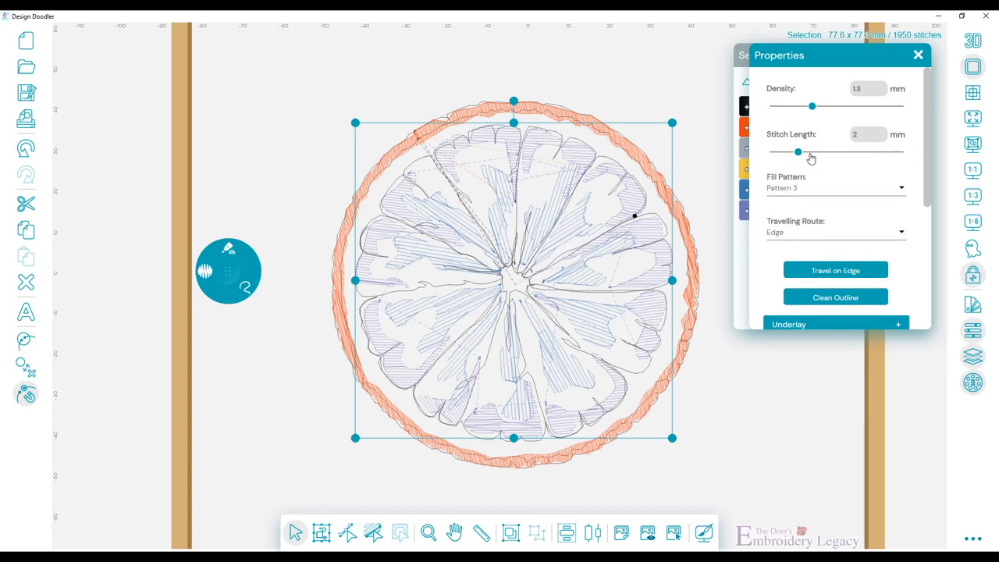
{"action": "left_click_drag", "start_coordinate": [797, 151], "coordinate": [821, 152]}
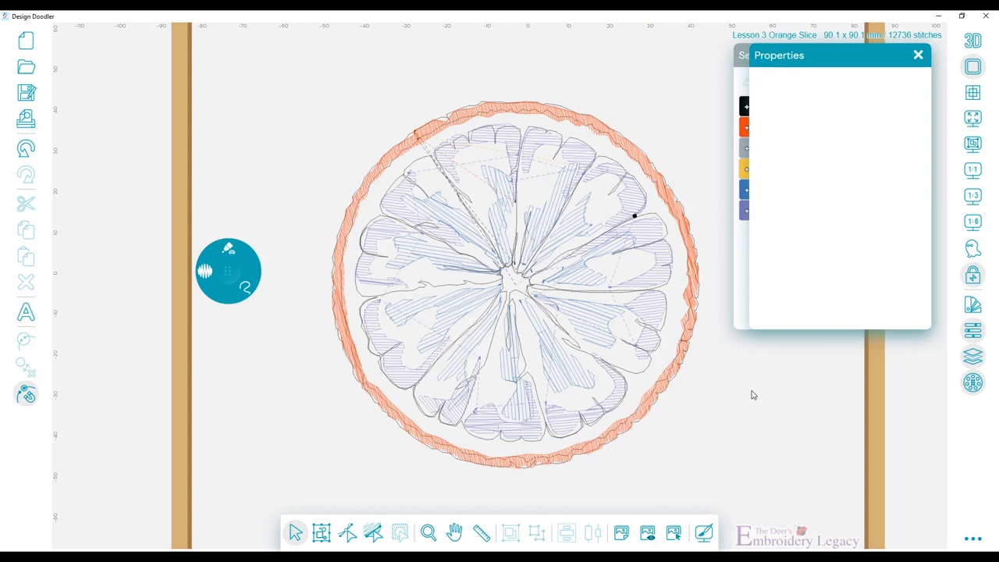
{"action": "mouse_move", "coordinate": [533, 412]}
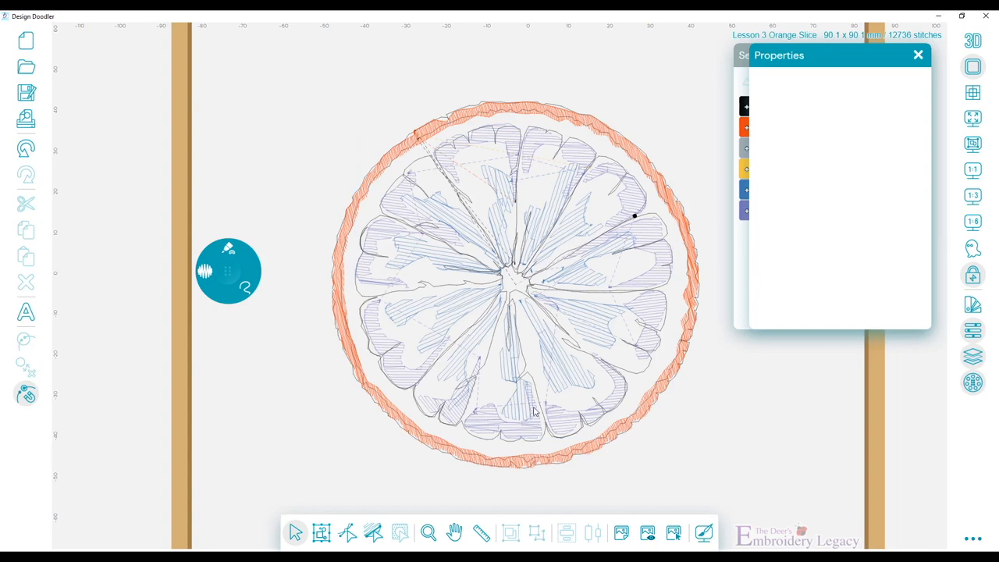
- Select the top segment's shading piece and reshape its outline points
{"action": "left_click", "coordinate": [374, 533]}
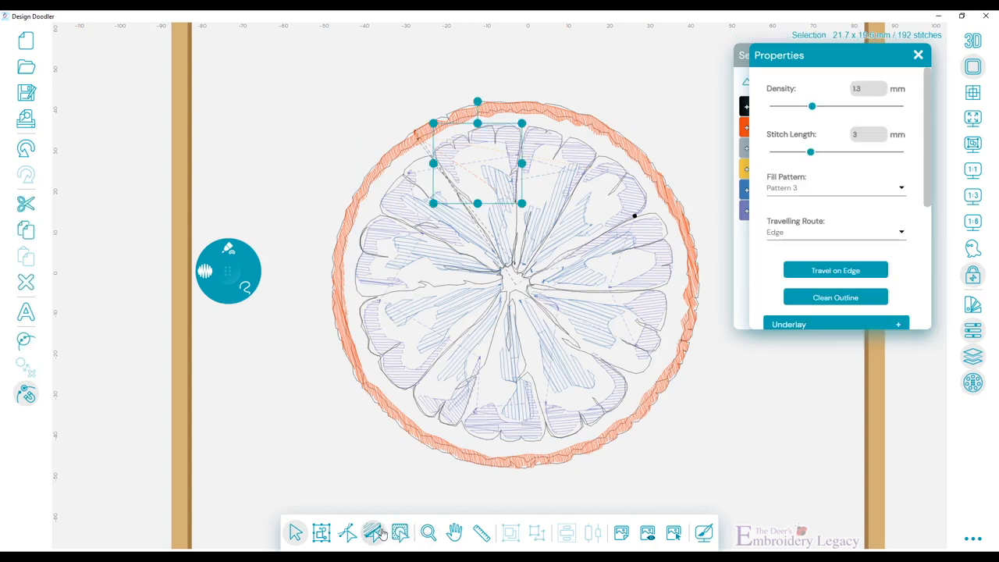
{"action": "left_click", "coordinate": [373, 532]}
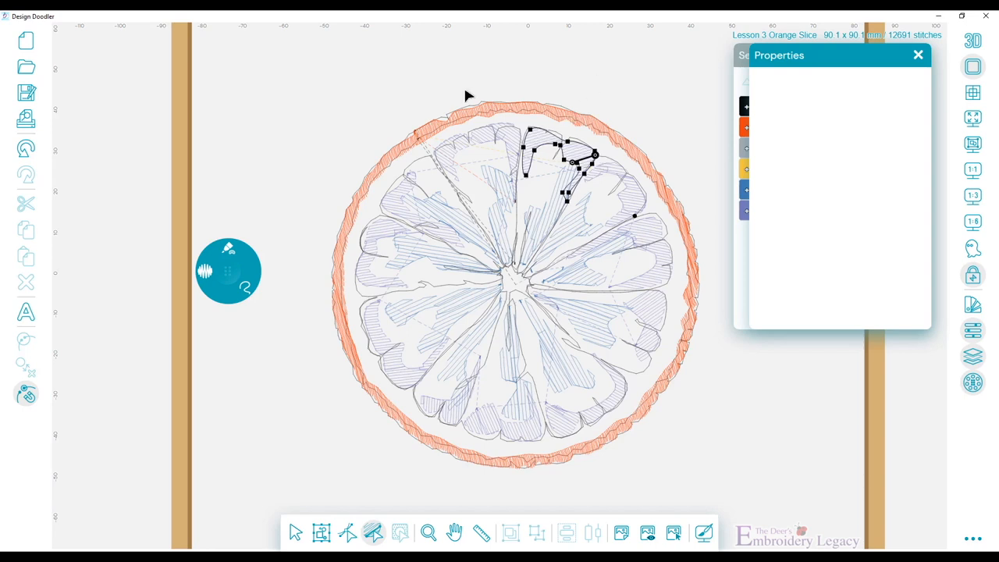
{"action": "mouse_move", "coordinate": [912, 62]}
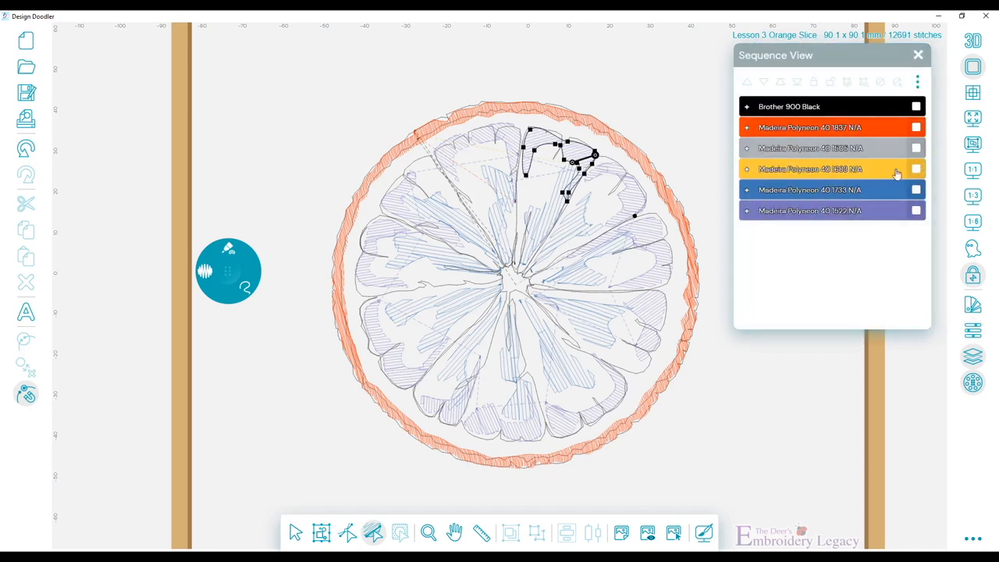
- Recolour the blue and lavender shading threads orange and move the black outline layer, confirming the change
{"action": "left_click", "coordinate": [915, 148]}
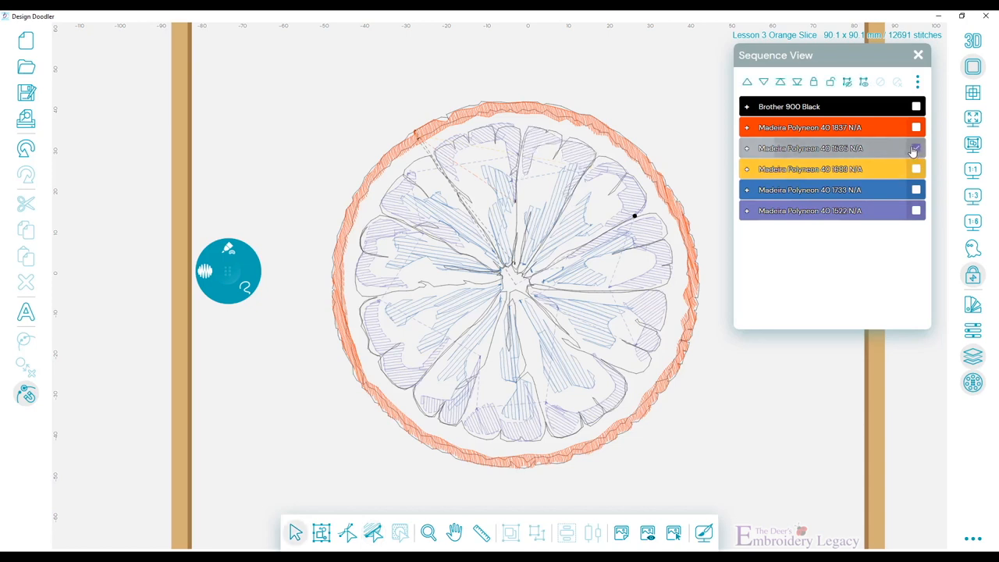
{"action": "left_click", "coordinate": [863, 85]}
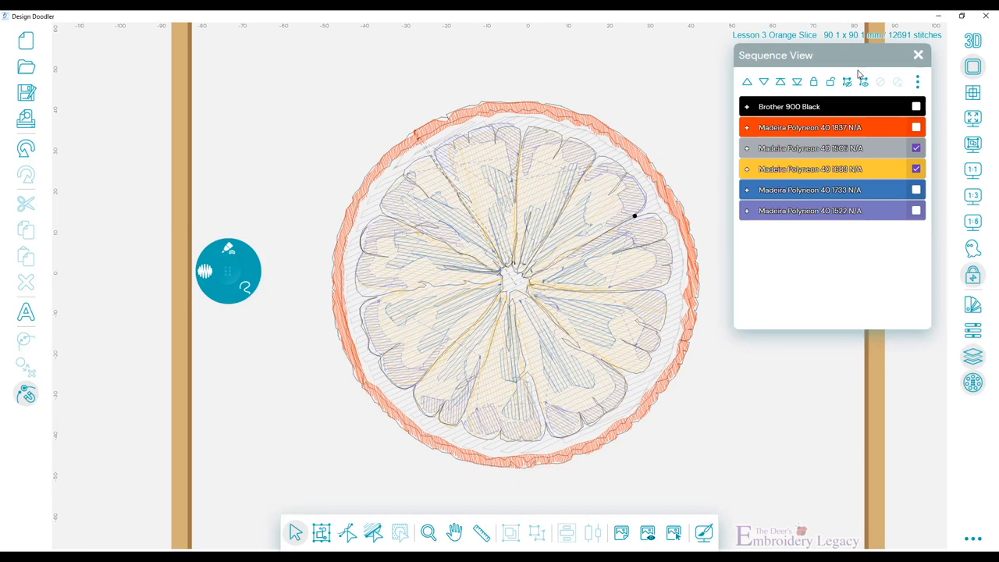
{"action": "left_click", "coordinate": [915, 168]}
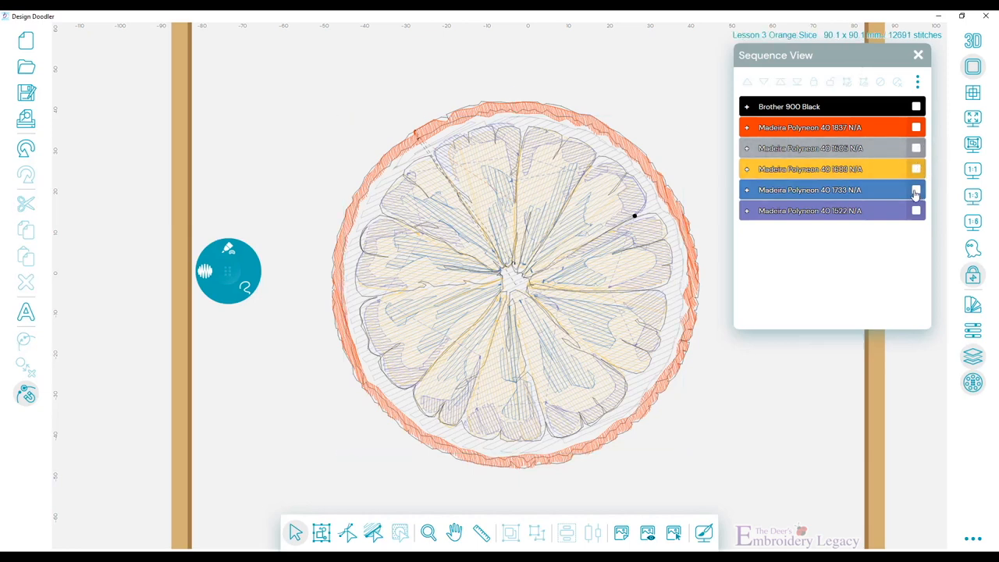
{"action": "left_click", "coordinate": [914, 190]}
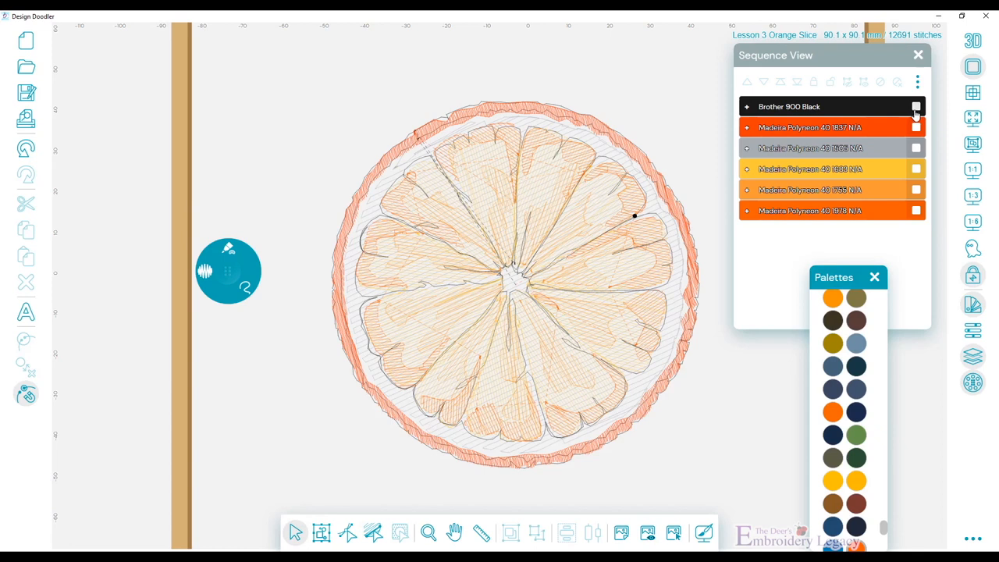
{"action": "left_click", "coordinate": [796, 81]}
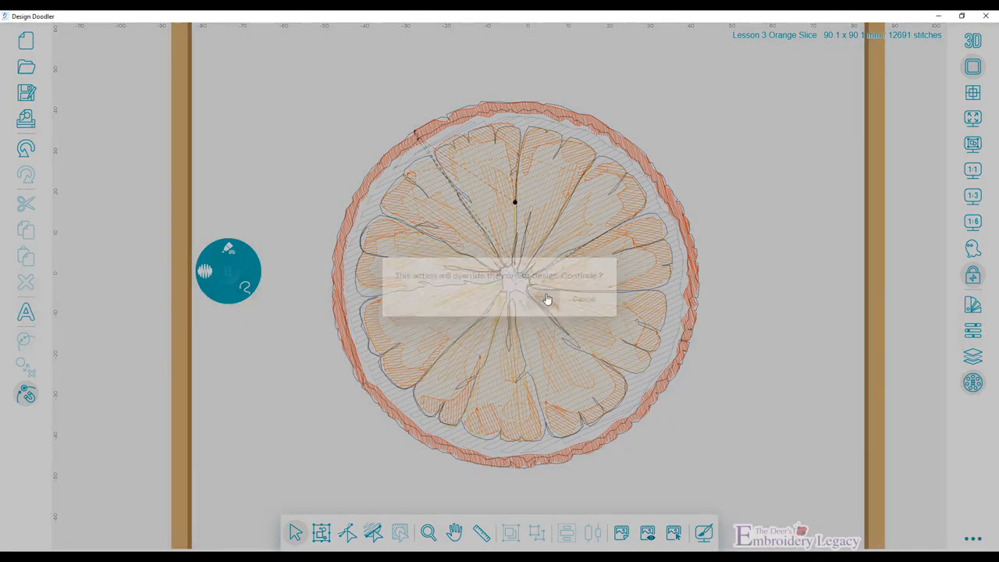
{"action": "left_click", "coordinate": [546, 300]}
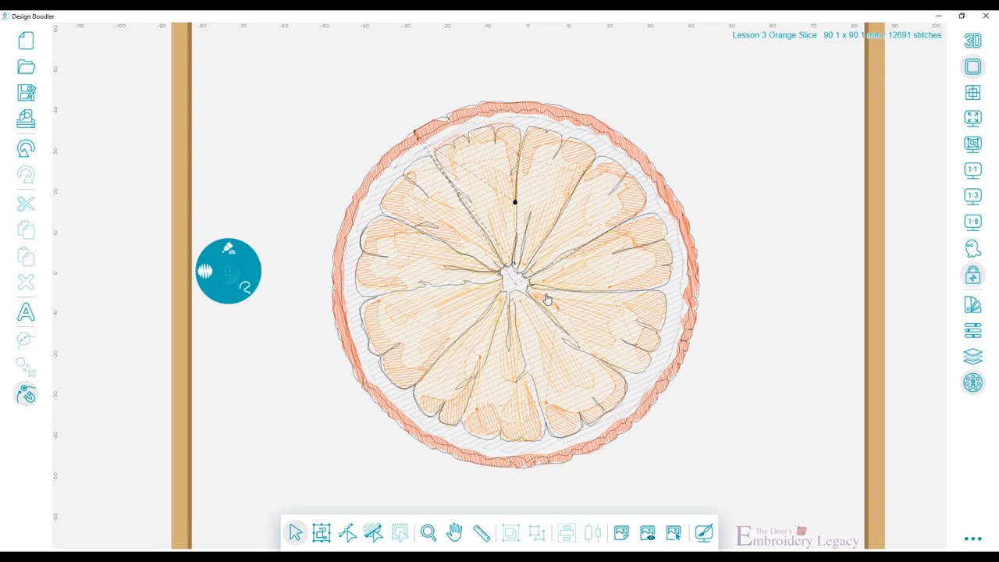